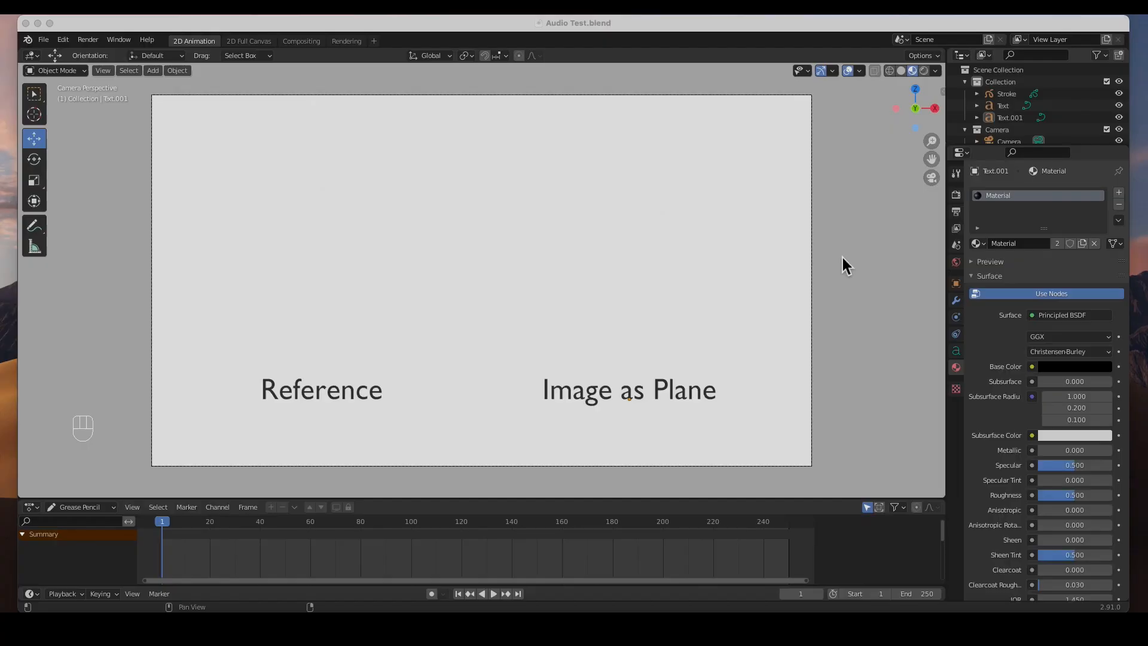
{"action": "mouse_move", "coordinate": [614, 373]}
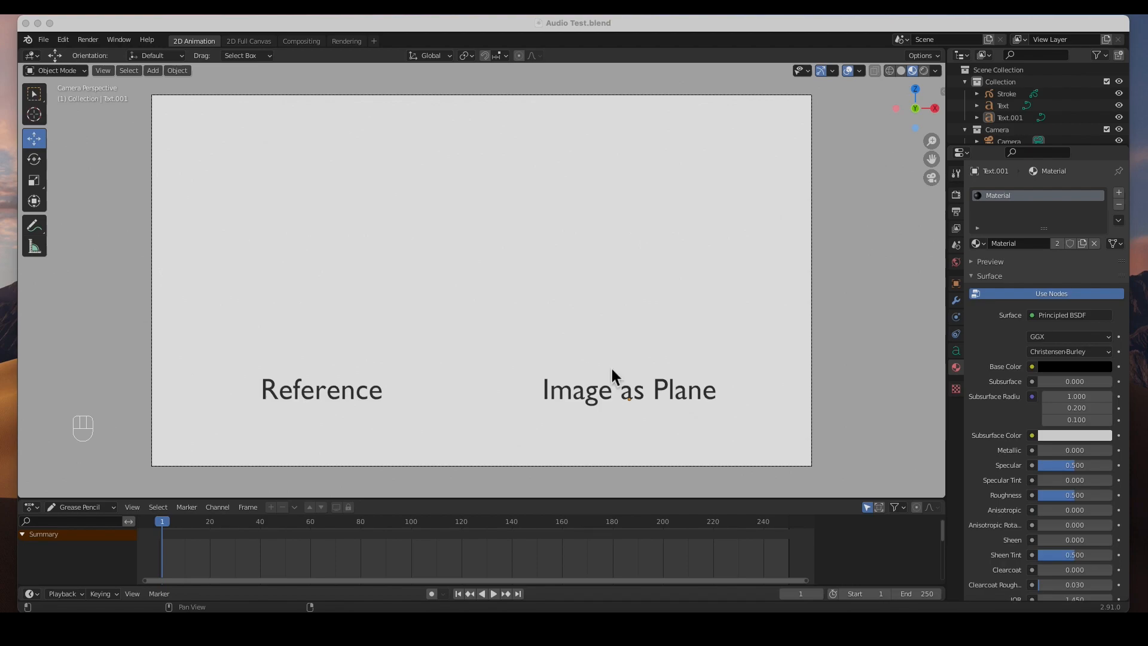
{"action": "mouse_move", "coordinate": [637, 364]}
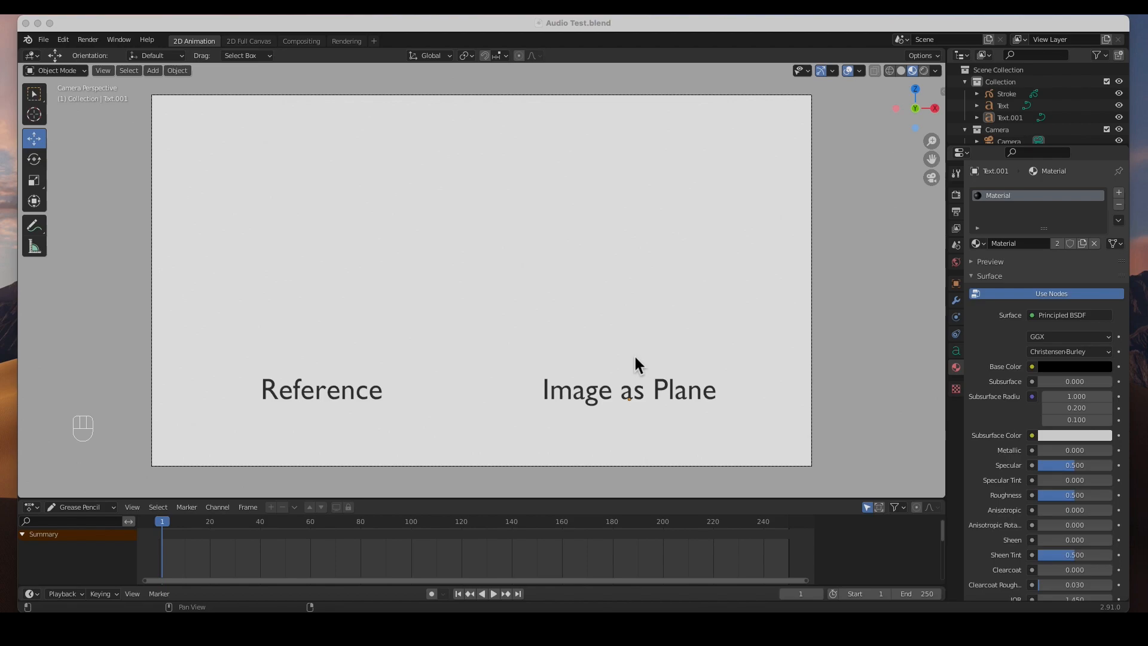
{"action": "mouse_move", "coordinate": [296, 443]}
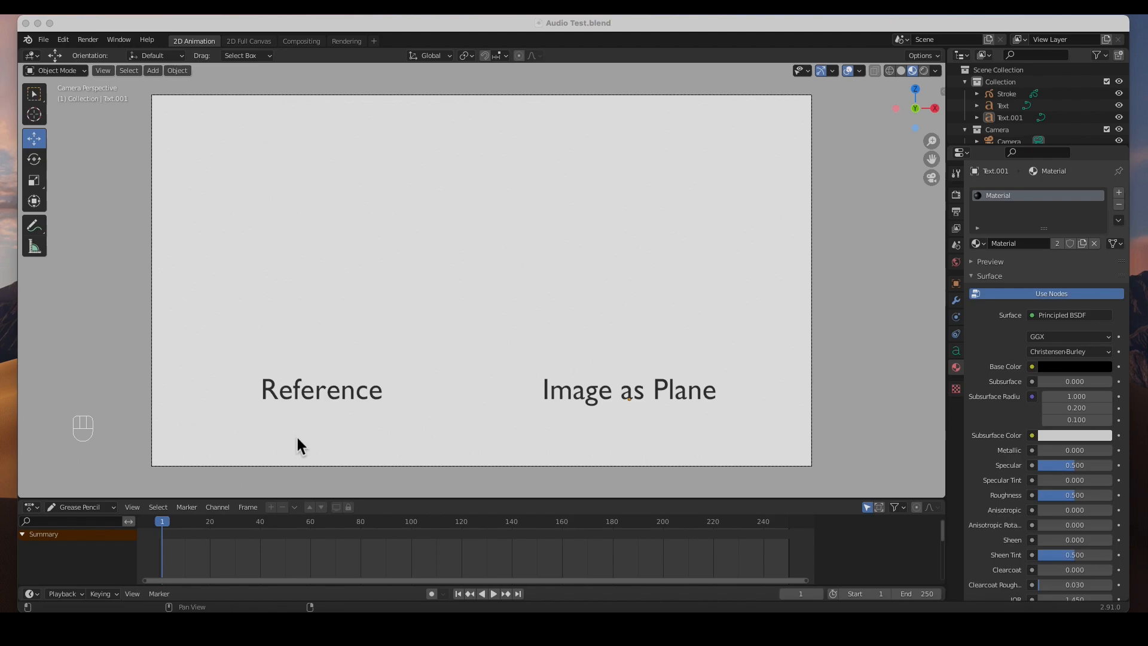
{"action": "mouse_move", "coordinate": [708, 395]}
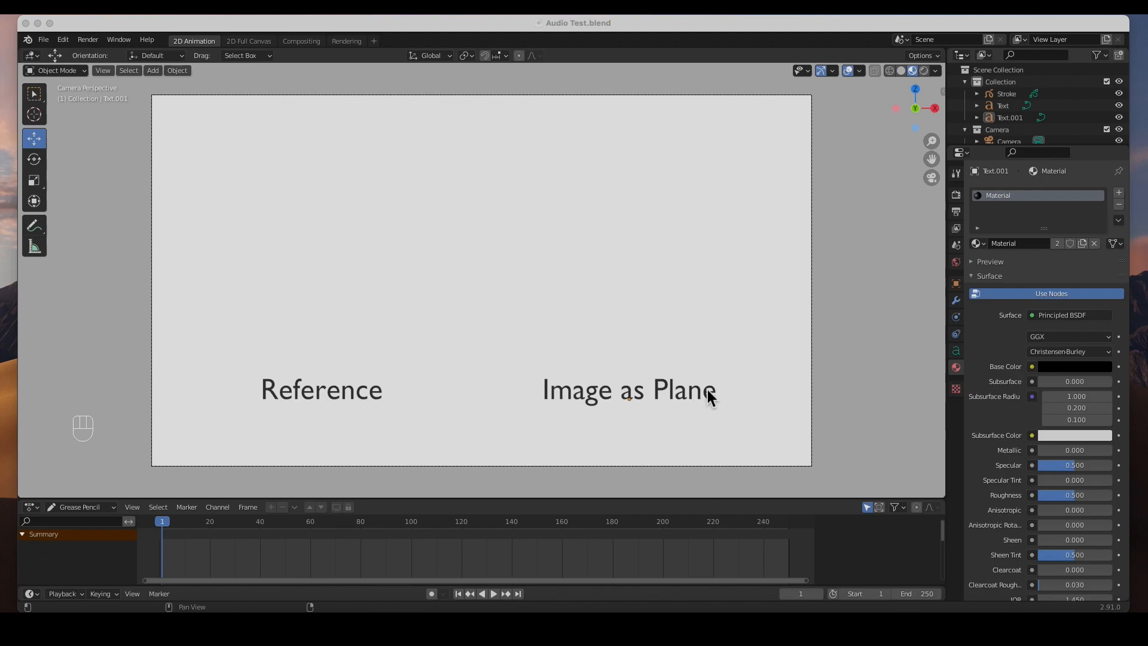
{"action": "mouse_move", "coordinate": [734, 378]}
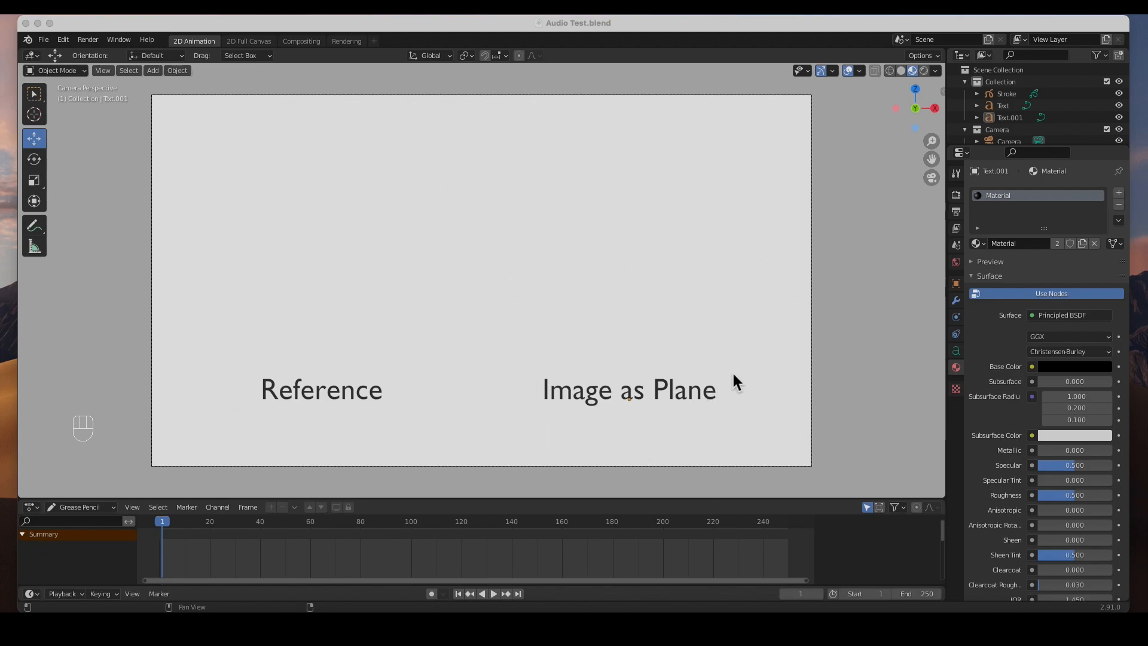
{"action": "mouse_move", "coordinate": [111, 536]}
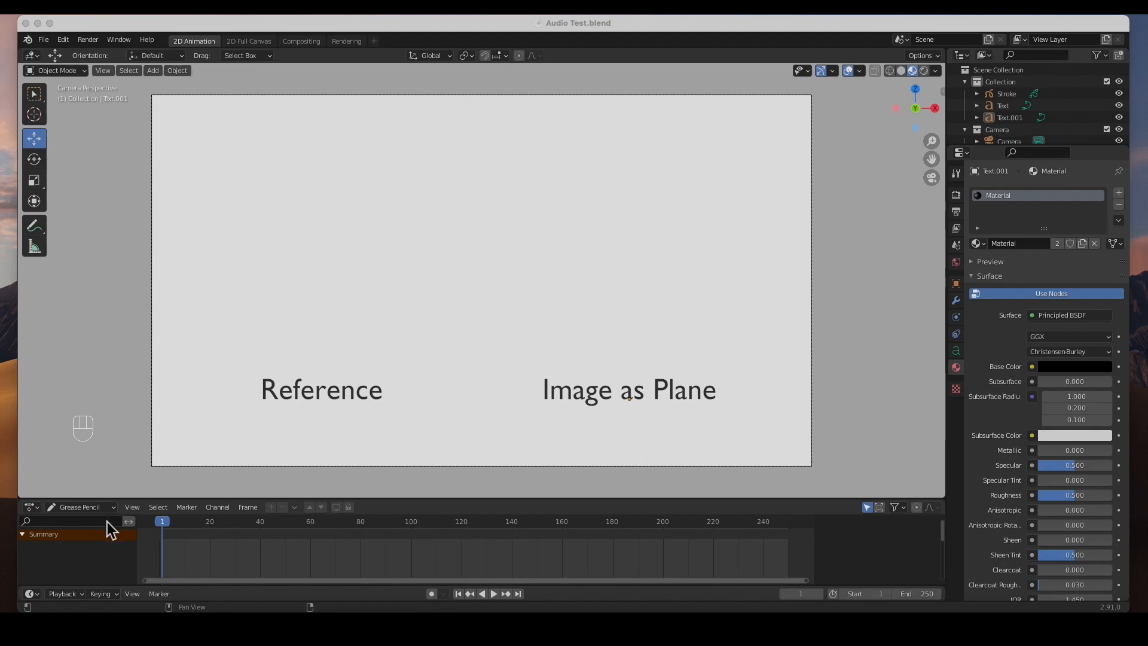
{"action": "mouse_move", "coordinate": [126, 567]}
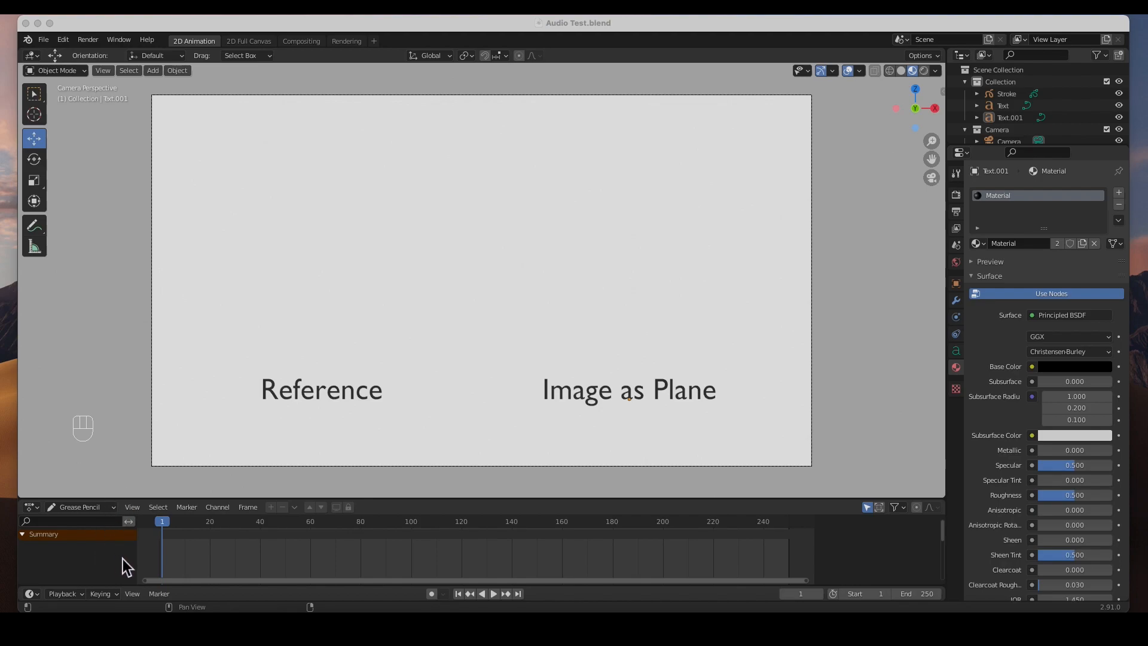
{"action": "mouse_move", "coordinate": [226, 233]}
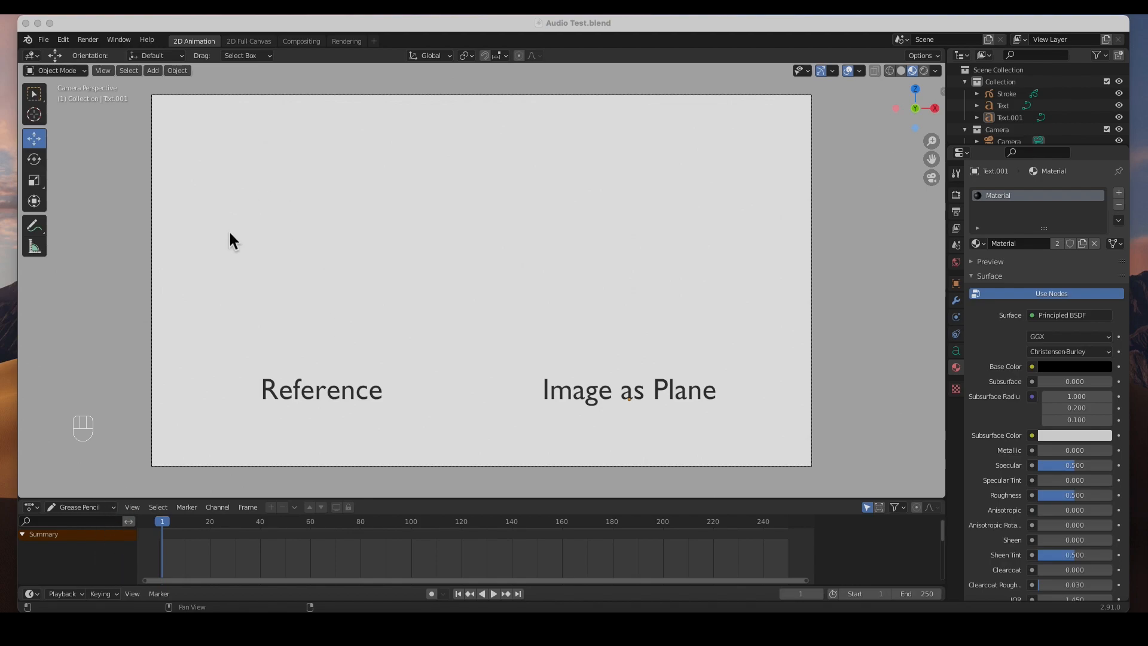
{"action": "mouse_move", "coordinate": [406, 251]}
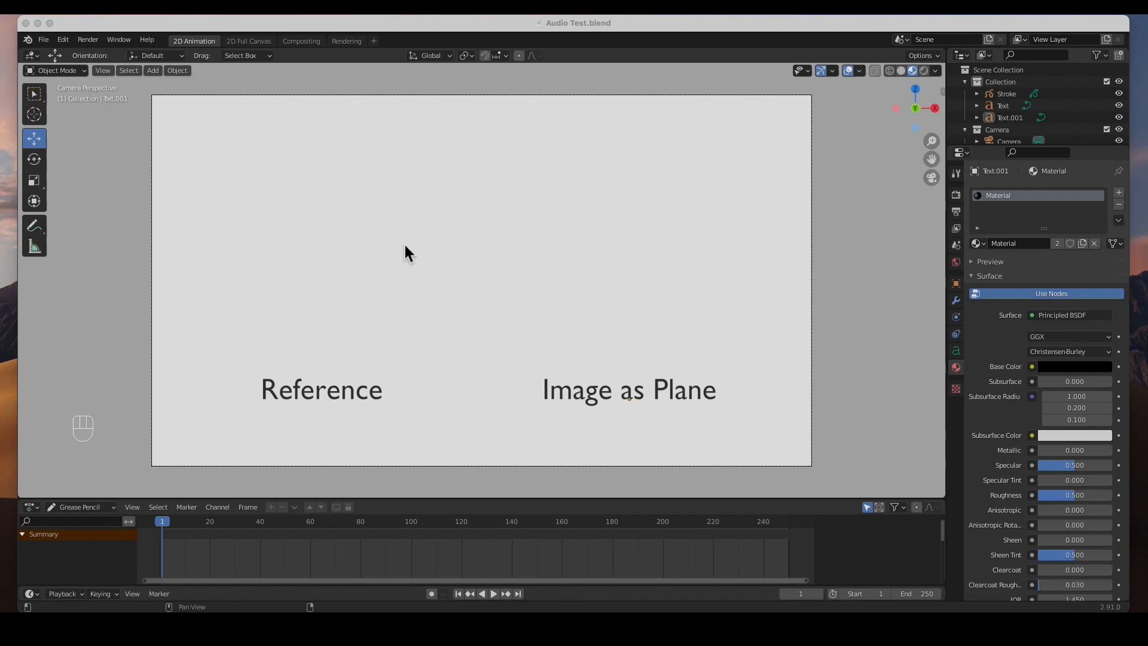
{"action": "mouse_move", "coordinate": [333, 404]}
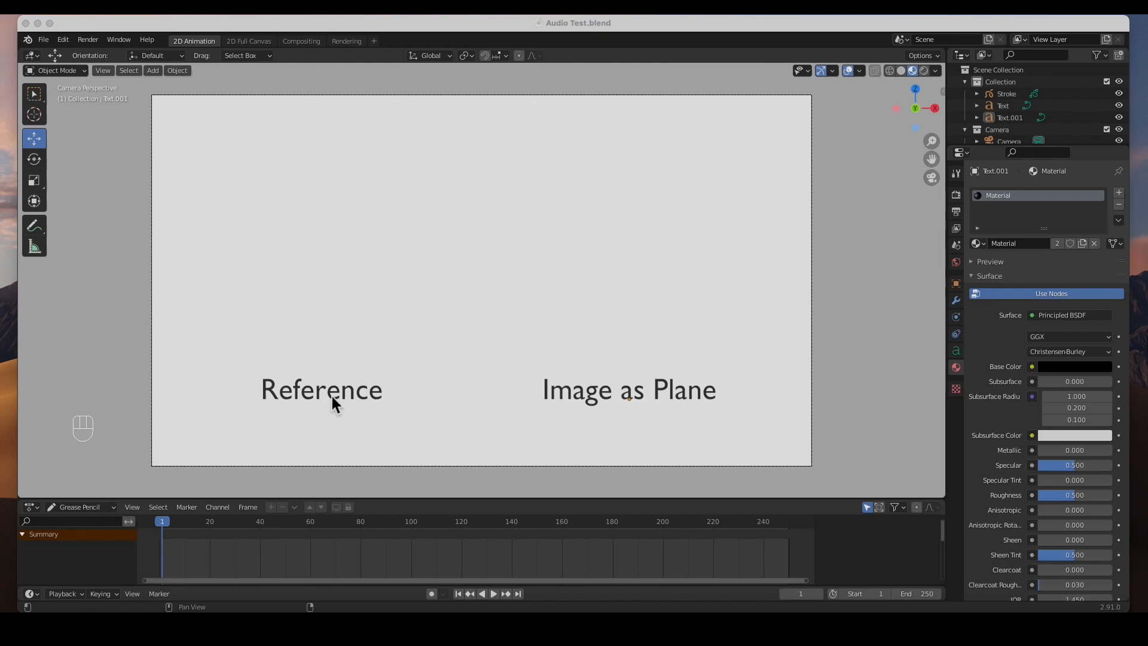
{"action": "mouse_move", "coordinate": [161, 73]}
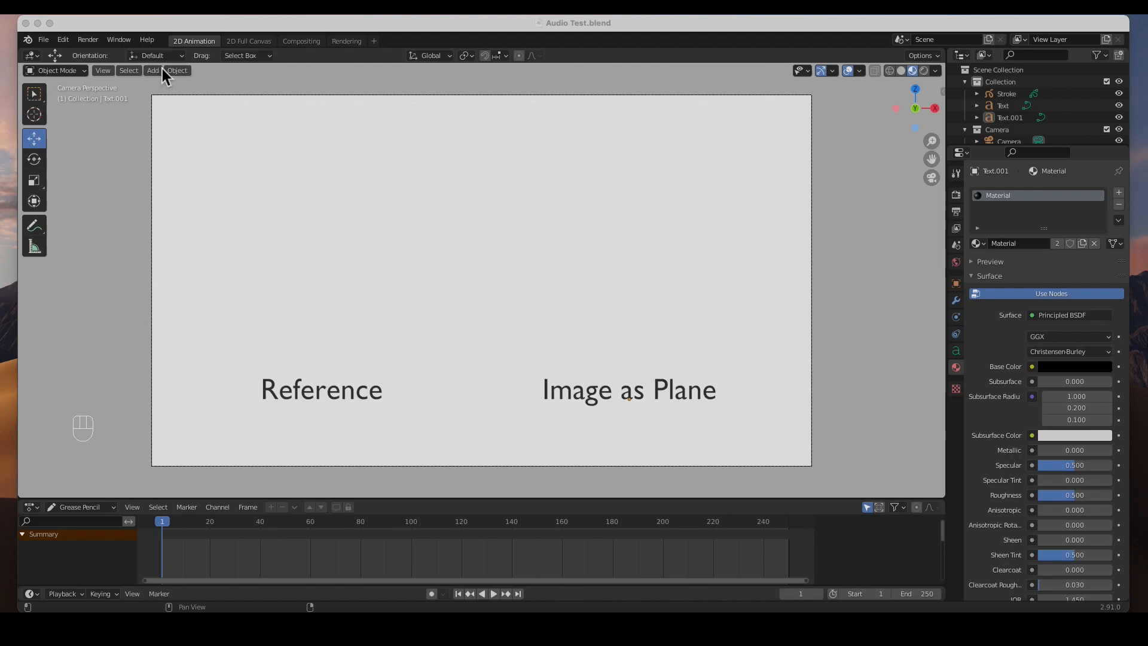
- Start adding a reference image and browse to Desktop > Audio Render Test
{"action": "left_click", "coordinate": [152, 71]}
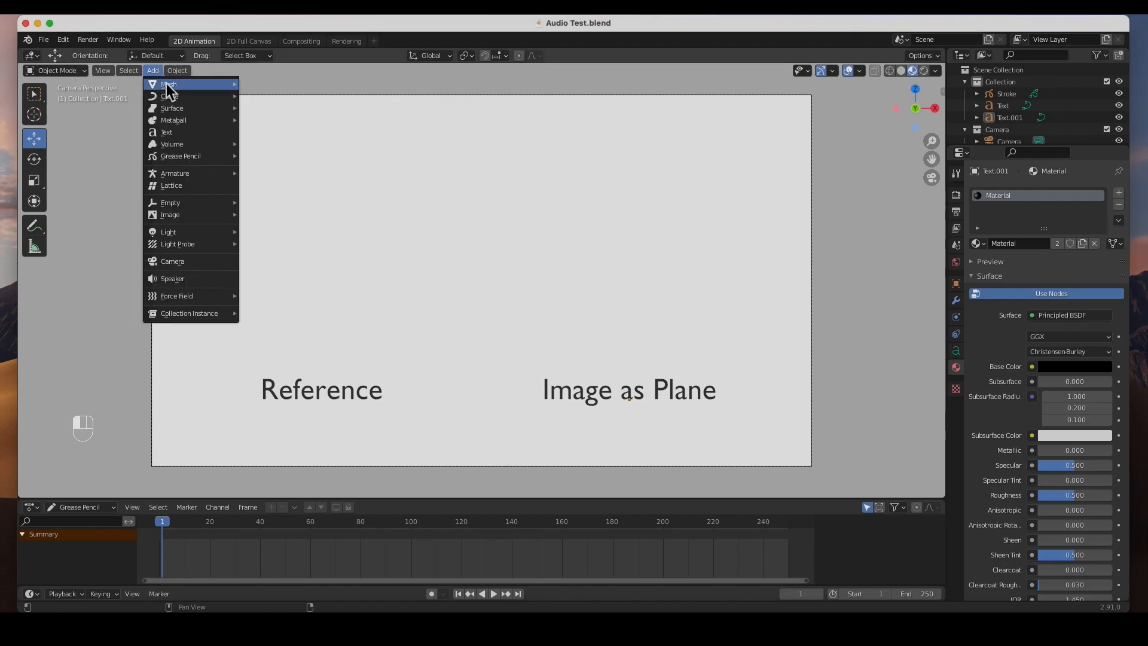
{"action": "mouse_move", "coordinate": [206, 169]}
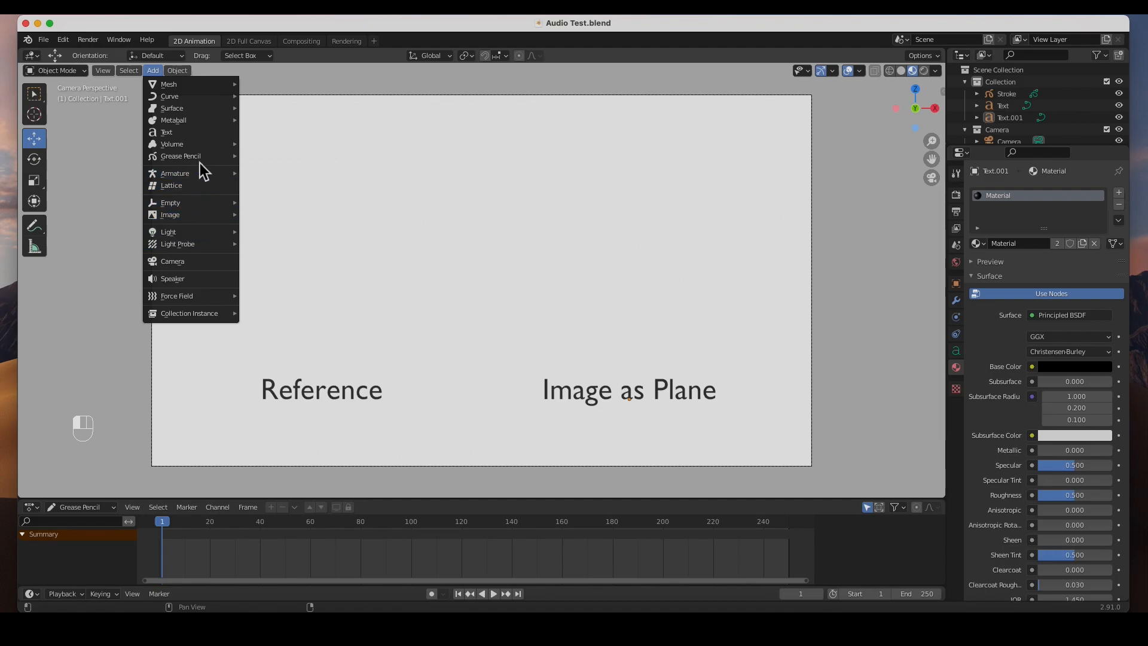
{"action": "mouse_move", "coordinate": [170, 214]}
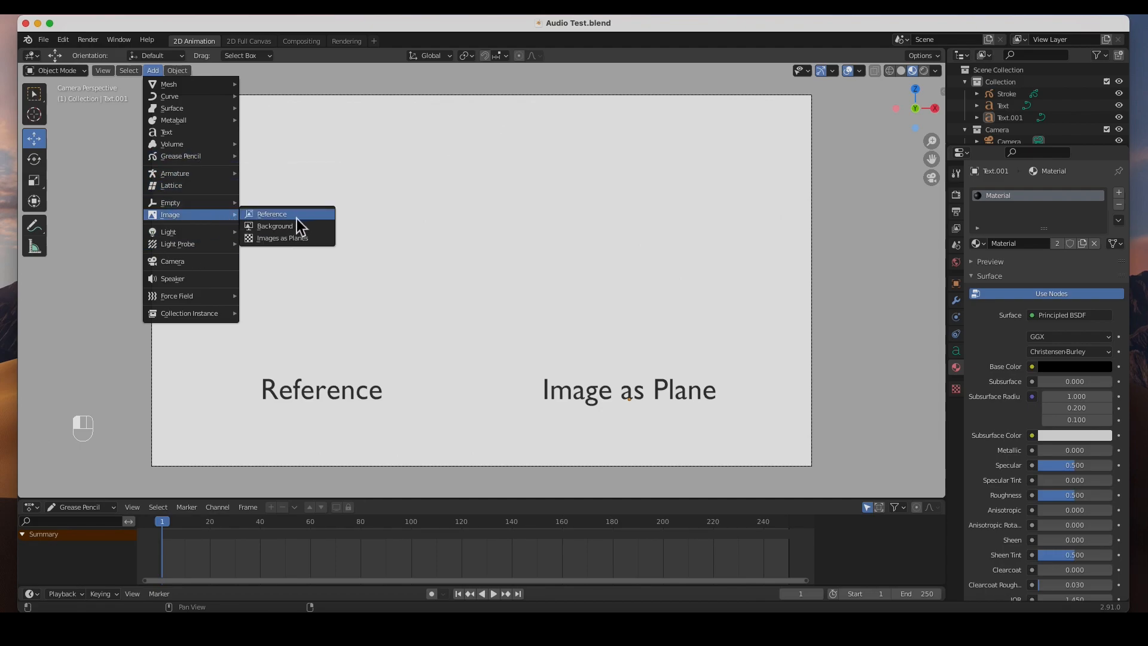
{"action": "left_click", "coordinate": [271, 213]}
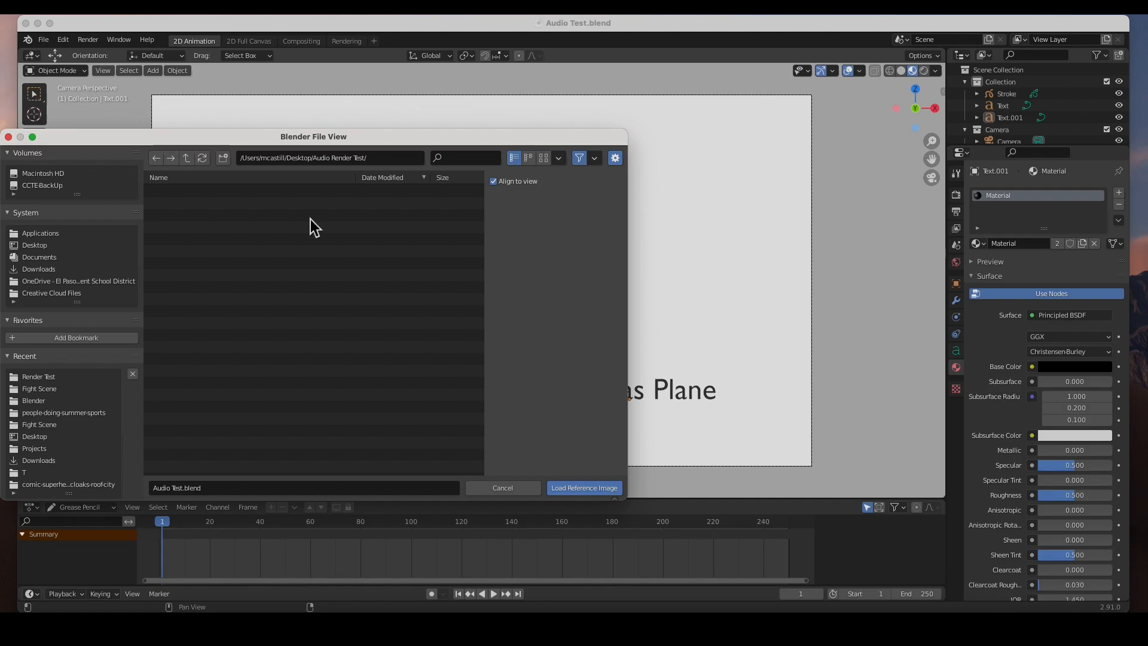
{"action": "left_click", "coordinate": [34, 244]}
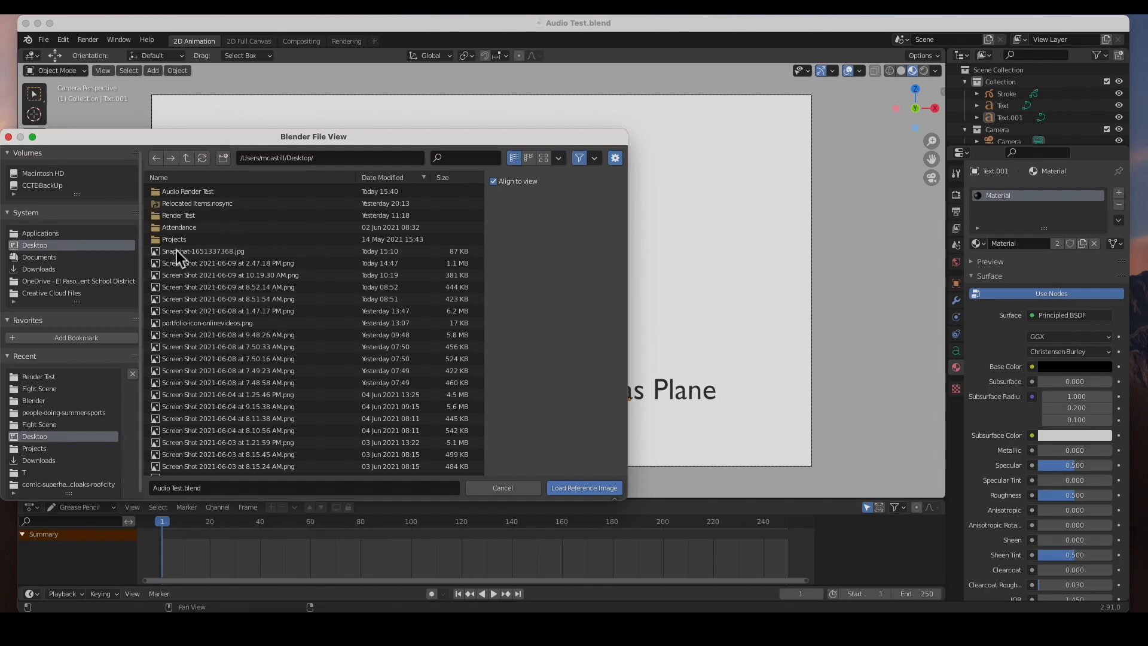
{"action": "double_click", "coordinate": [188, 192]}
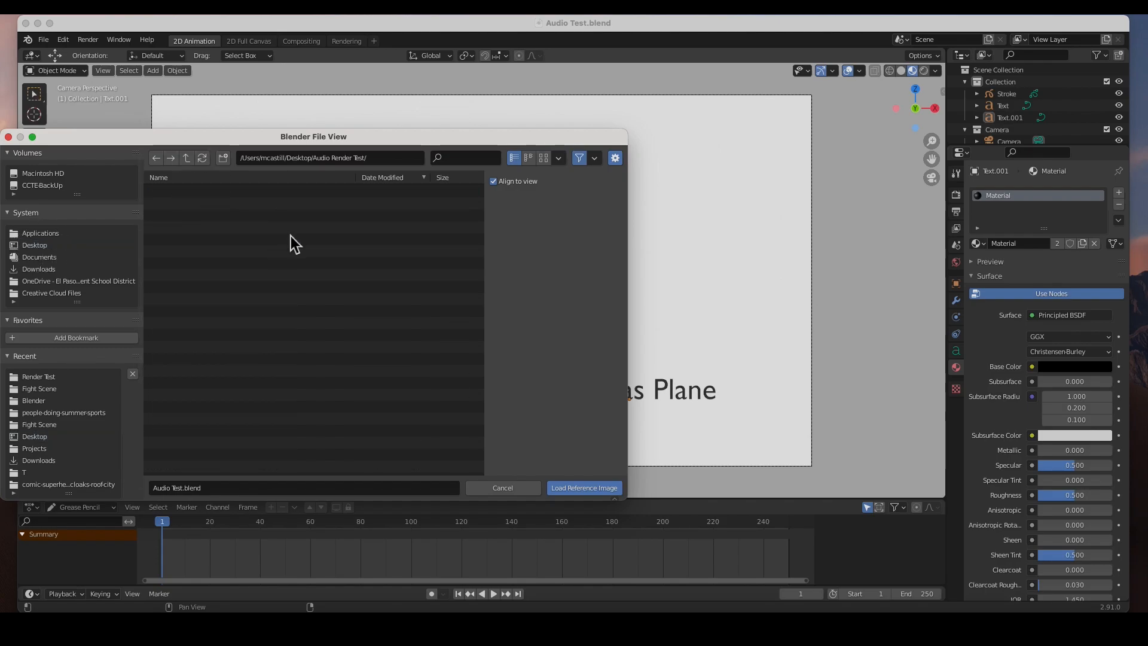
{"action": "mouse_move", "coordinate": [256, 356]}
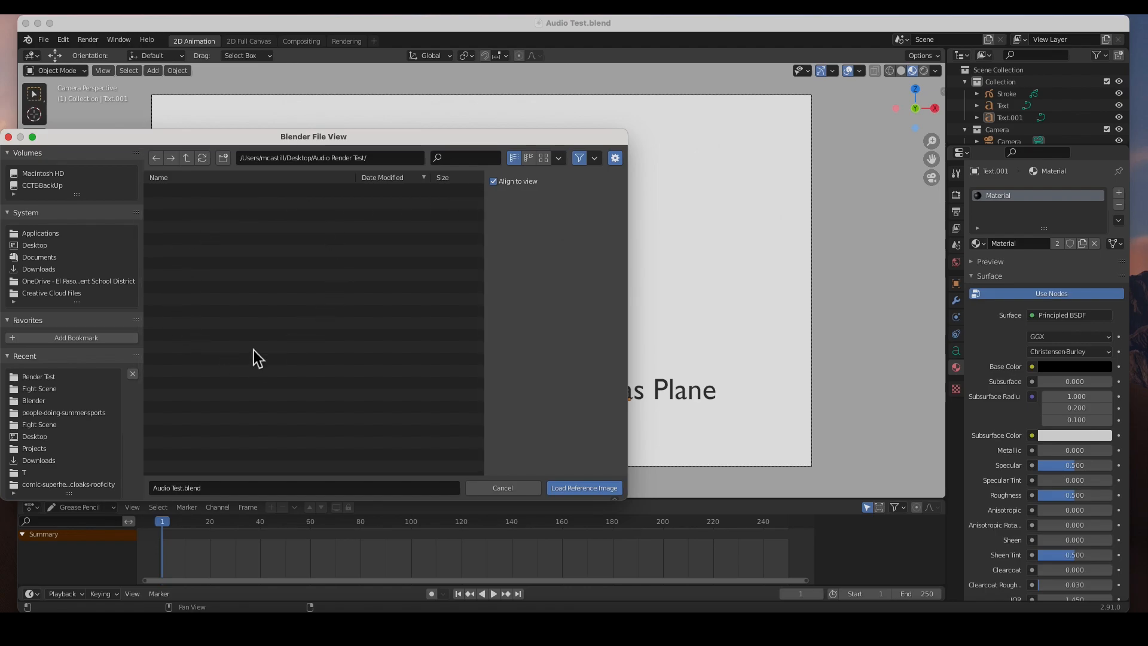
- Enable Movie Files in the filter so Rain 01.mp4 is listed, and select it
{"action": "left_click", "coordinate": [594, 158]}
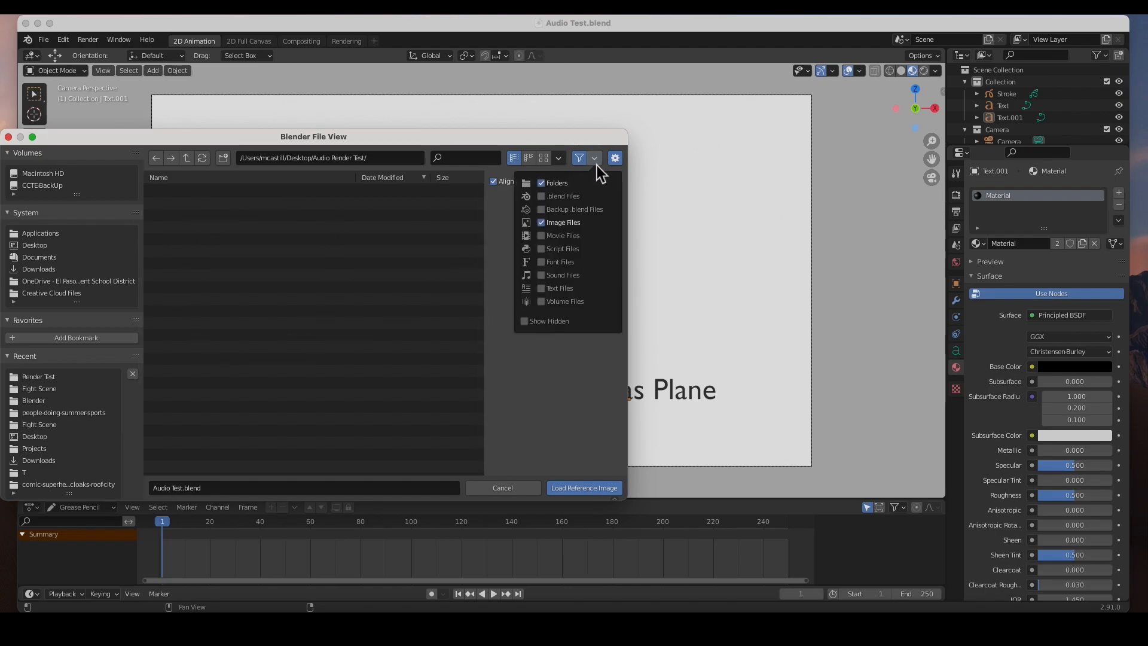
{"action": "left_click", "coordinate": [541, 236]}
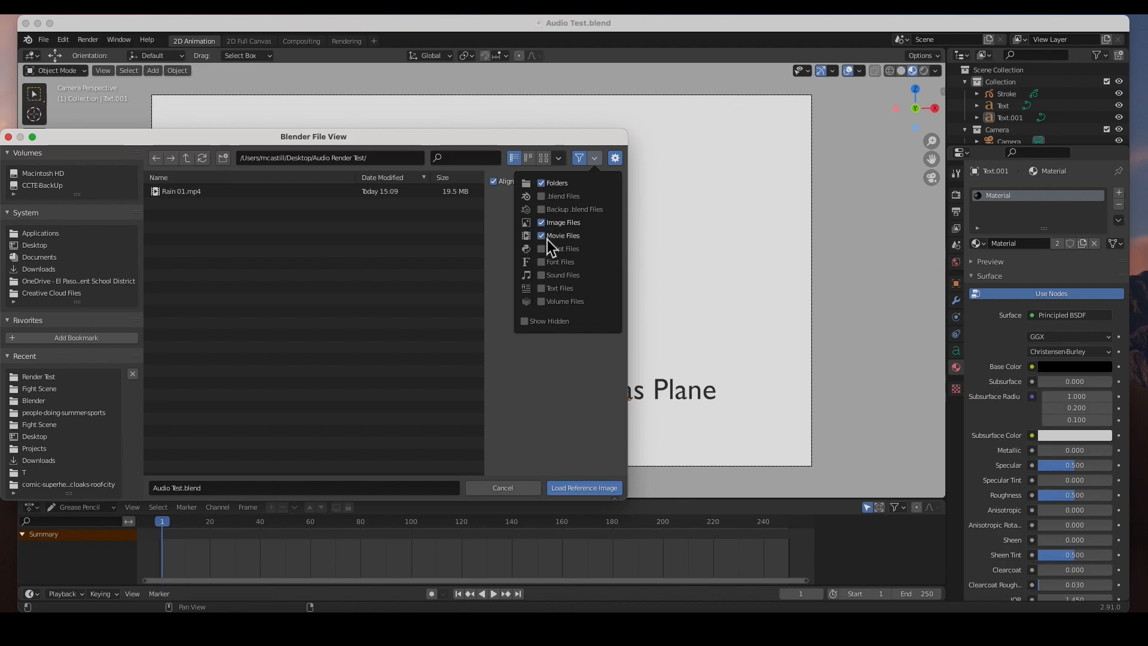
{"action": "left_click", "coordinate": [182, 192]}
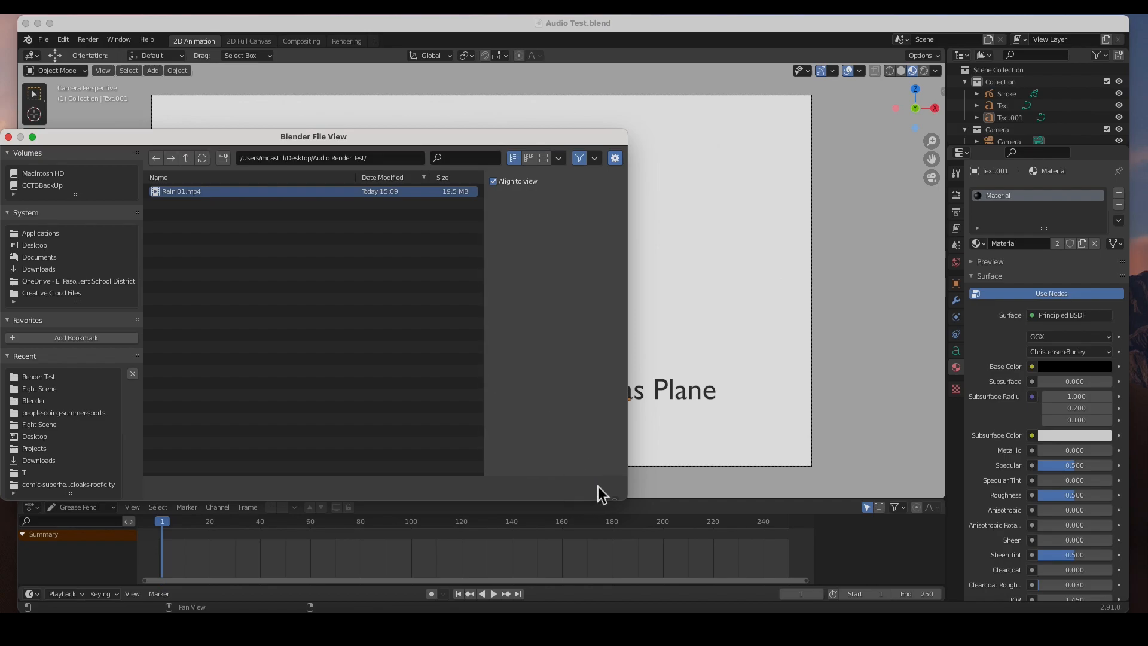
- Load Rain 01.mp4 as the reference empty and scrub the timeline to frame 60 to preview it
{"action": "double_click", "coordinate": [181, 191]}
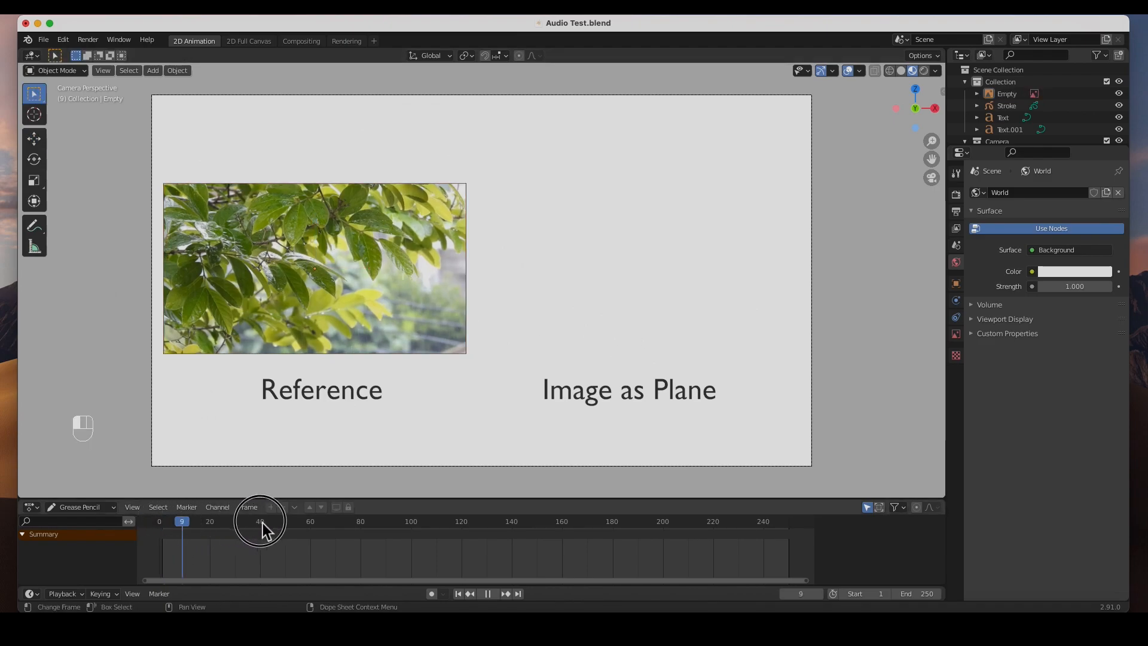
{"action": "left_click_drag", "start_coordinate": [259, 521], "coordinate": [561, 521]}
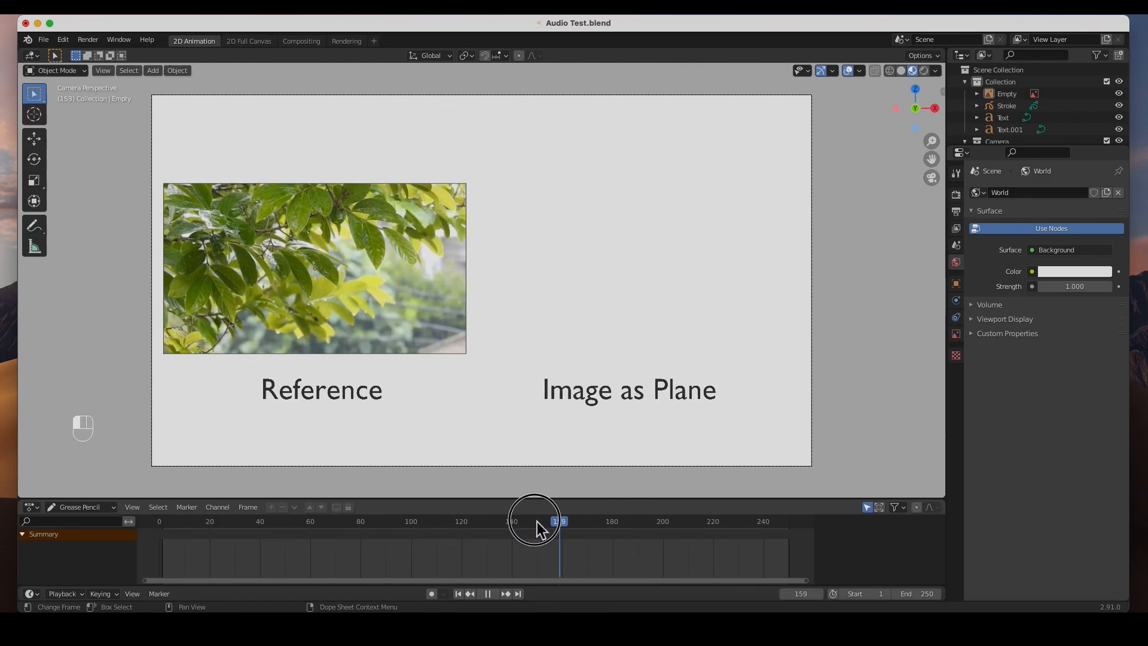
{"action": "left_click", "coordinate": [310, 521]}
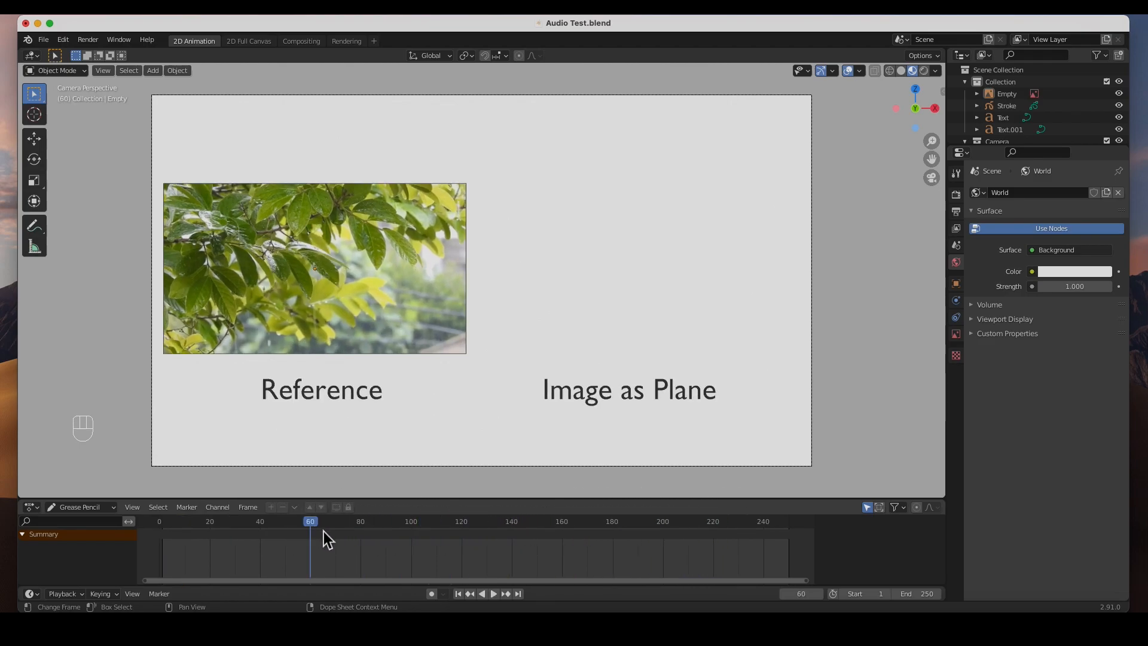
{"action": "mouse_move", "coordinate": [248, 535]}
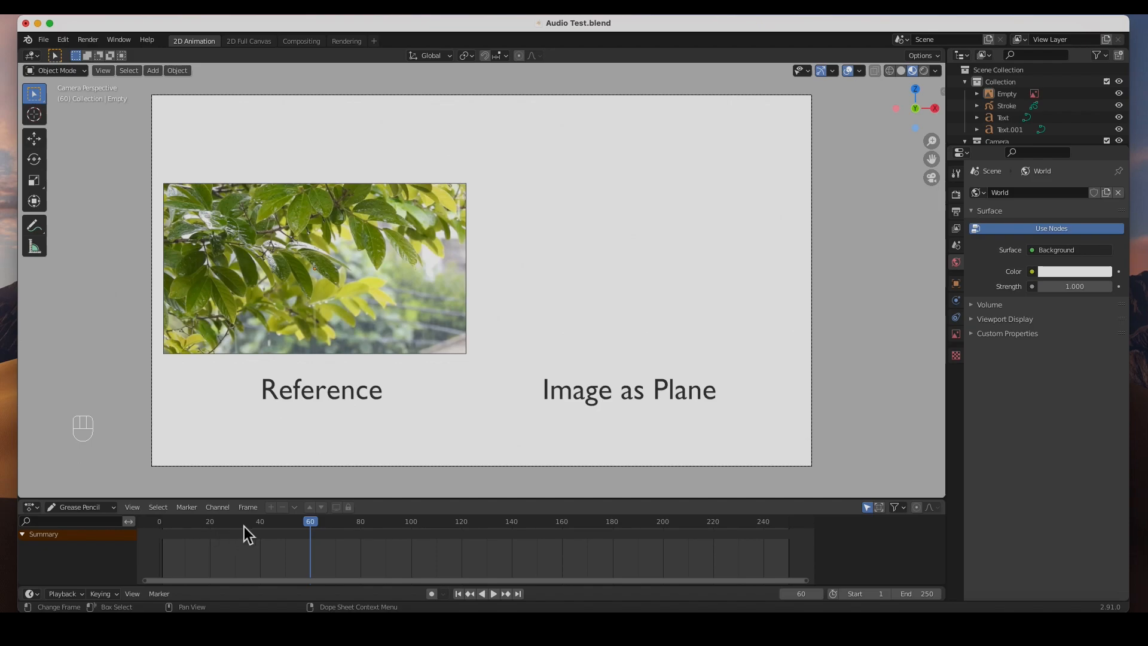
- Select the reference Empty and show its Object Data image settings
{"action": "left_click", "coordinate": [421, 298]}
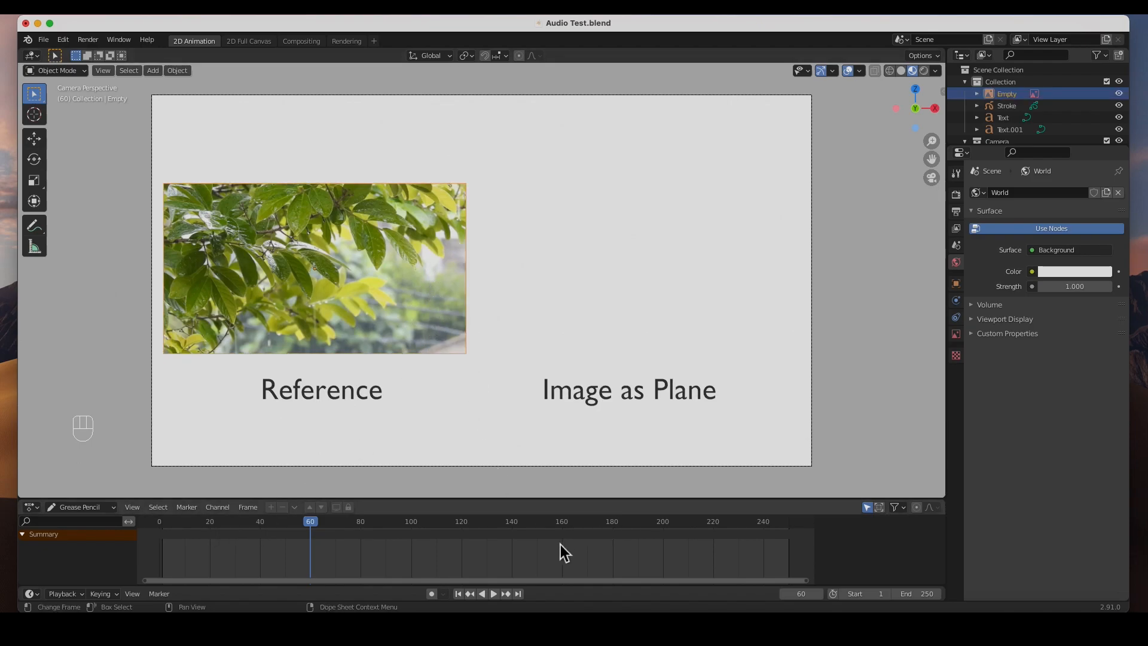
{"action": "left_click", "coordinate": [494, 593]}
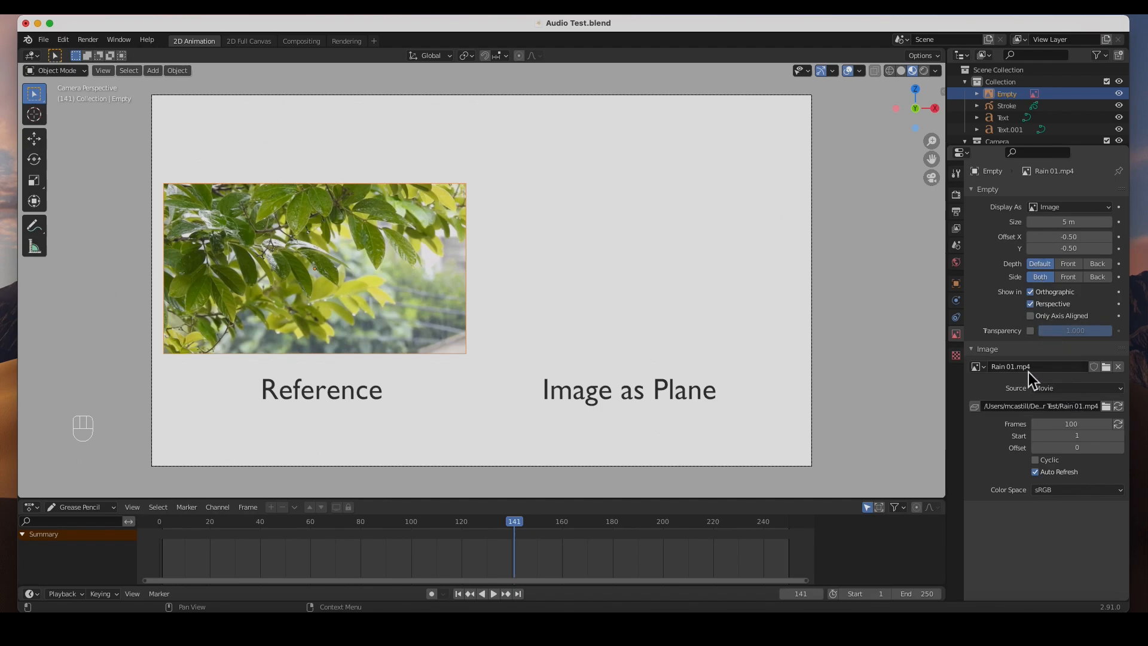
- Set the reference movie's Frames count to 240
{"action": "left_click", "coordinate": [1072, 424]}
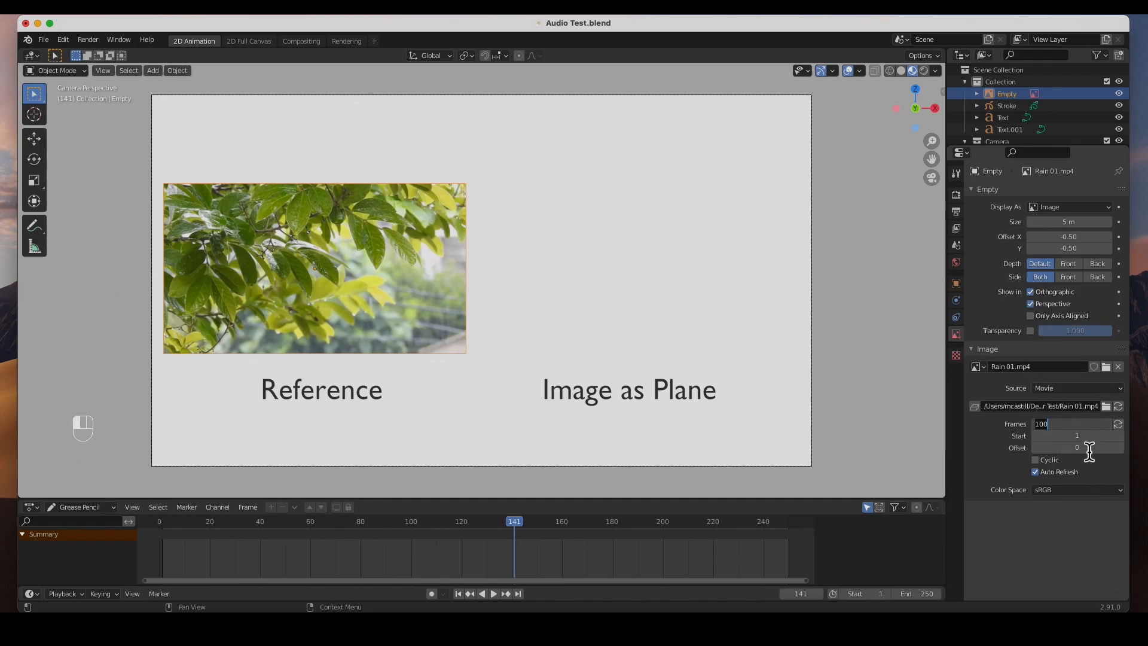
{"action": "type", "text": "240"}
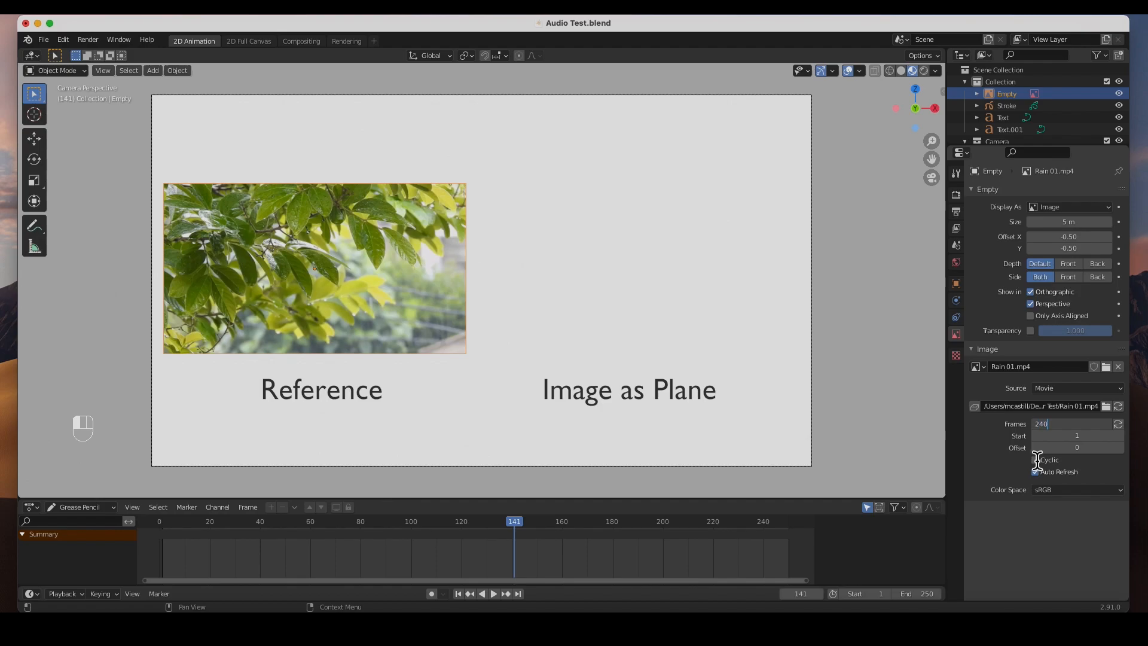
{"action": "left_click", "coordinate": [518, 521]}
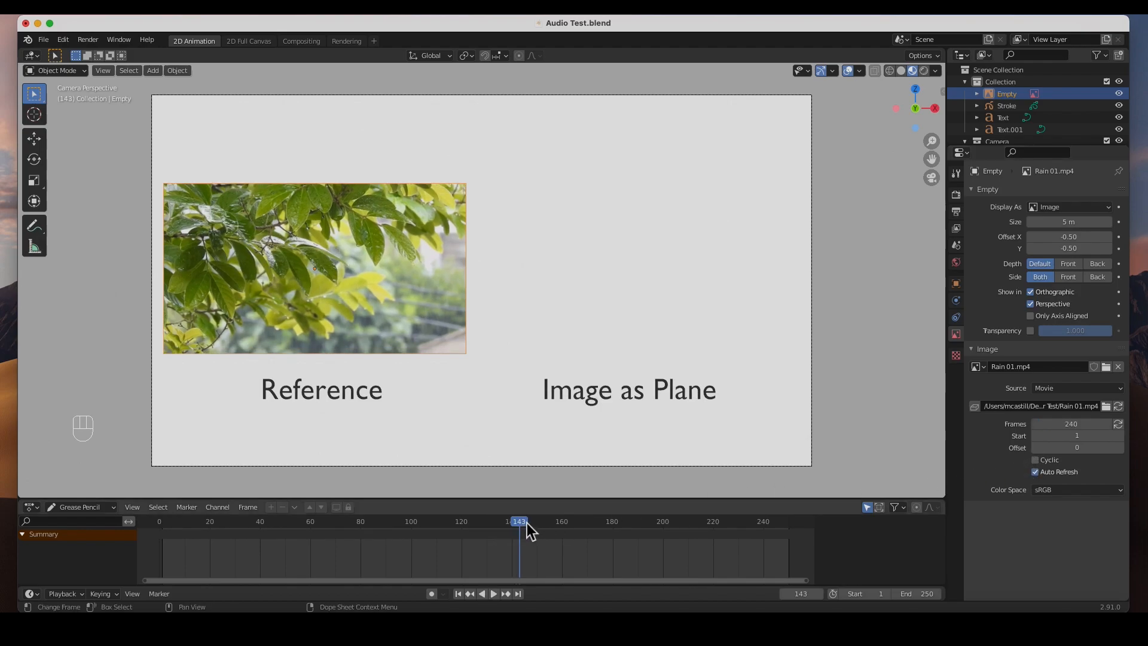
- Play the timeline to preview the rain clip, then return to frame 1
{"action": "left_click", "coordinate": [493, 593]}
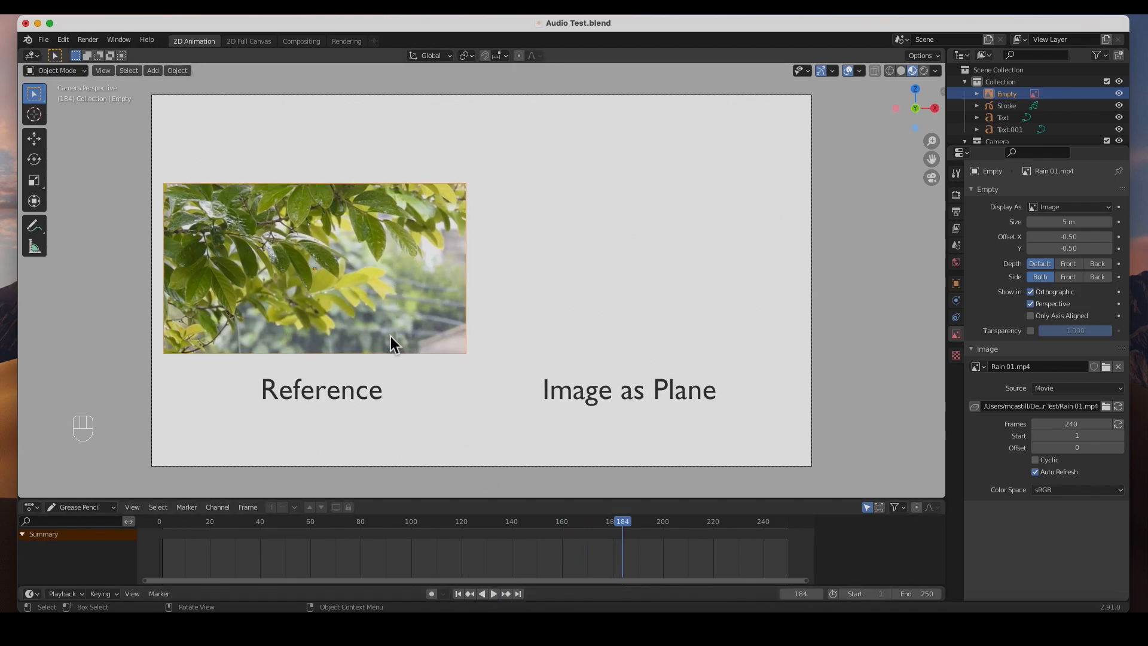
{"action": "left_click", "coordinate": [168, 522]}
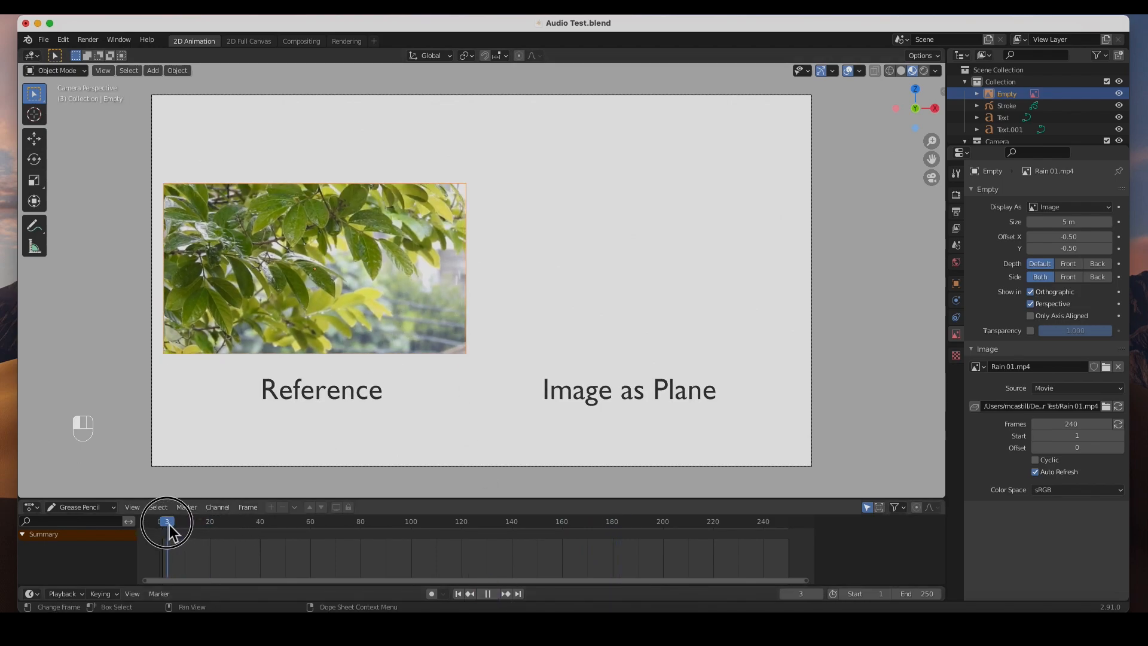
{"action": "left_click", "coordinate": [165, 522]}
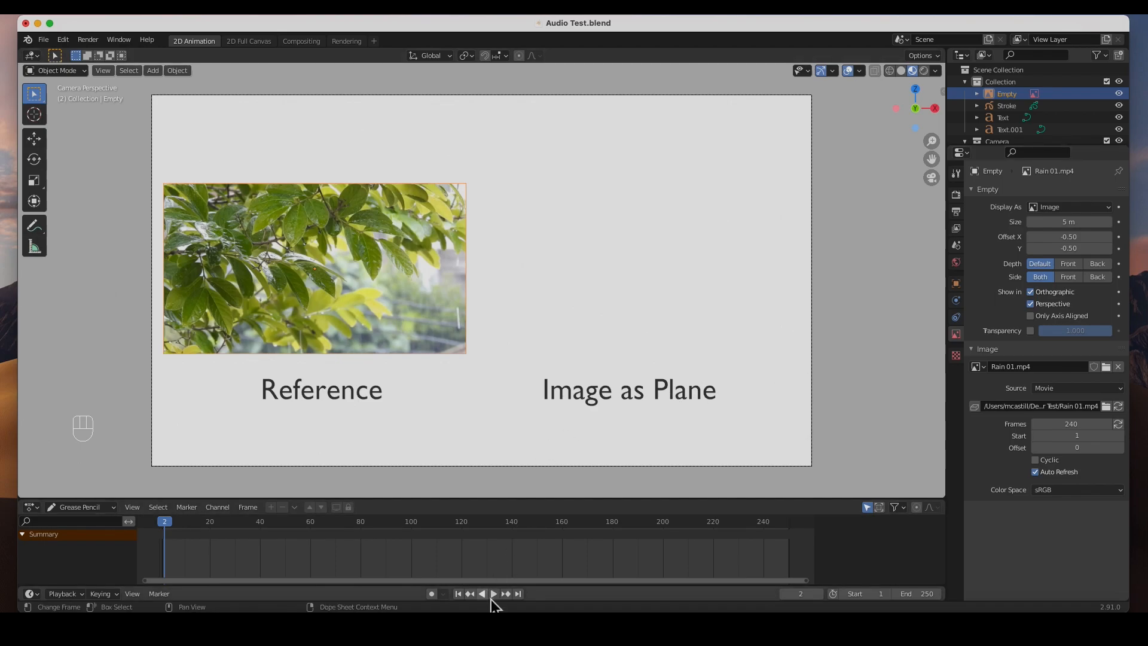
{"action": "left_click", "coordinate": [457, 593]}
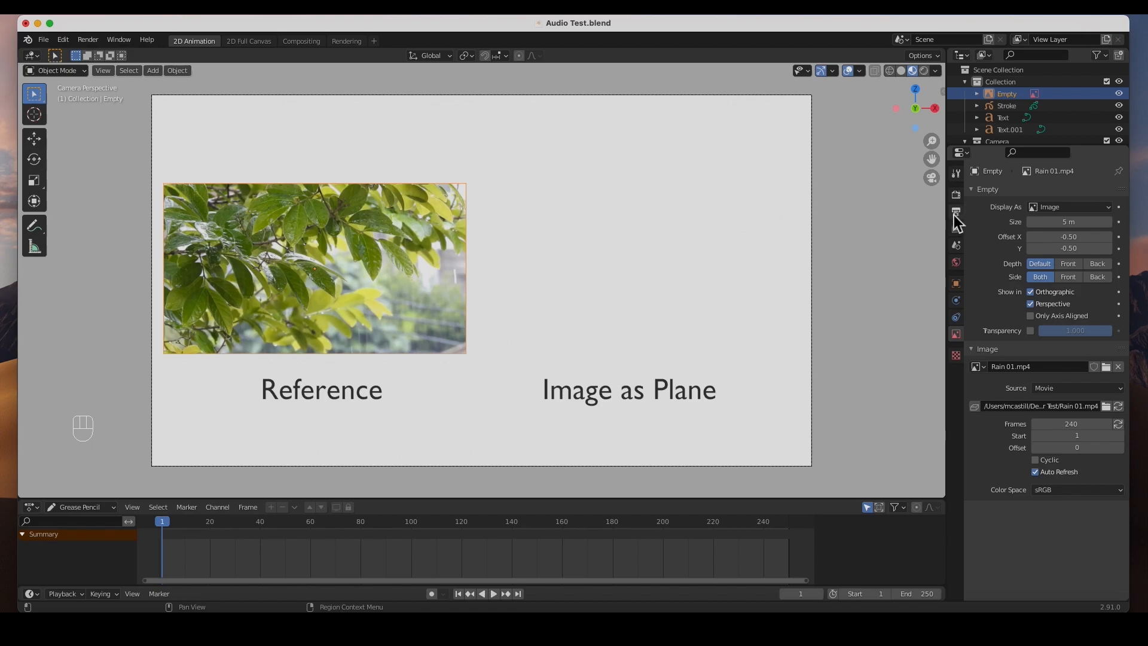
- In Output Properties set Frame End to 30 and start choosing the render output path
{"action": "left_click", "coordinate": [955, 211]}
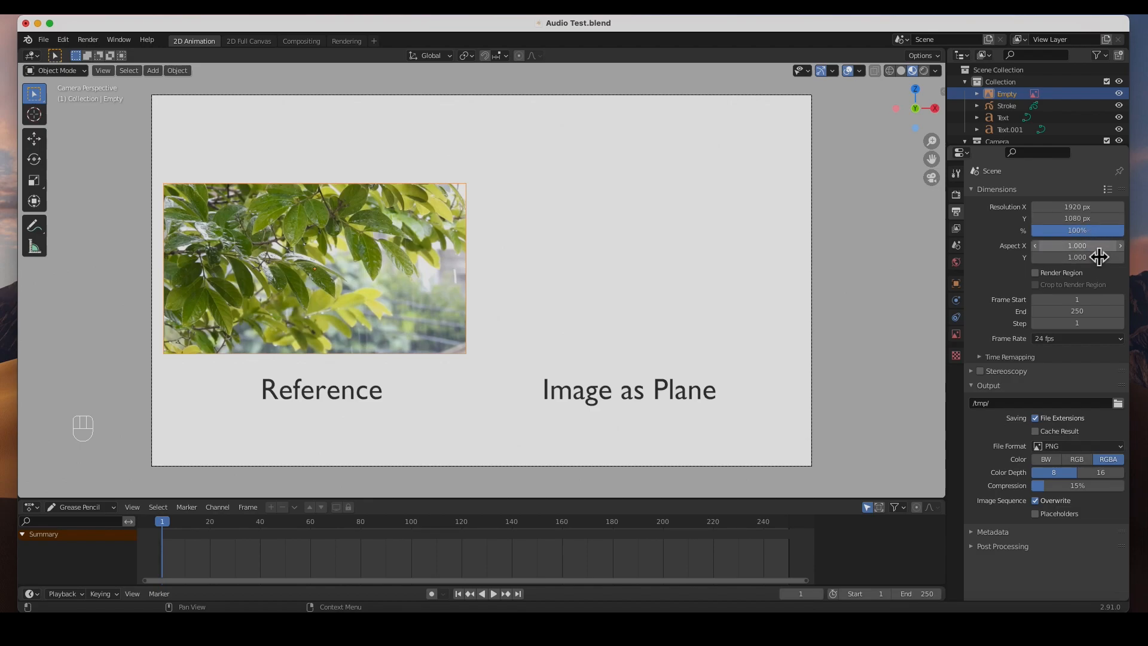
{"action": "left_click", "coordinate": [1076, 310]}
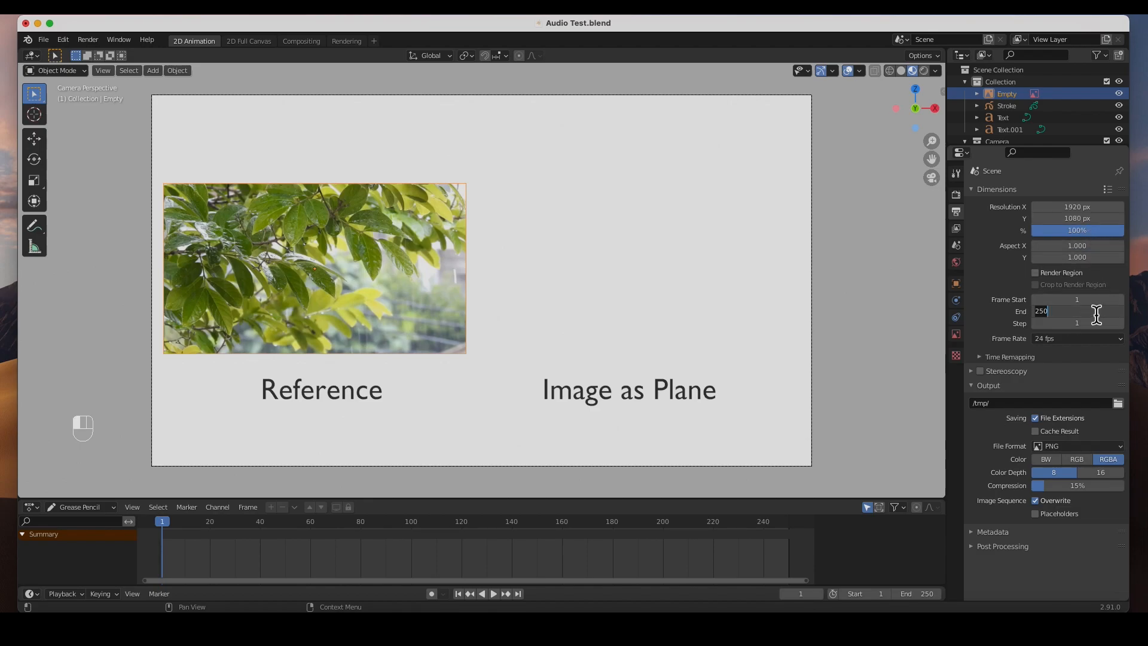
{"action": "mouse_move", "coordinate": [1062, 332]}
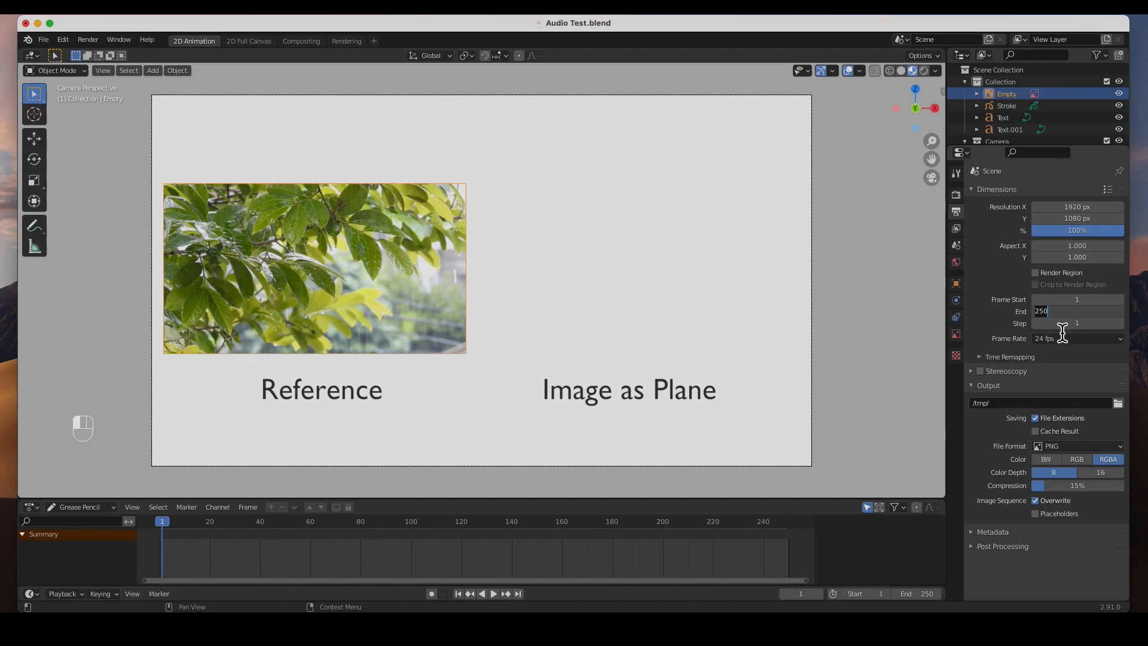
{"action": "type", "text": "30"}
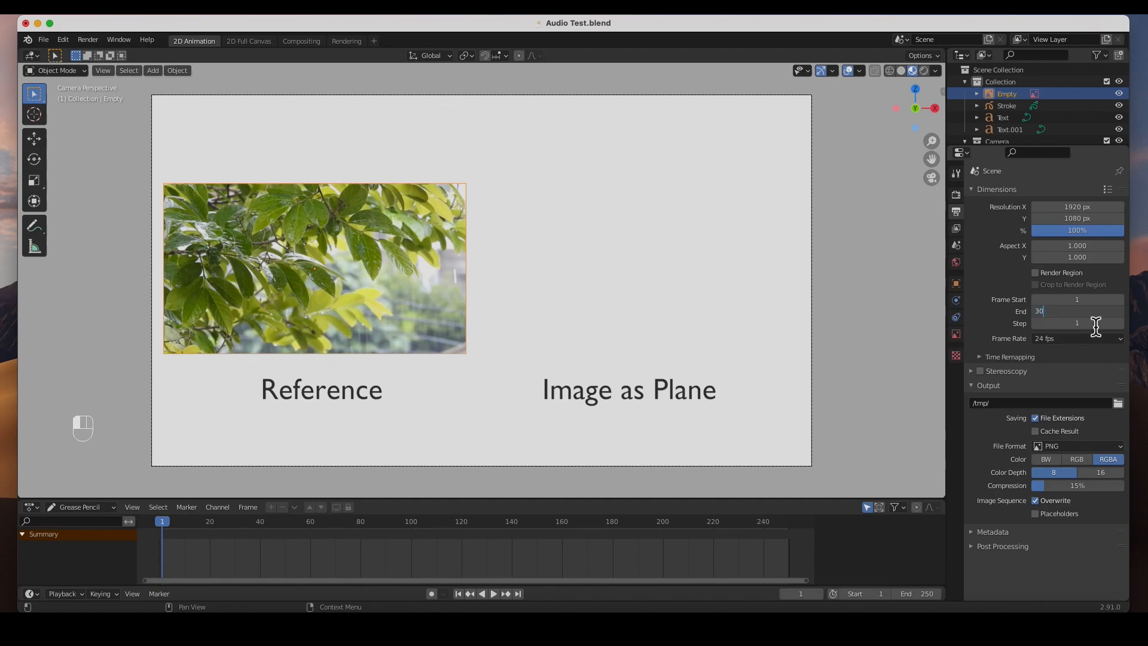
{"action": "mouse_move", "coordinate": [1070, 344]}
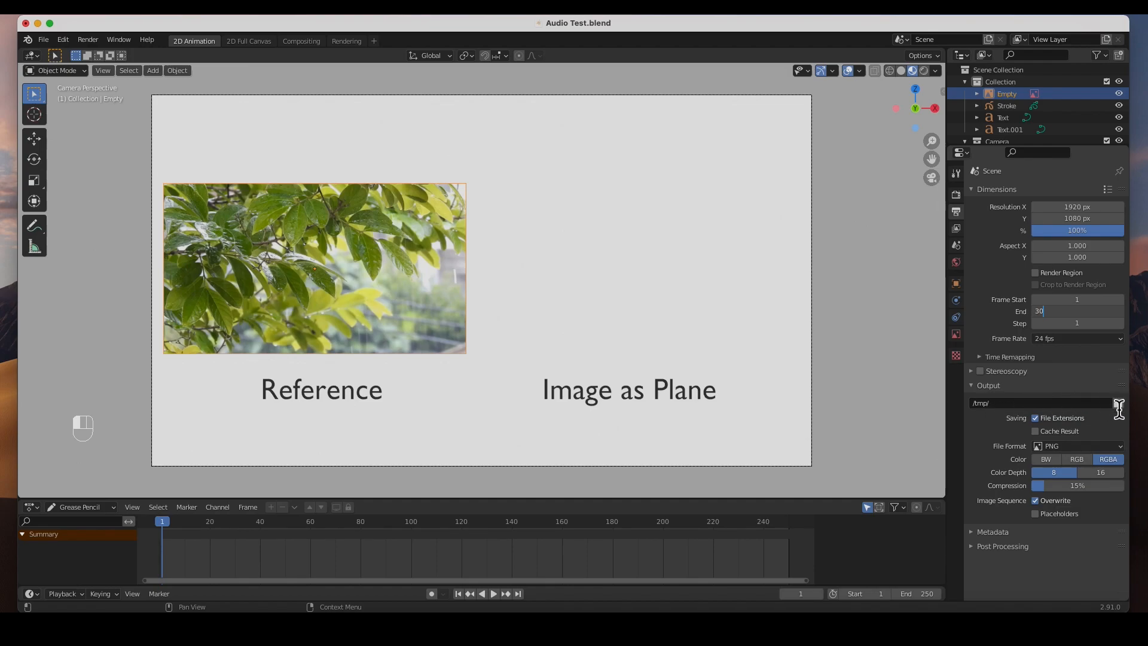
{"action": "left_click", "coordinate": [1117, 402]}
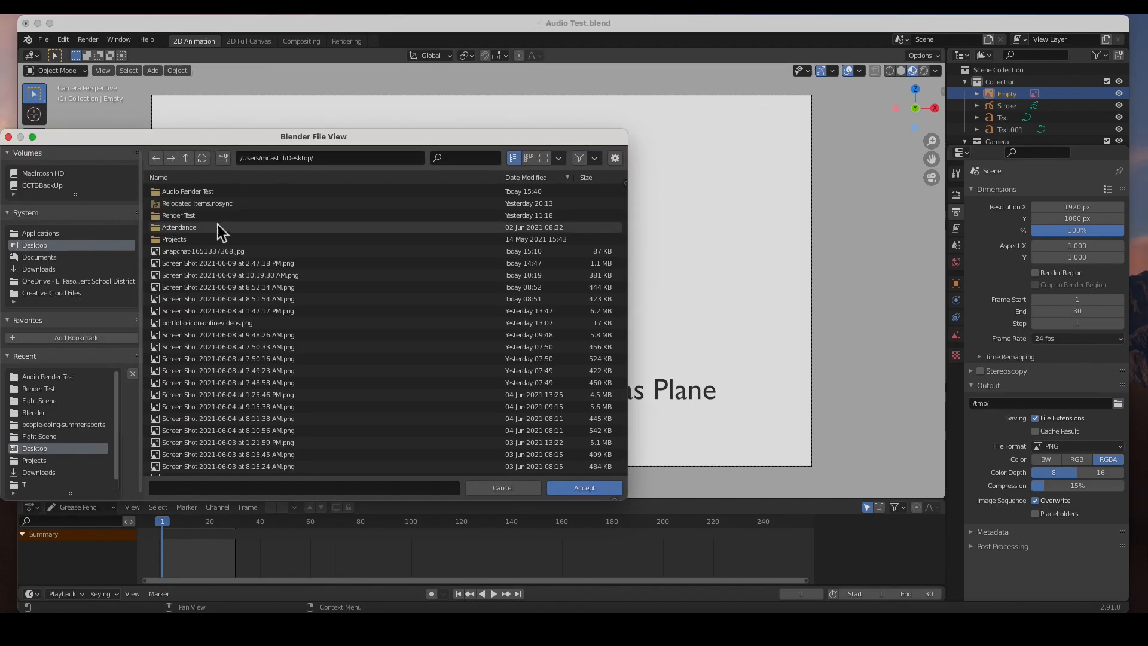
- Set the render output path to 'Test Reference' in the Audio Render Test folder
{"action": "double_click", "coordinate": [187, 191]}
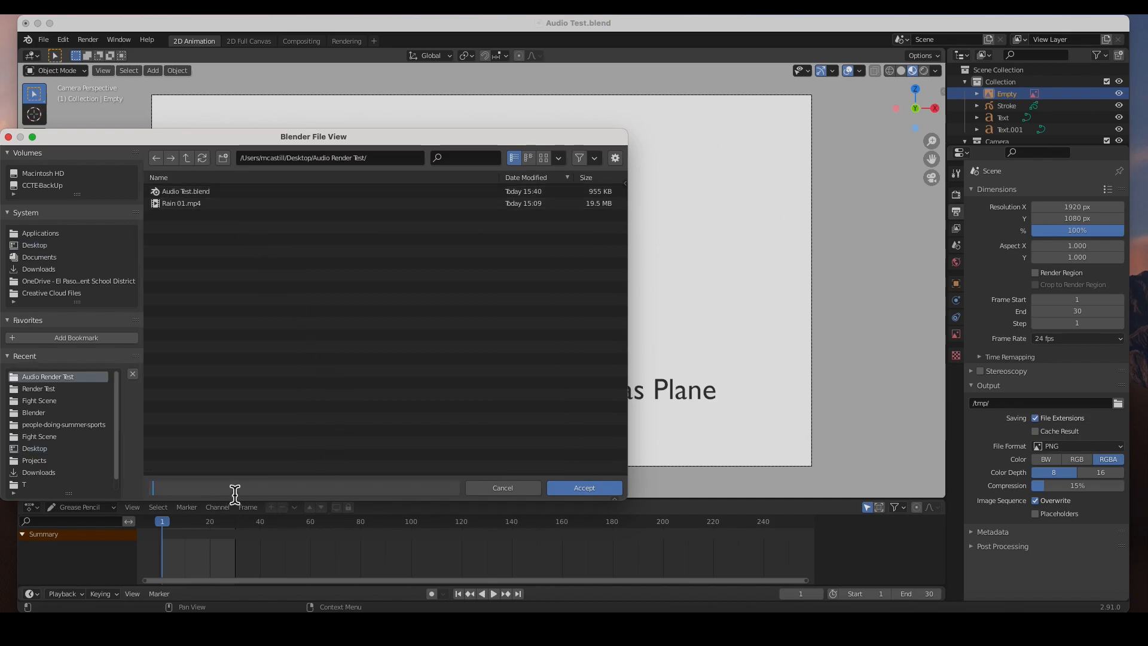
{"action": "type", "text": "Test"}
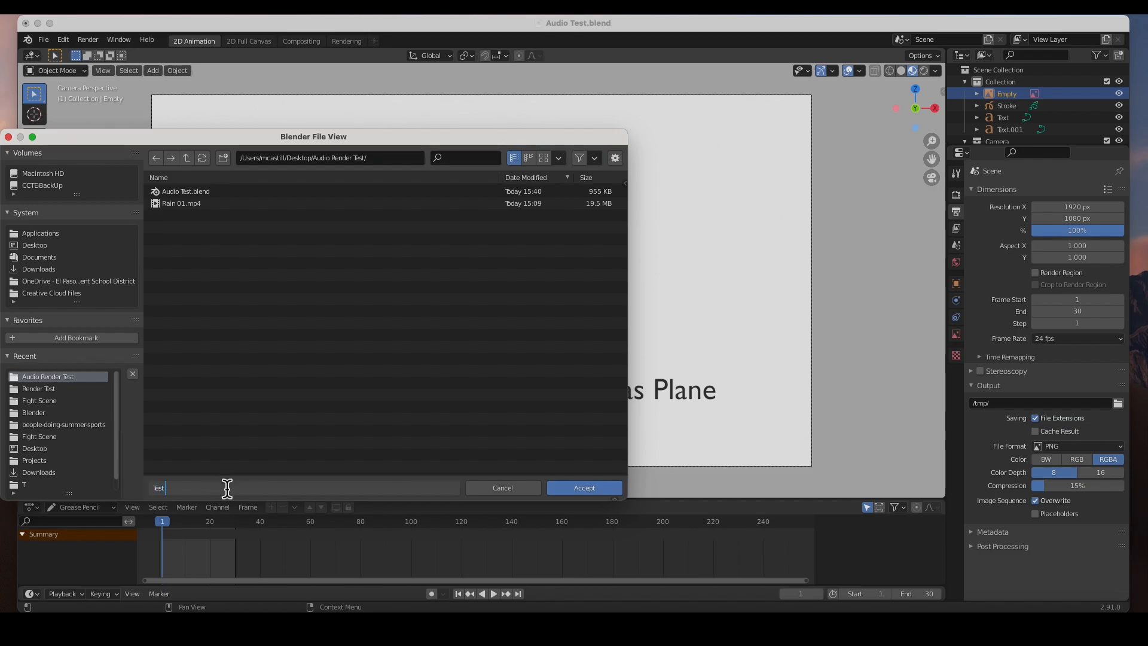
{"action": "type", "text": "Reference"}
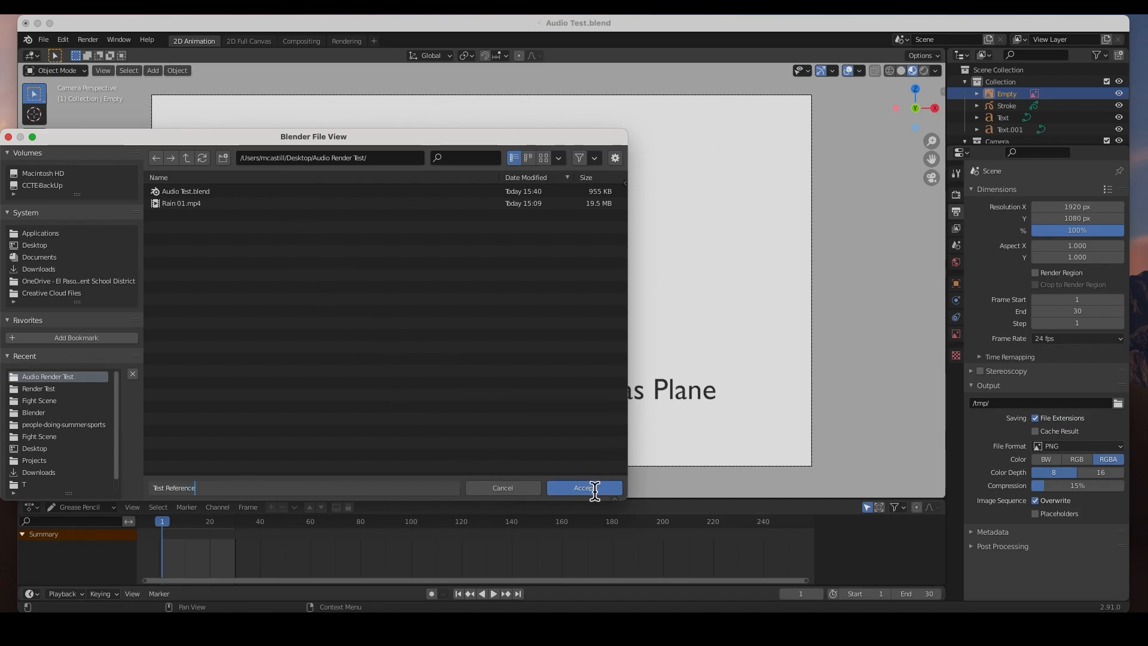
{"action": "left_click", "coordinate": [583, 488]}
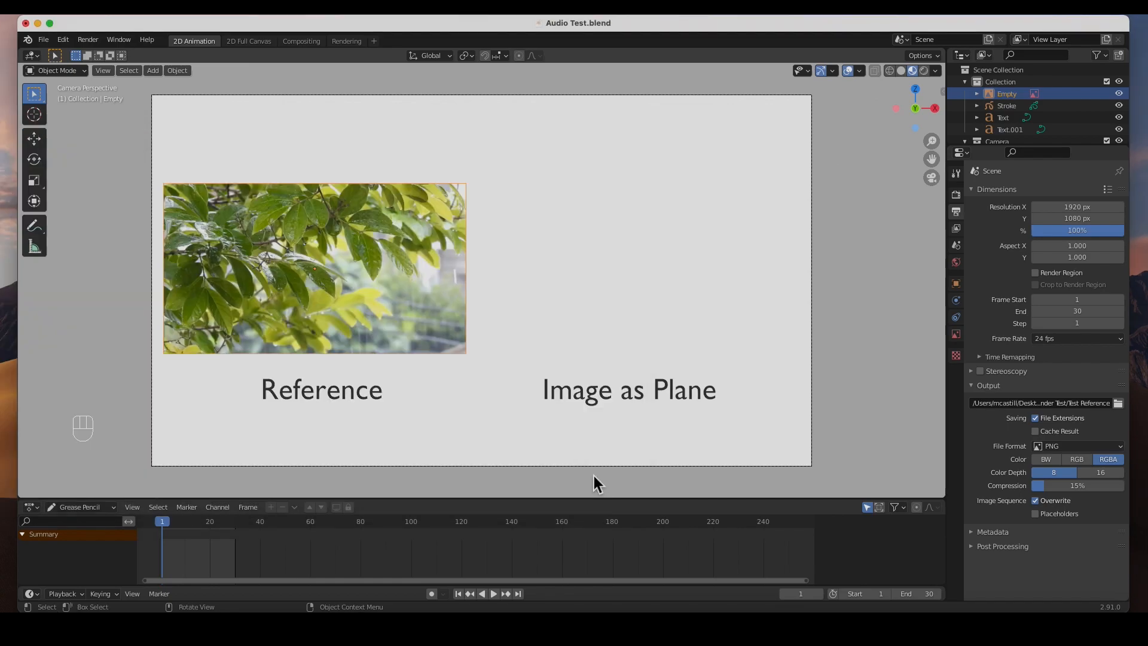
{"action": "mouse_move", "coordinate": [394, 399]}
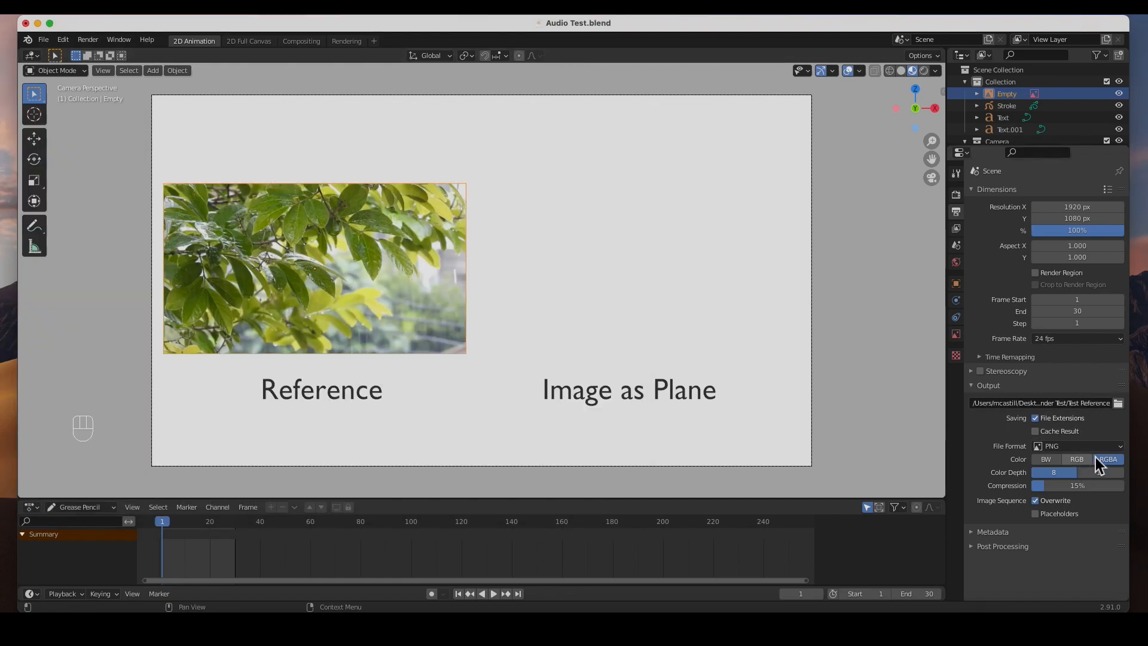
{"action": "left_click", "coordinate": [1076, 446]}
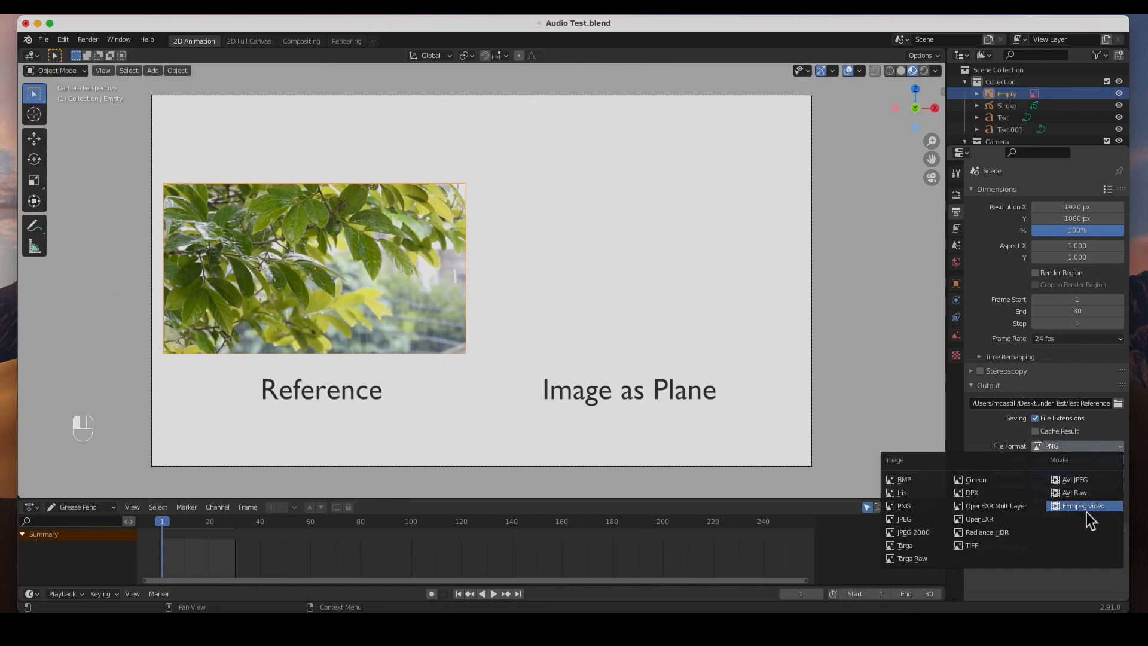
{"action": "left_click", "coordinate": [1082, 506]}
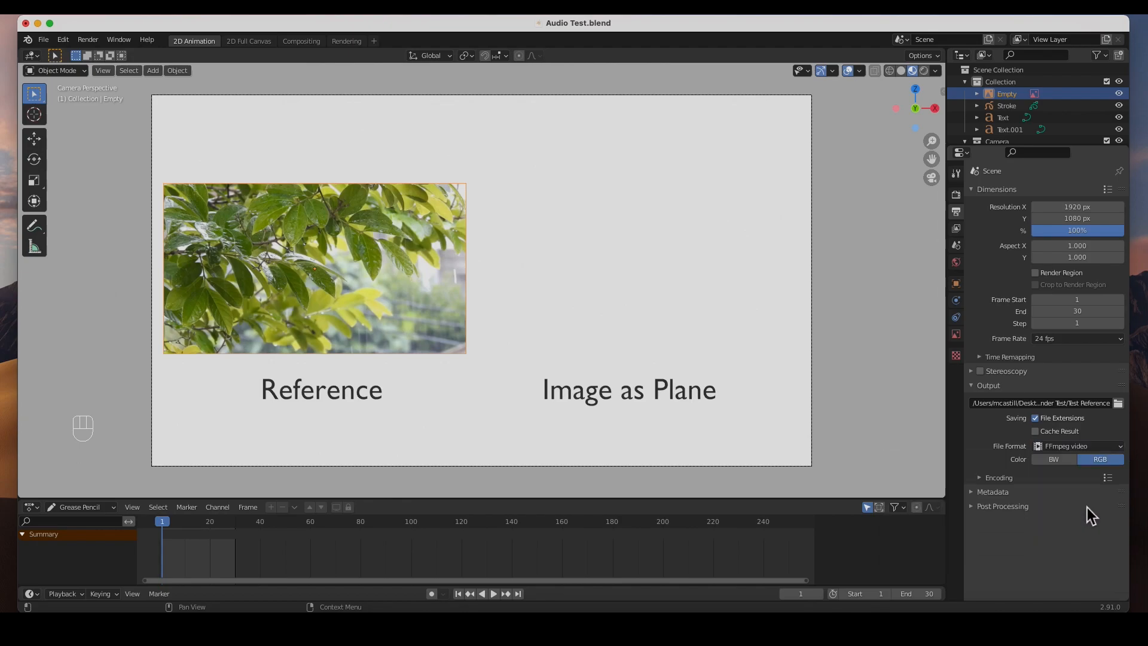
{"action": "left_click", "coordinate": [979, 477]}
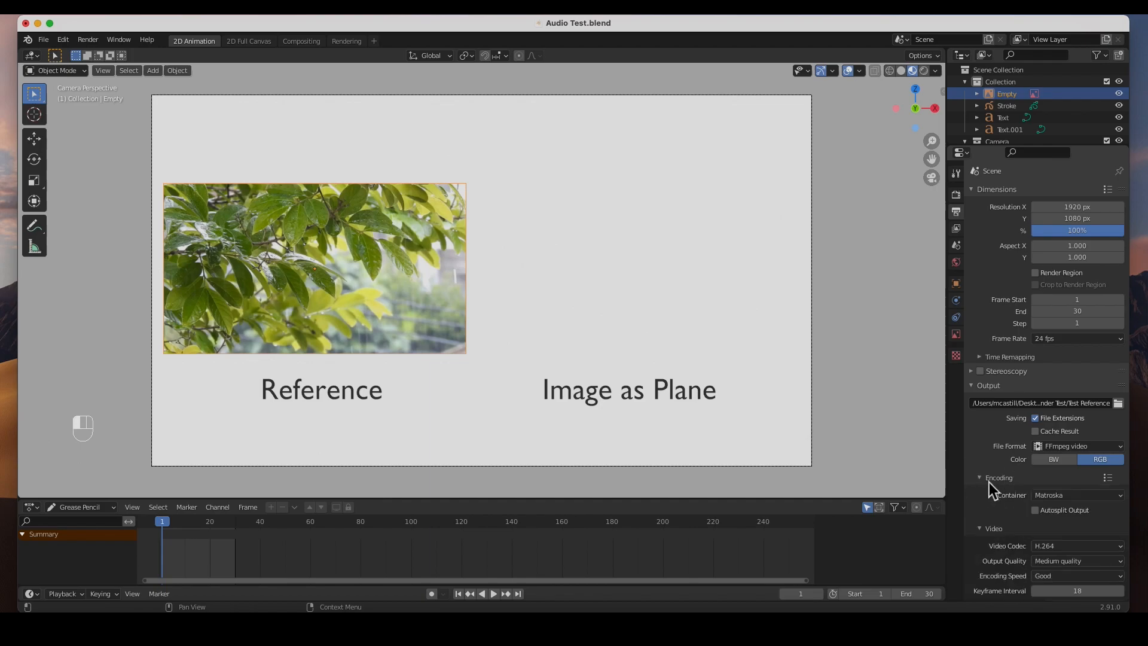
{"action": "left_click", "coordinate": [1077, 495]}
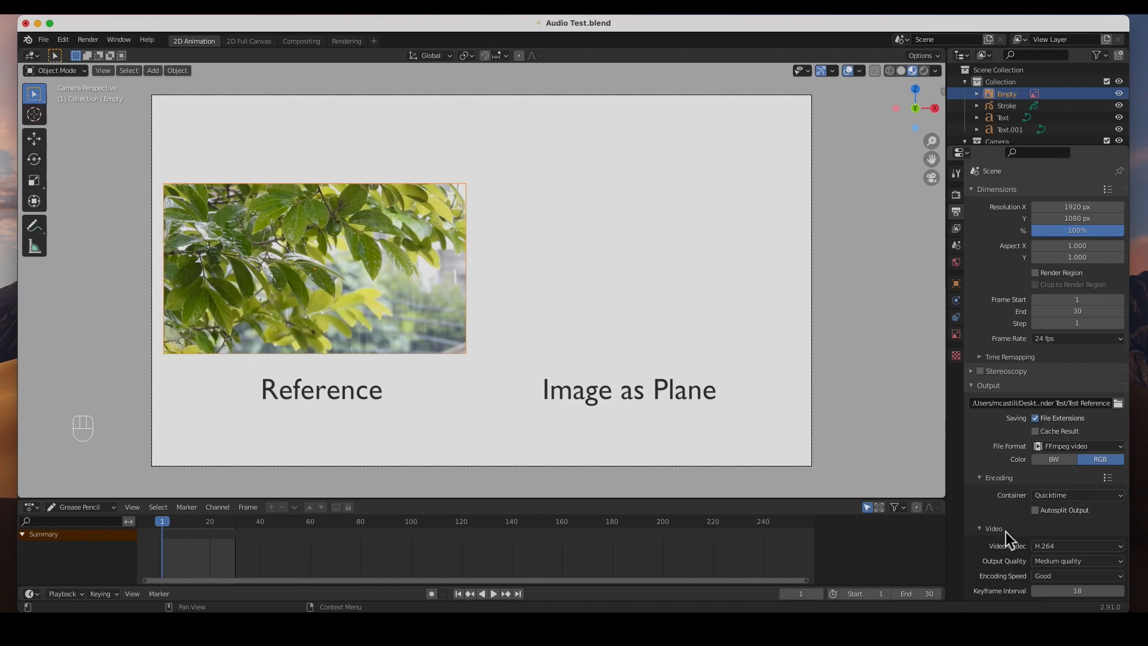
{"action": "mouse_move", "coordinate": [1061, 571]}
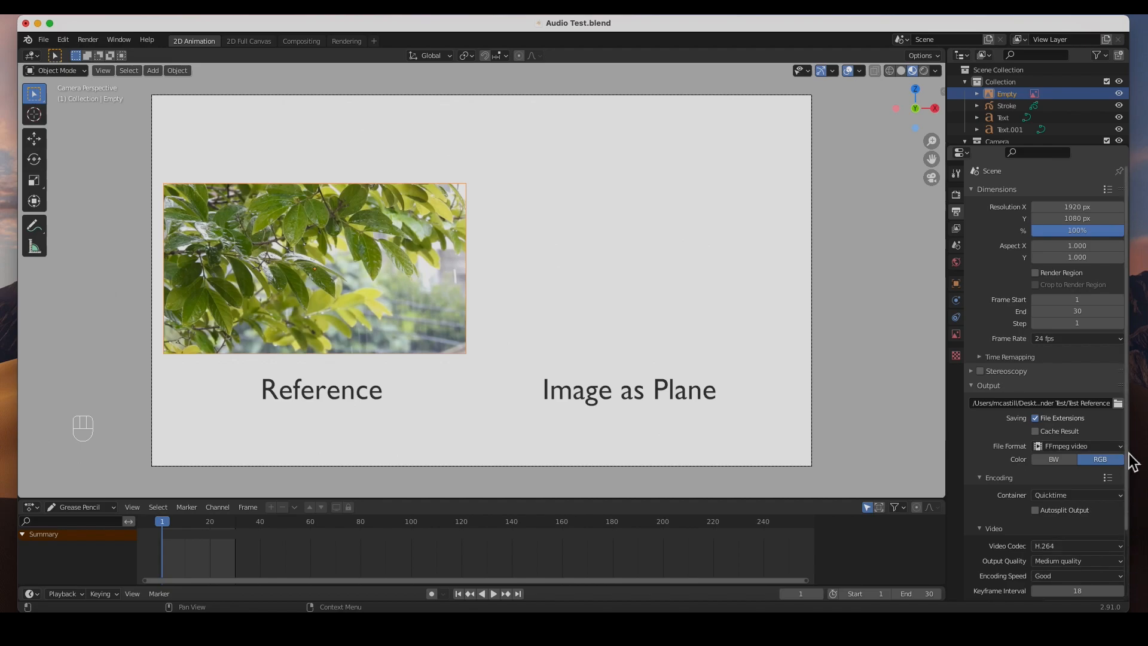
{"action": "scroll", "scroll_direction": "down", "scroll_amount": 3}
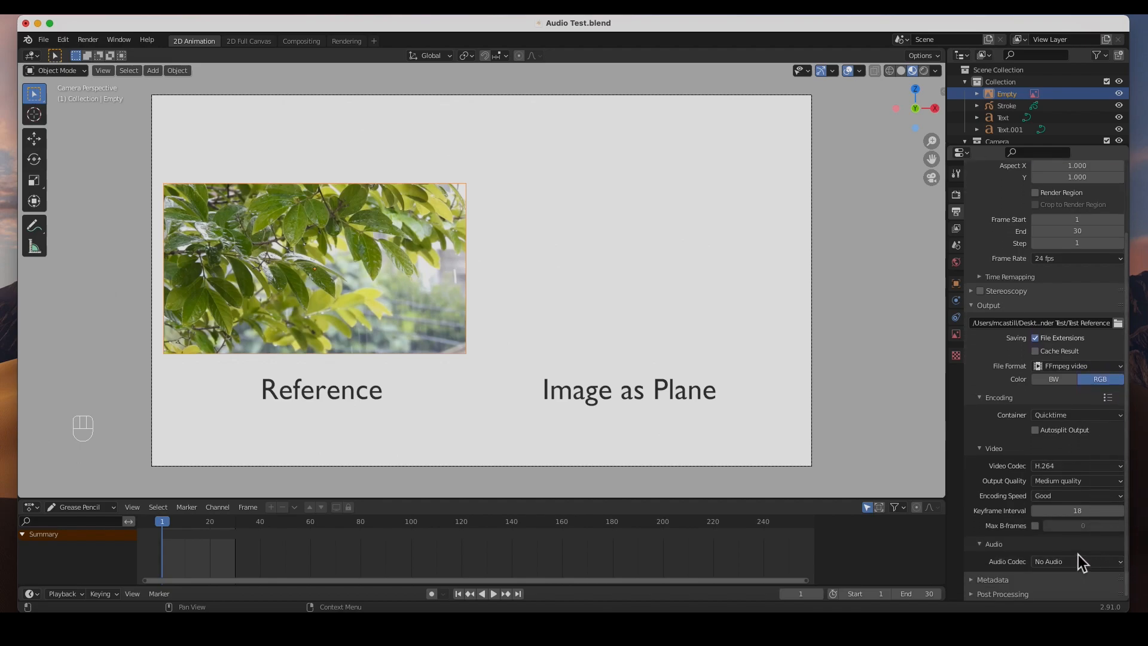
{"action": "mouse_move", "coordinate": [1020, 567]}
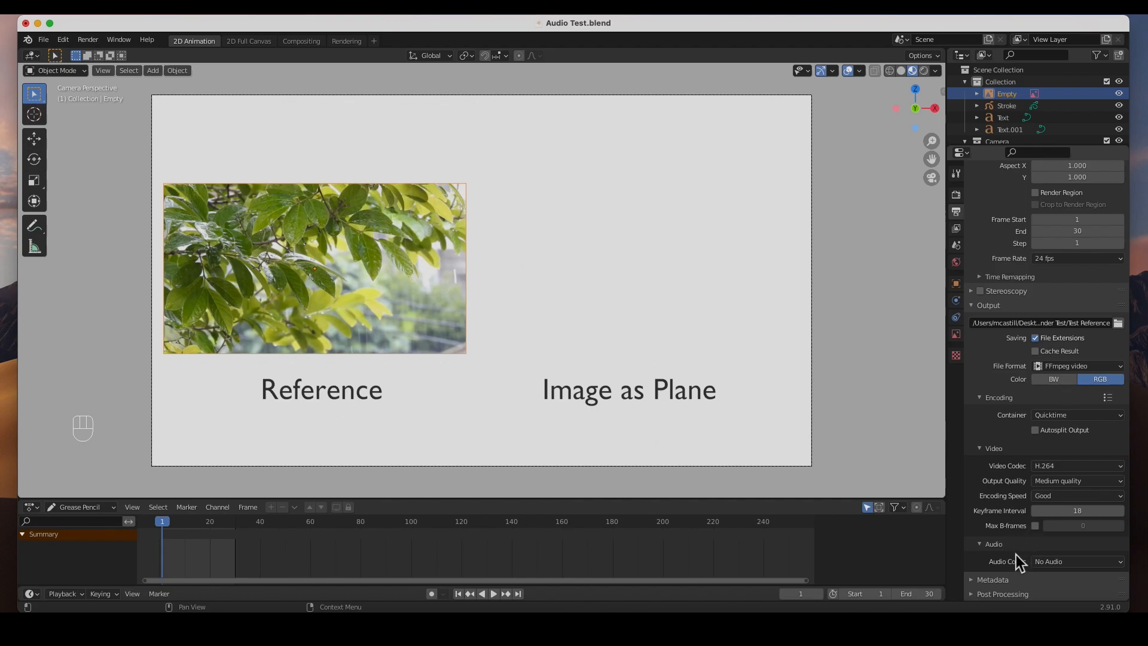
{"action": "mouse_move", "coordinate": [1068, 580]}
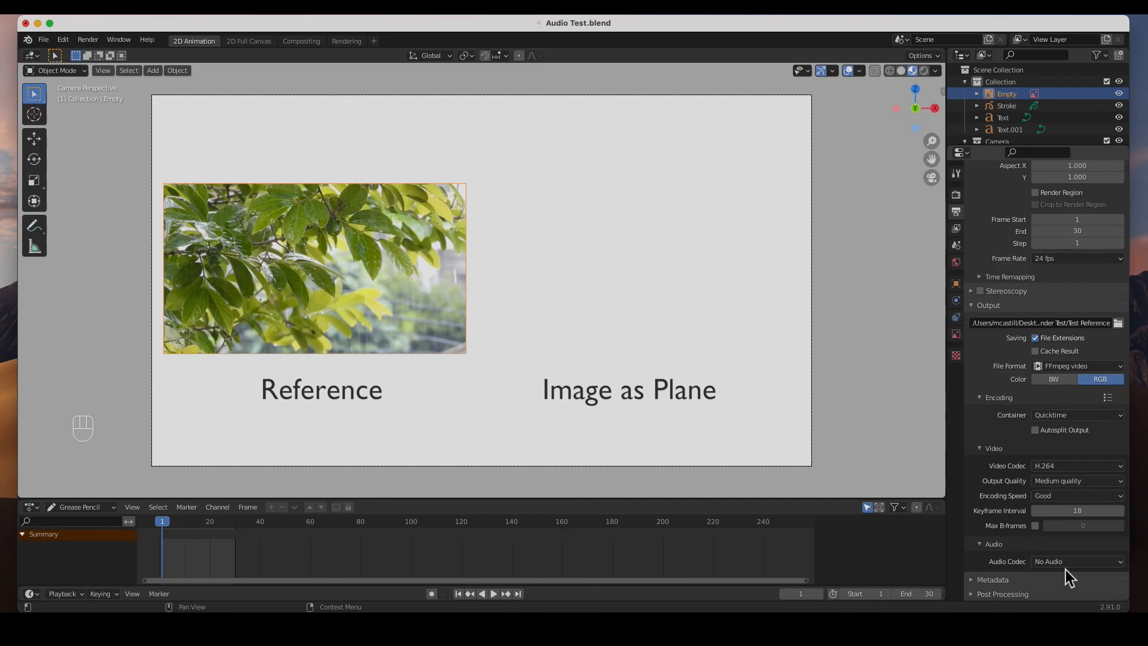
{"action": "left_click", "coordinate": [1076, 561]}
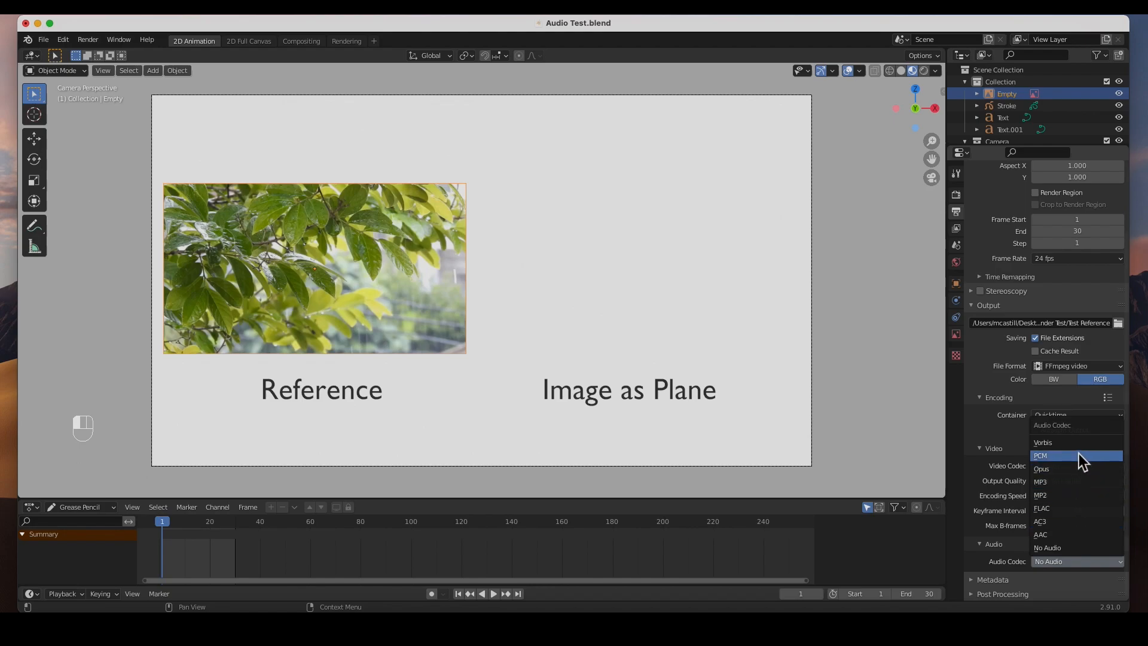
{"action": "mouse_move", "coordinate": [1068, 539]}
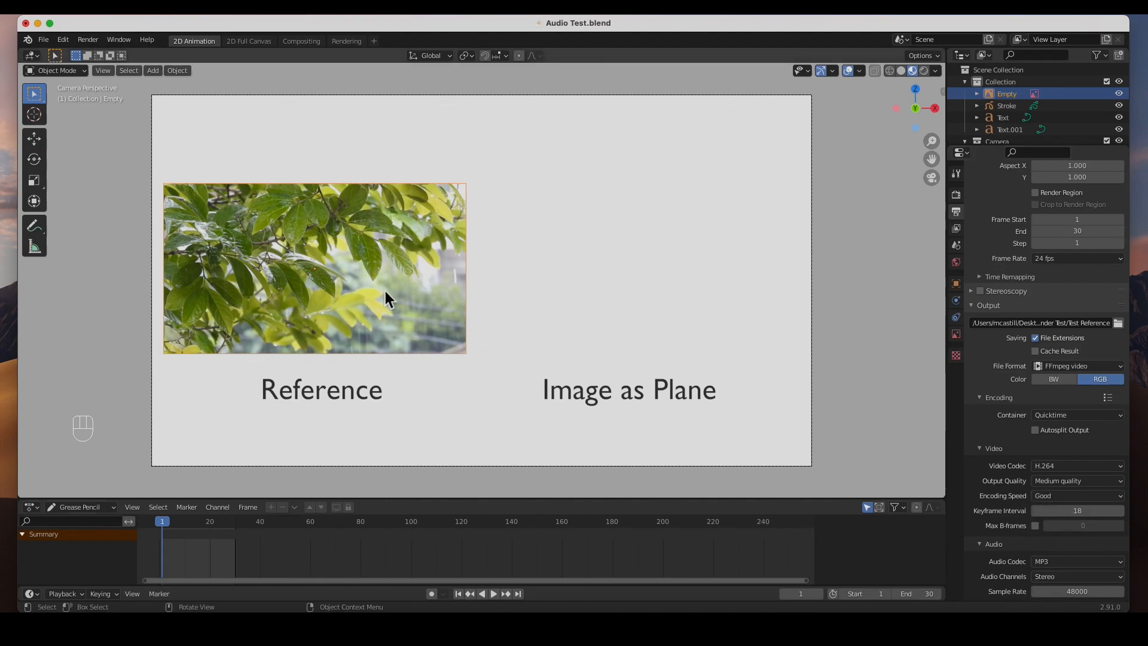
{"action": "mouse_move", "coordinate": [340, 291]}
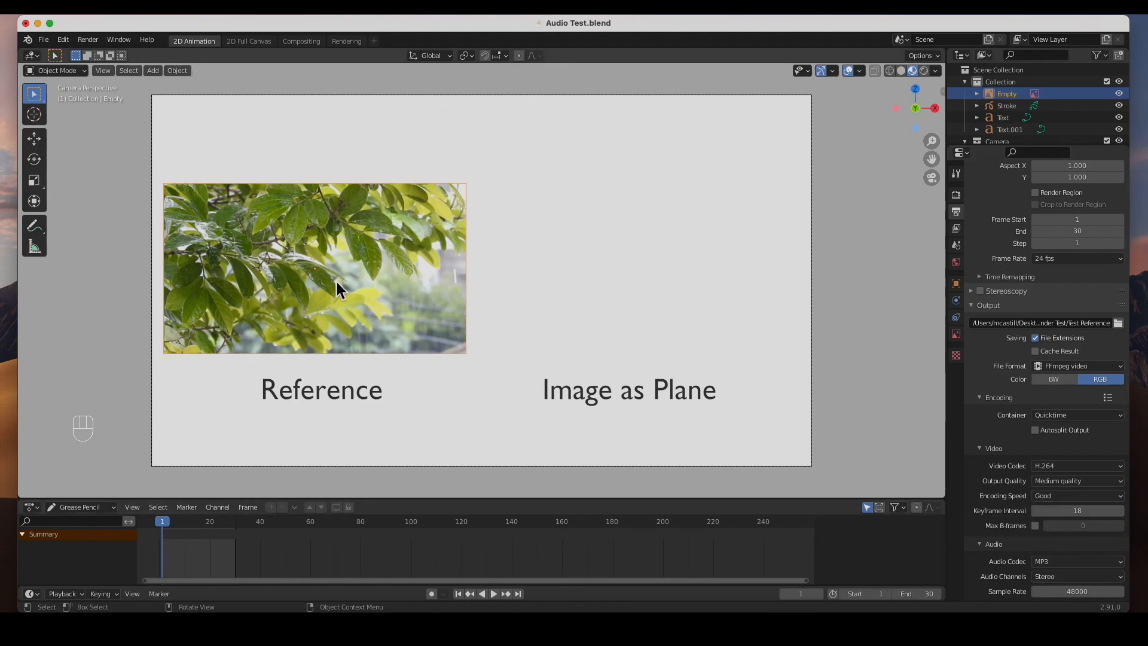
{"action": "mouse_move", "coordinate": [202, 114]}
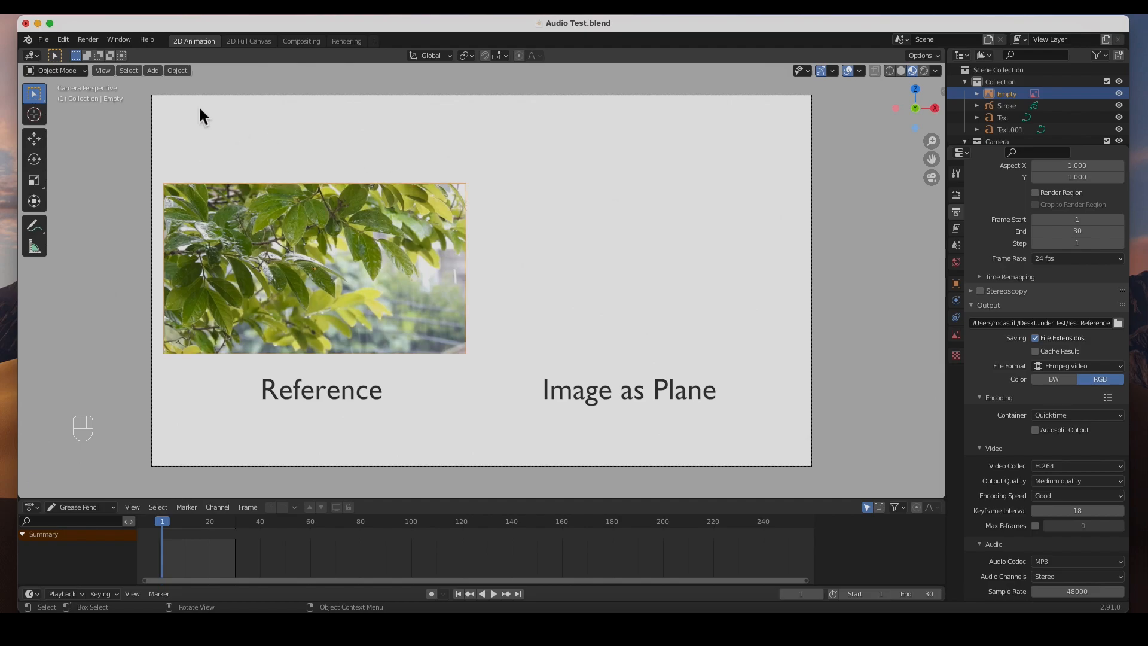
- Render the animation to Test Reference0001-0030.mov via Render > Render Animation
{"action": "left_click", "coordinate": [87, 39]}
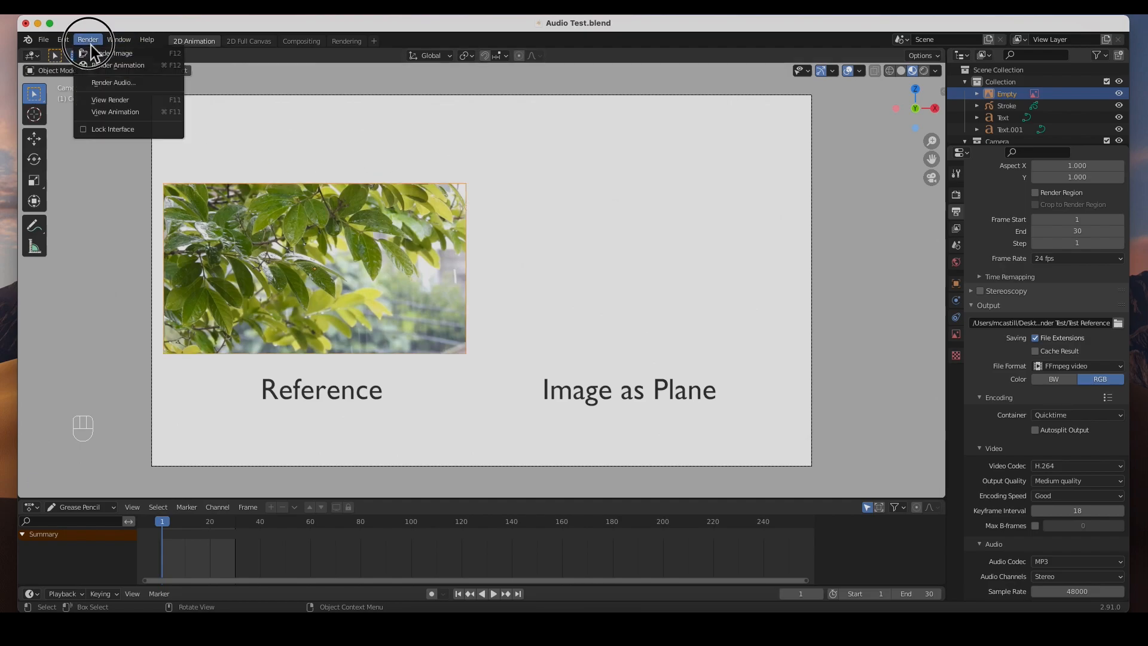
{"action": "left_click", "coordinate": [113, 52]}
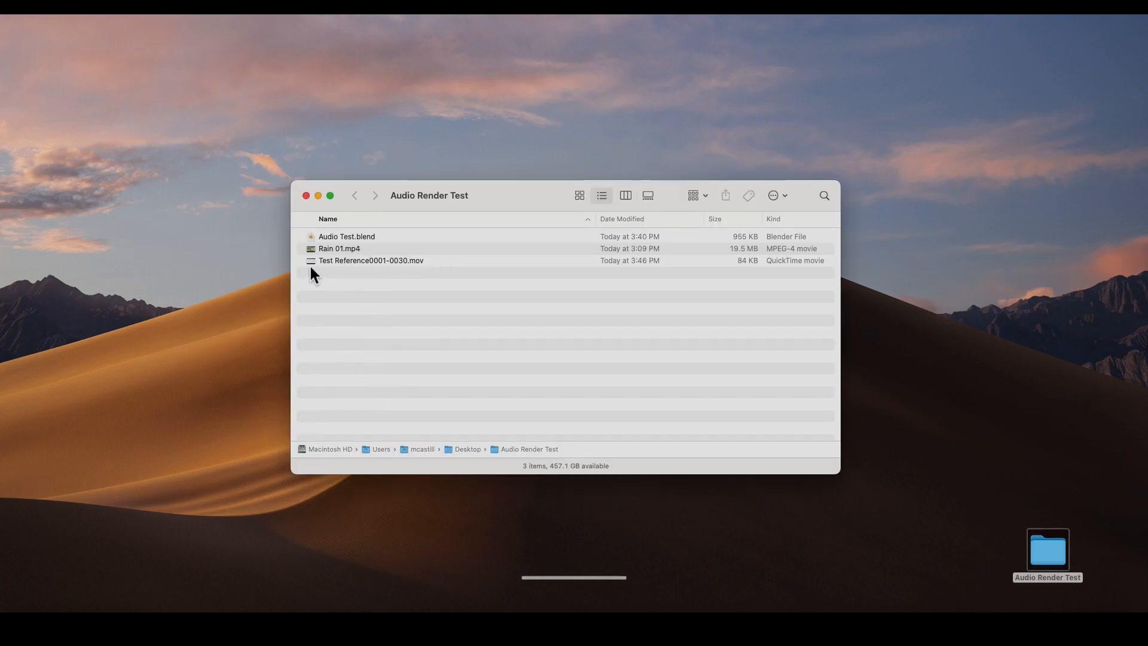
- Play Test Reference0001-0030.mov in QuickTime Player to check the result
{"action": "left_click", "coordinate": [371, 260]}
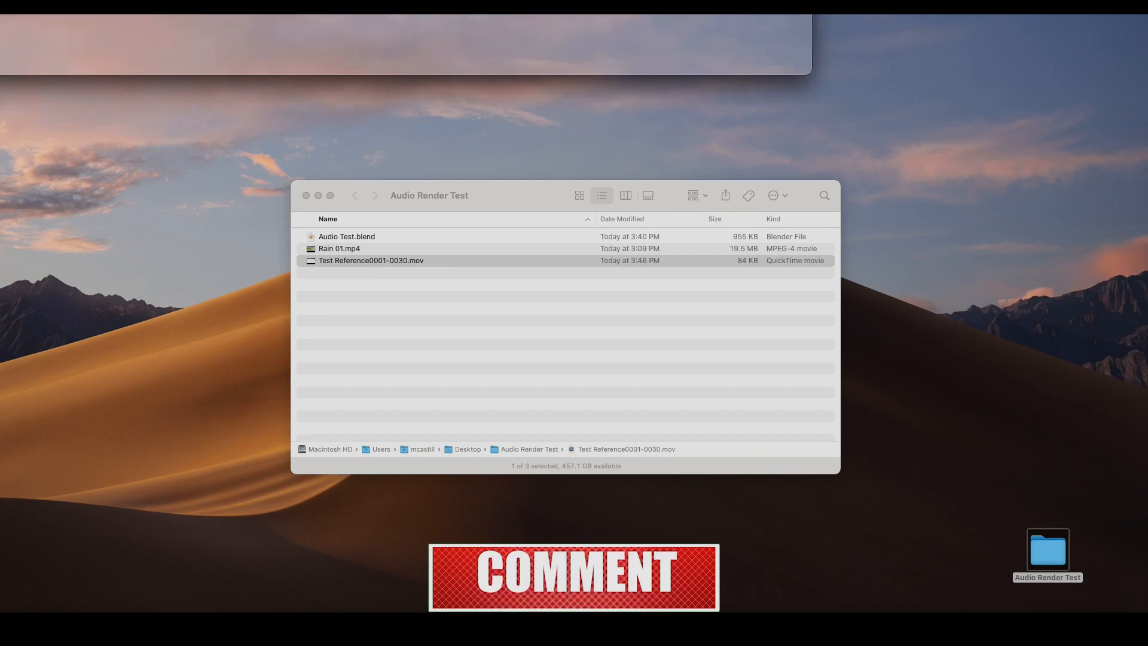
{"action": "double_click", "coordinate": [370, 260]}
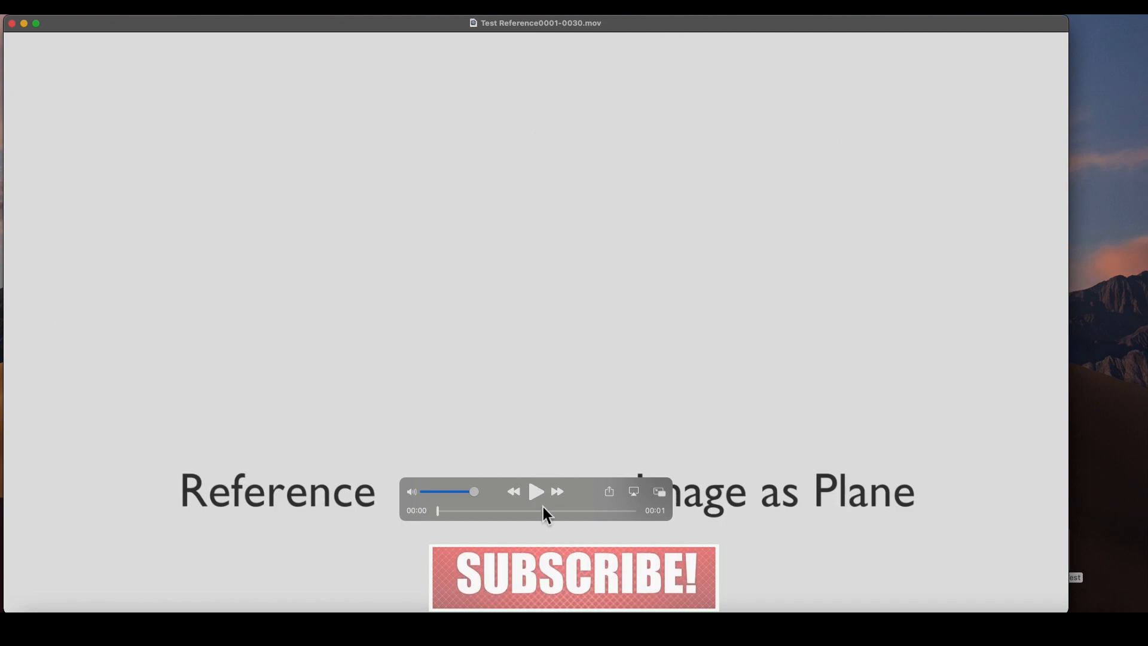
{"action": "left_click", "coordinate": [536, 491]}
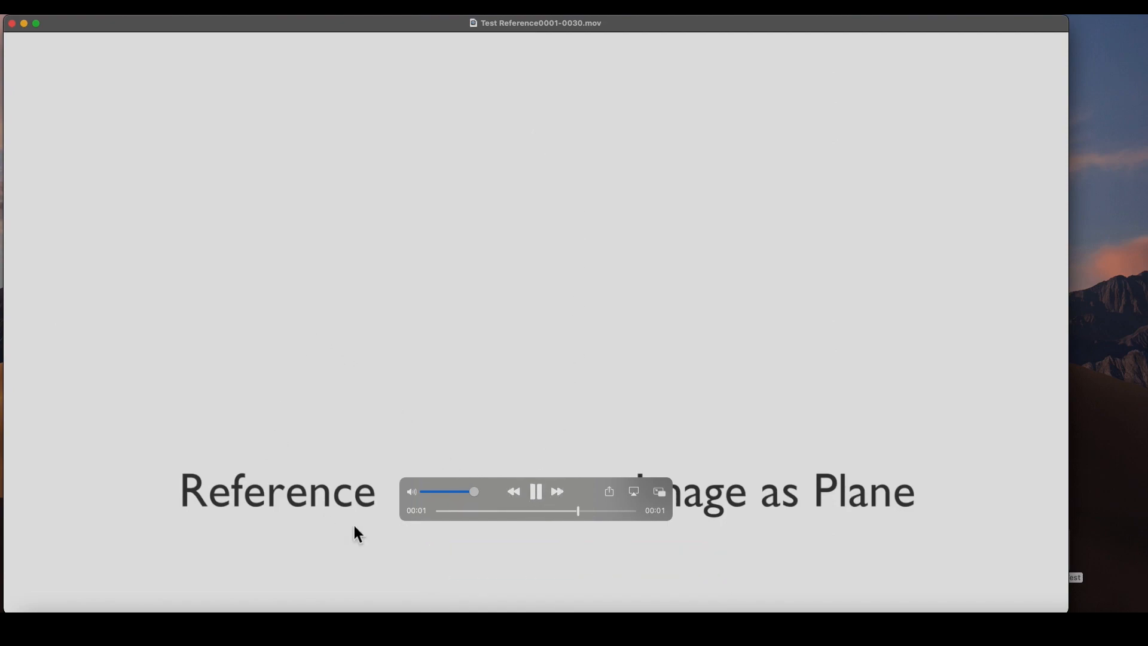
{"action": "left_click", "coordinate": [535, 492]}
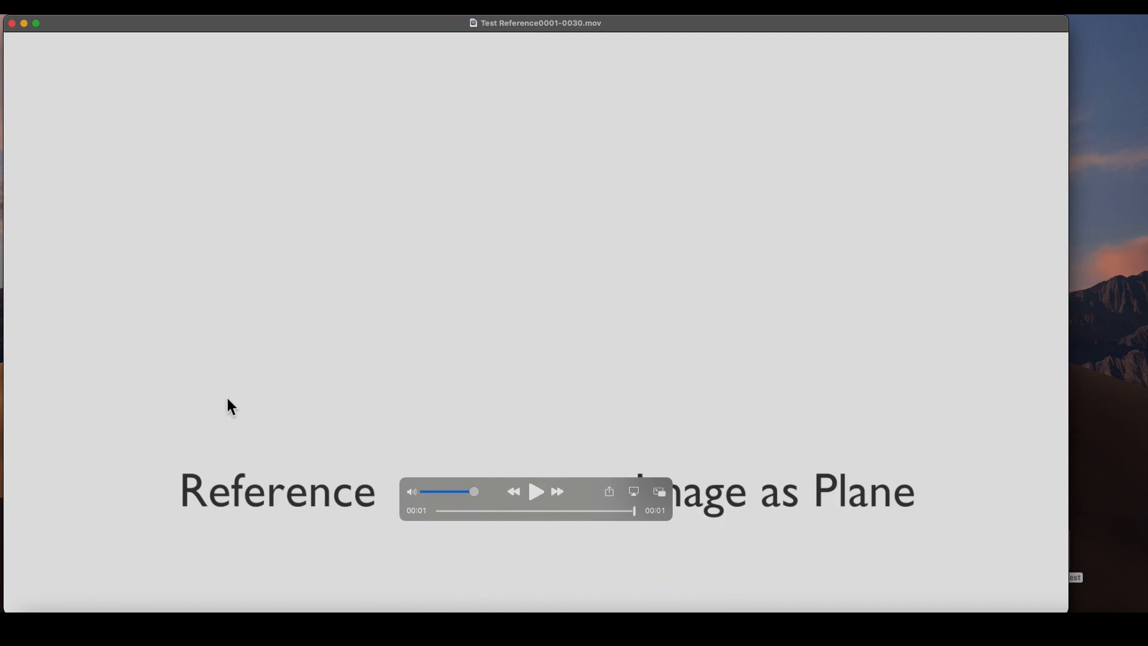
{"action": "mouse_move", "coordinate": [26, 41]}
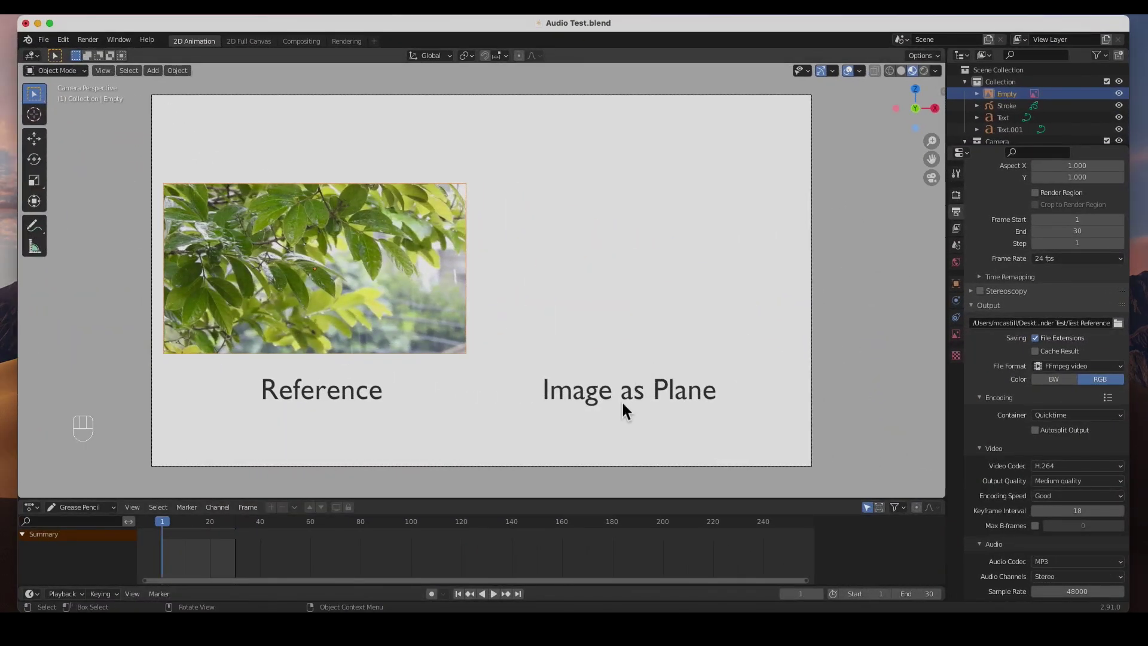
- Import Rain 01.mp4 via Add > Image > Images as Planes
{"action": "left_click", "coordinate": [152, 70]}
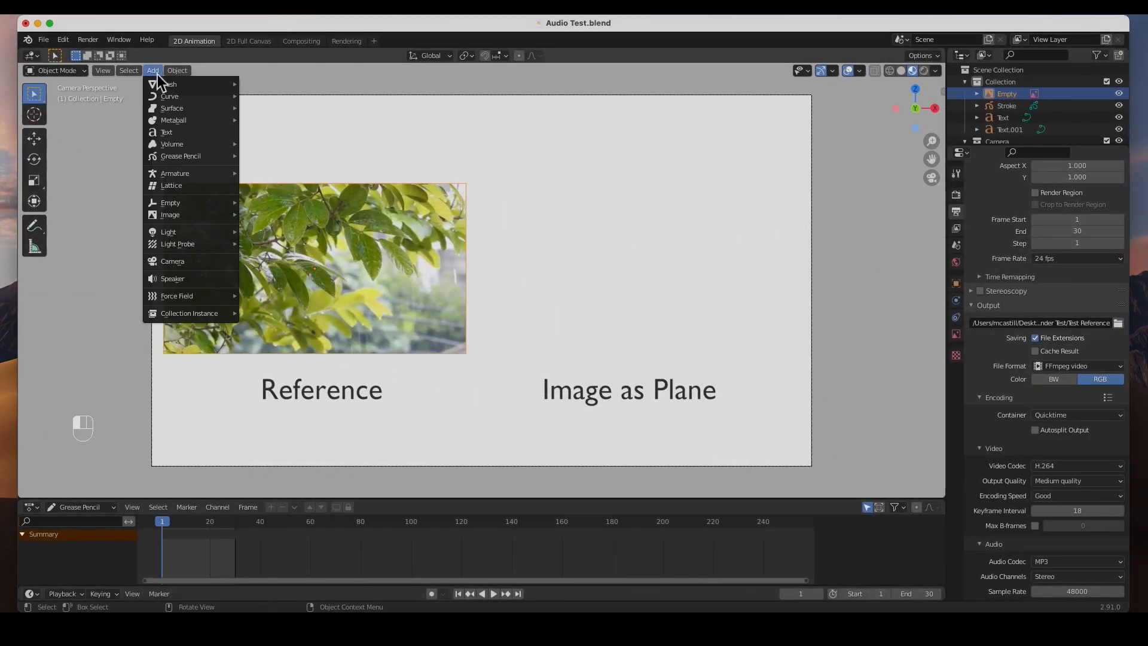
{"action": "mouse_move", "coordinate": [169, 214]}
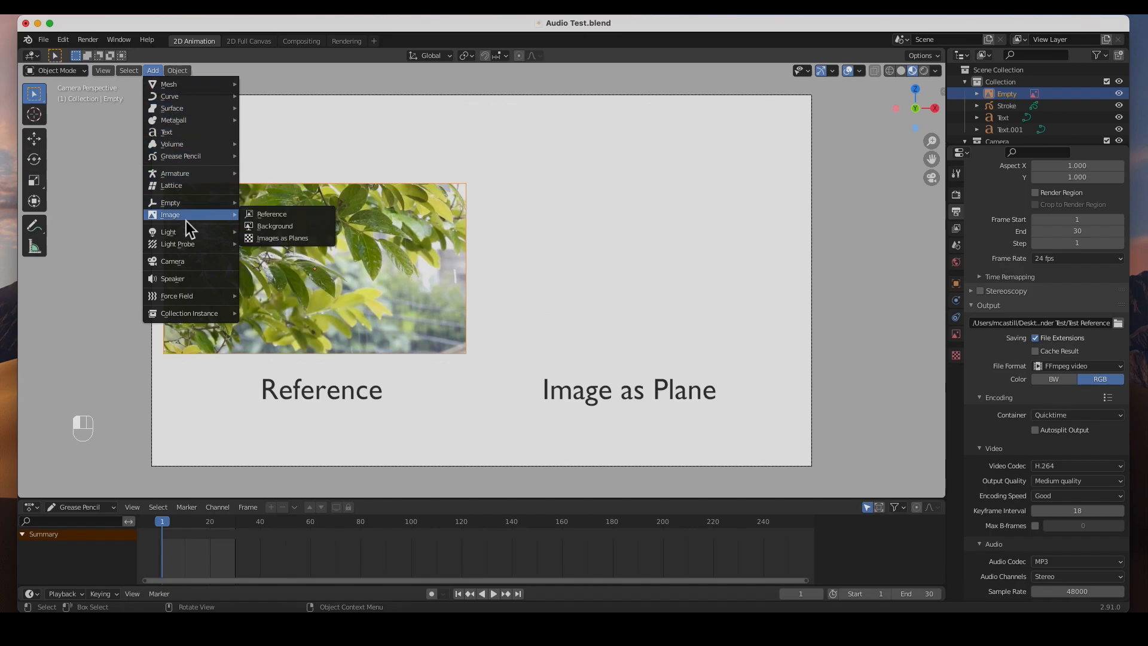
{"action": "left_click", "coordinate": [282, 237]}
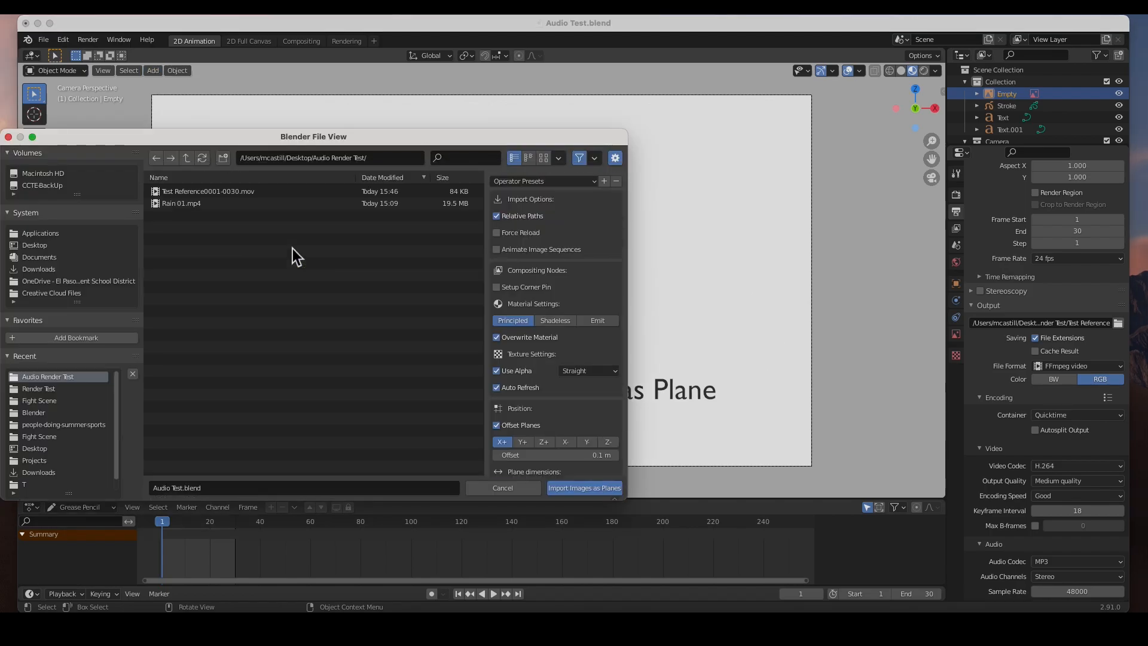
{"action": "left_click", "coordinate": [181, 203]}
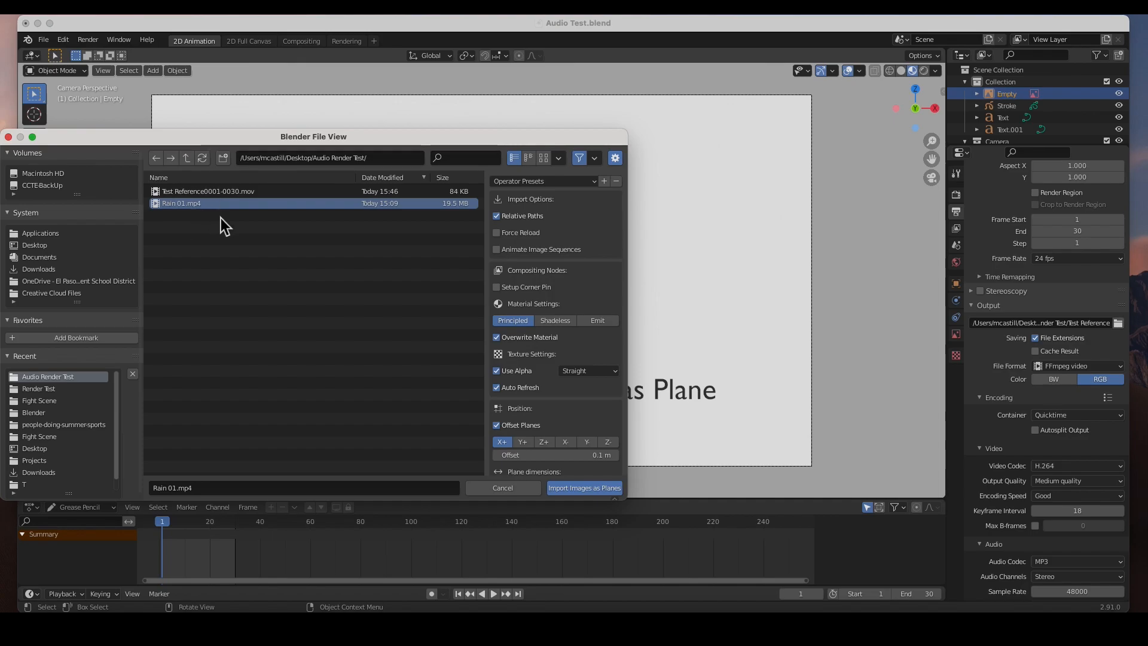
{"action": "left_click", "coordinate": [584, 488]}
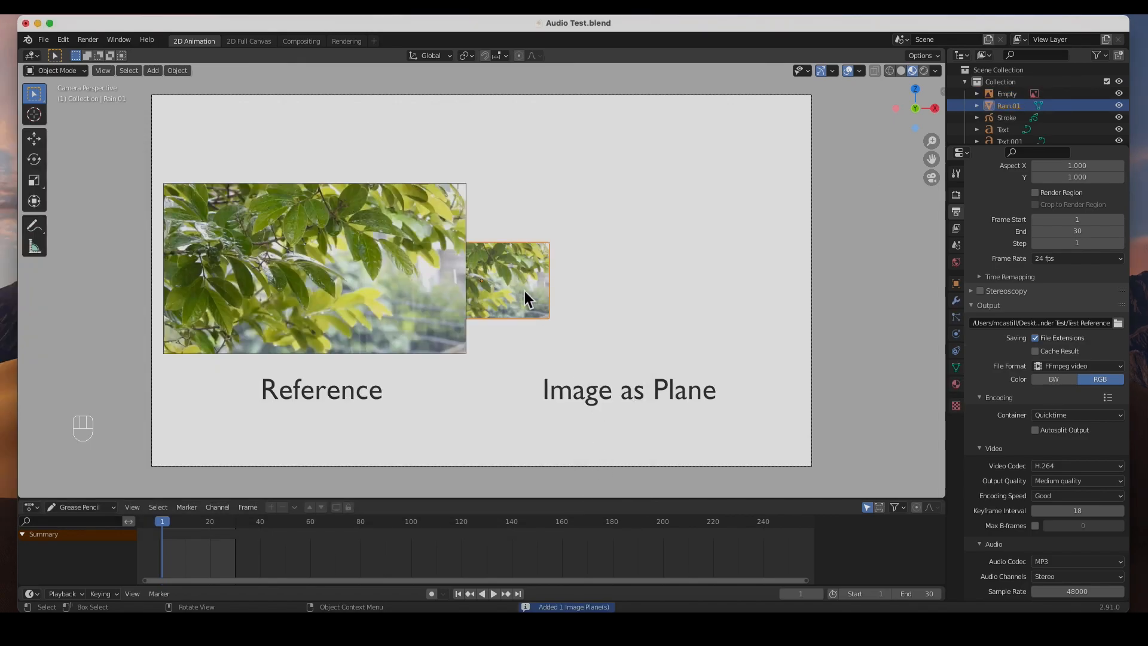
{"action": "mouse_move", "coordinate": [37, 144]}
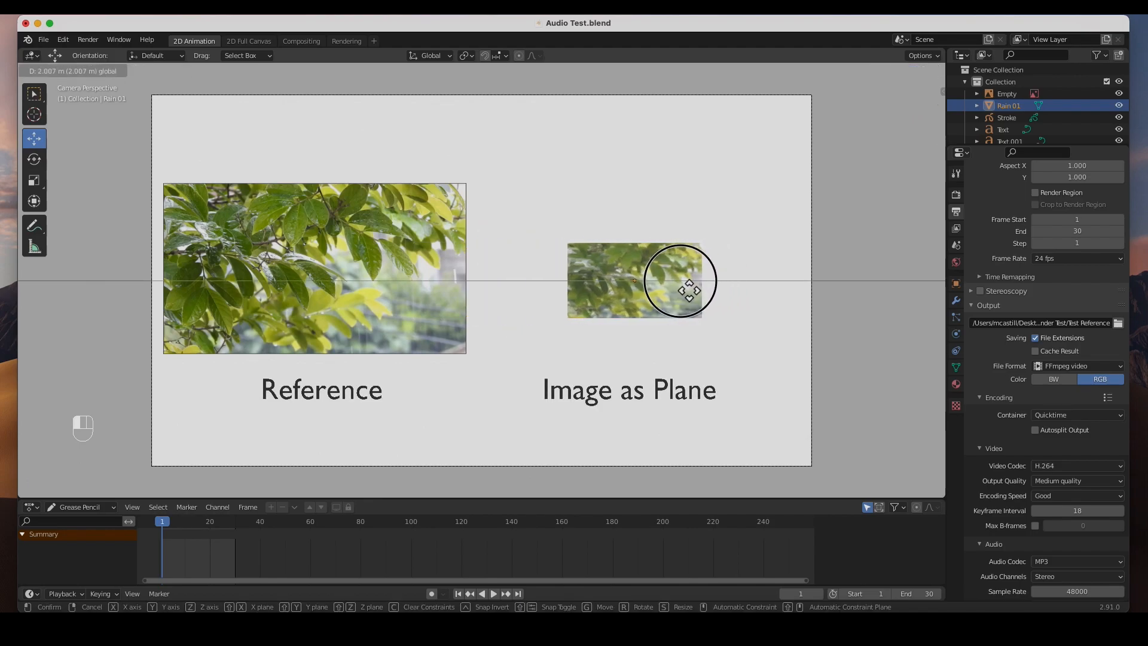
- Place the rain plane beside the reference and raise it along Z above the 'Image as Plane' label
{"action": "left_click", "coordinate": [702, 342]}
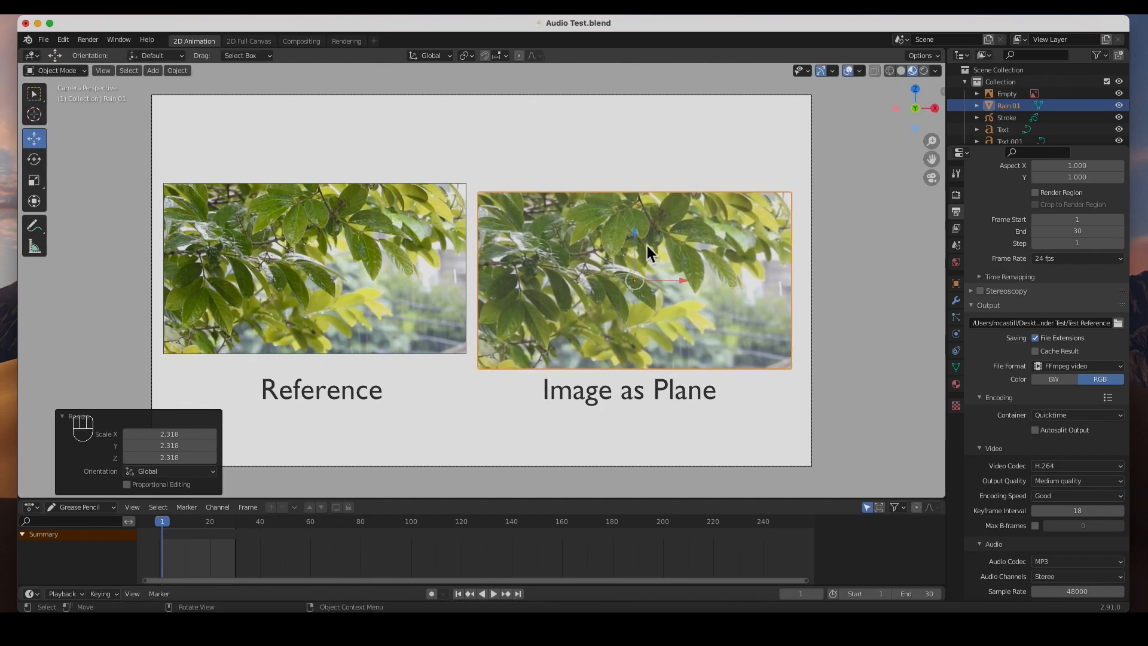
{"action": "left_click_drag", "start_coordinate": [648, 251], "coordinate": [674, 352]}
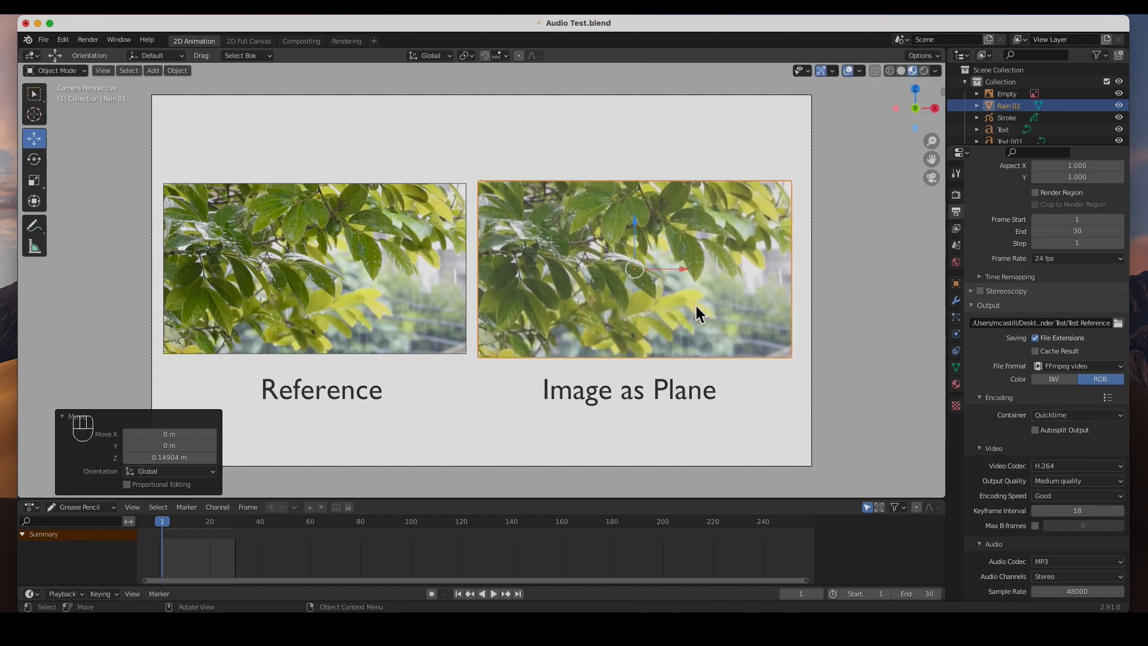
{"action": "mouse_move", "coordinate": [604, 414]}
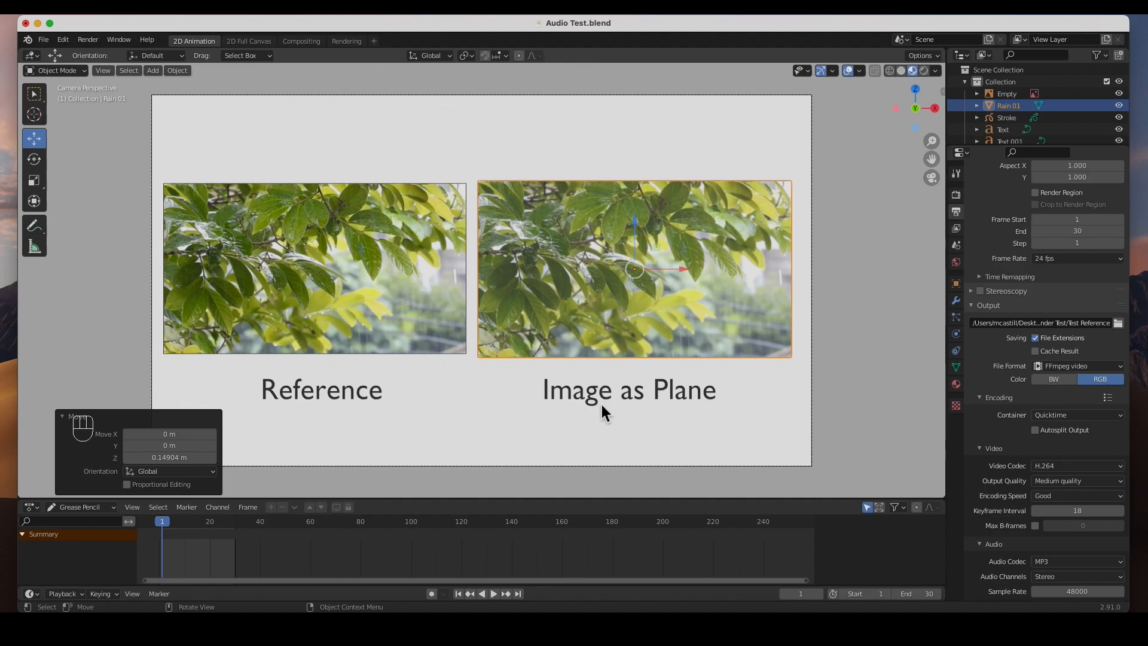
{"action": "mouse_move", "coordinate": [612, 393]}
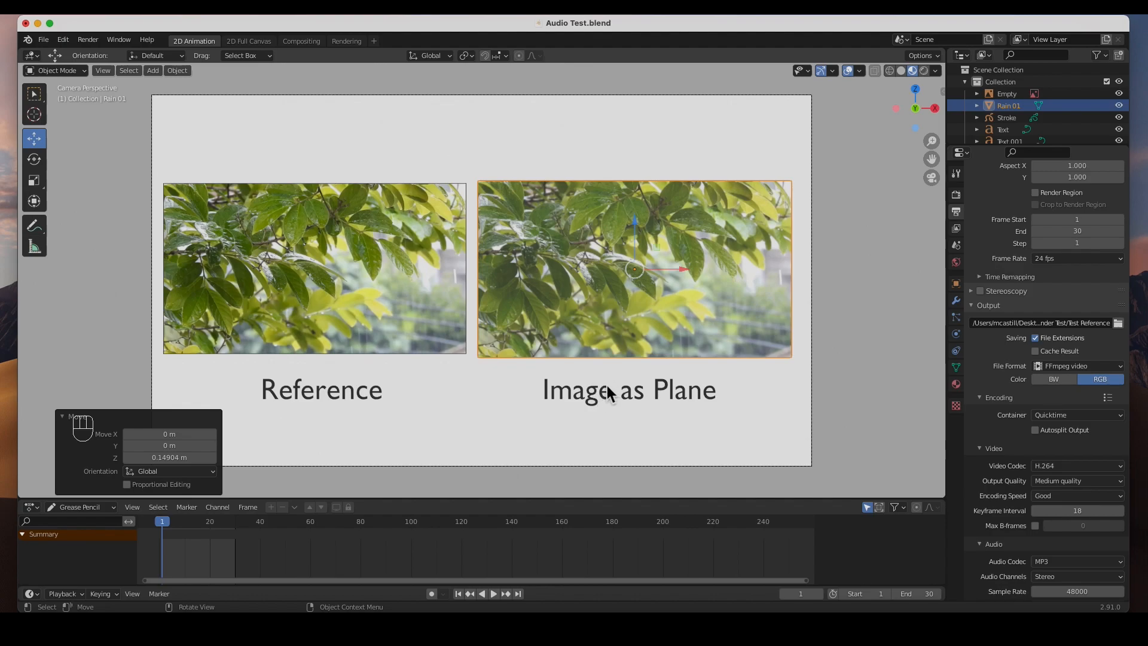
{"action": "mouse_move", "coordinate": [289, 534]}
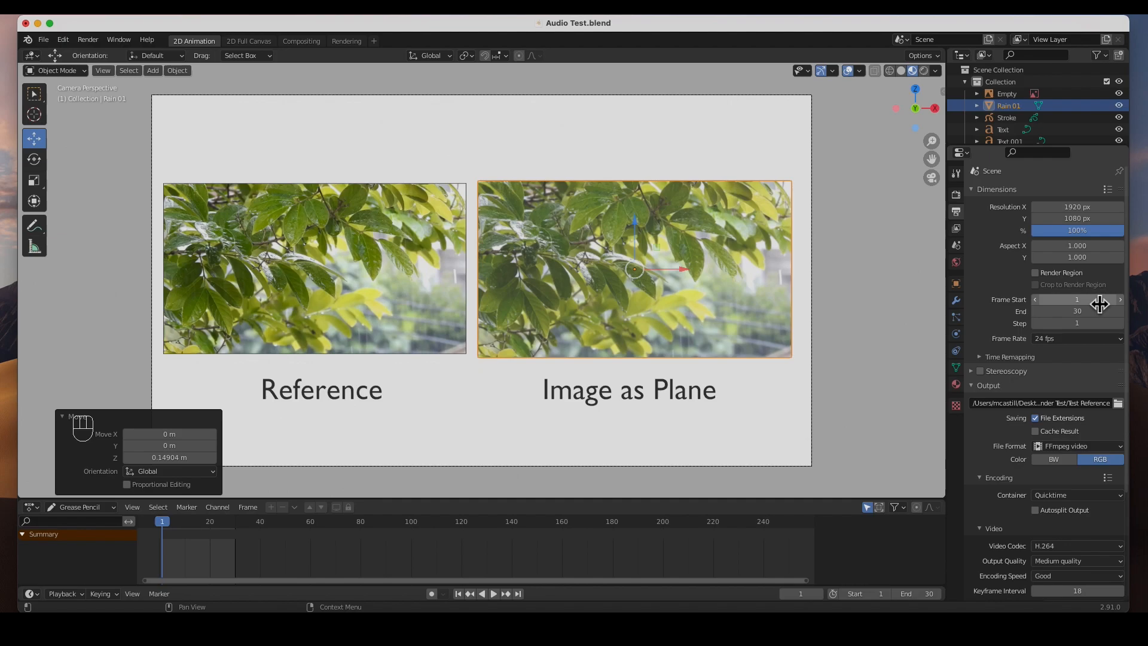
- Reach the output path in Output Properties and bring up its file browser
{"action": "scroll", "scroll_direction": "down", "scroll_amount": 3}
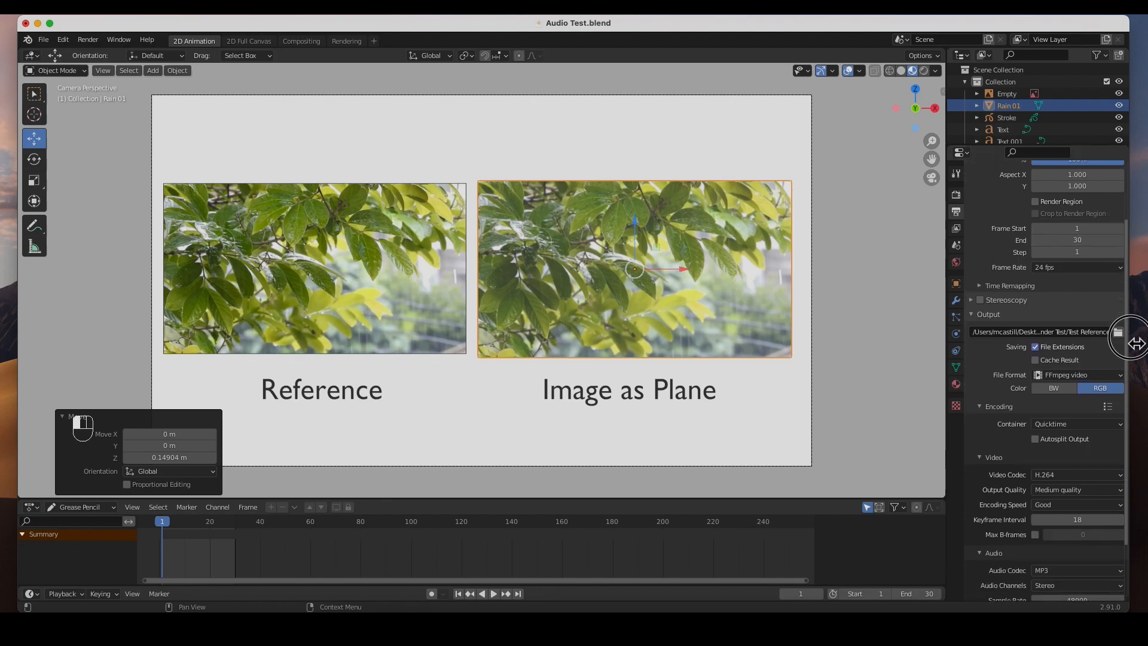
{"action": "scroll", "scroll_direction": "down", "scroll_amount": 3}
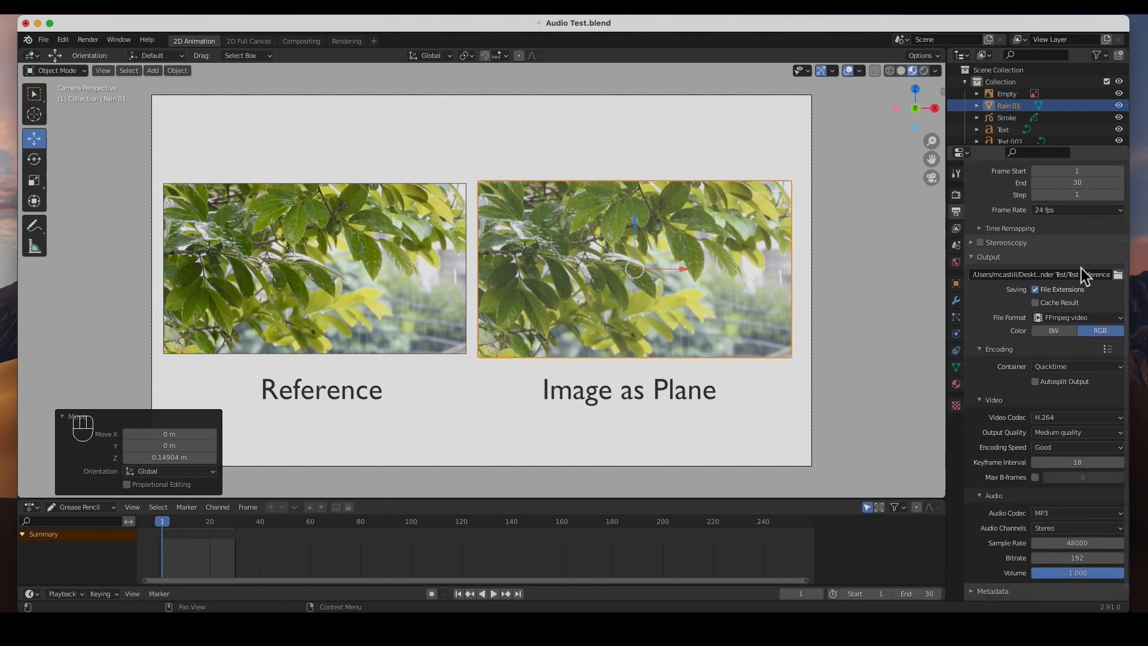
{"action": "left_click", "coordinate": [1118, 275]}
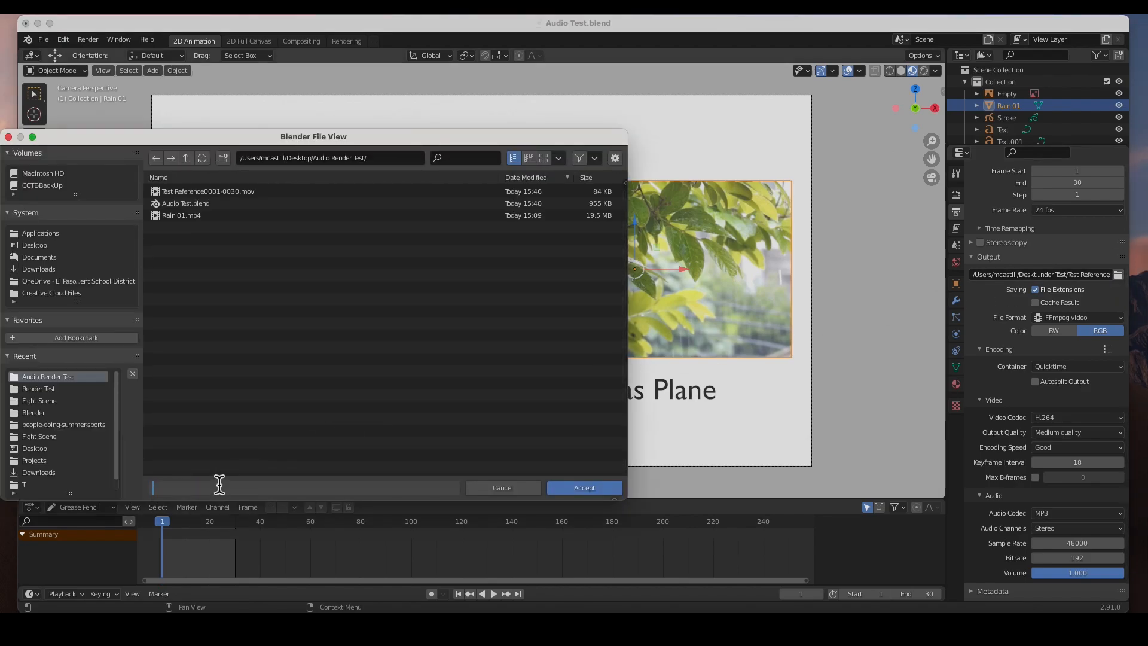
- Name the output file 'Test Image AS Plane' and accept it in the file browser
{"action": "type", "text": "Test"}
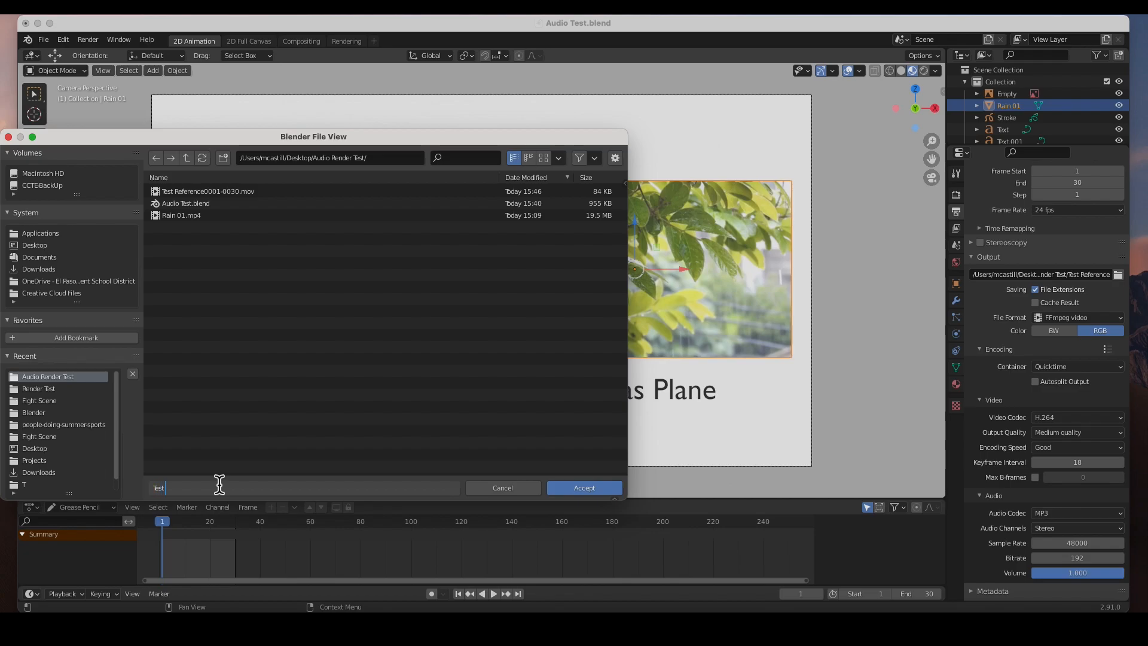
{"action": "type", "text": "Image AS"}
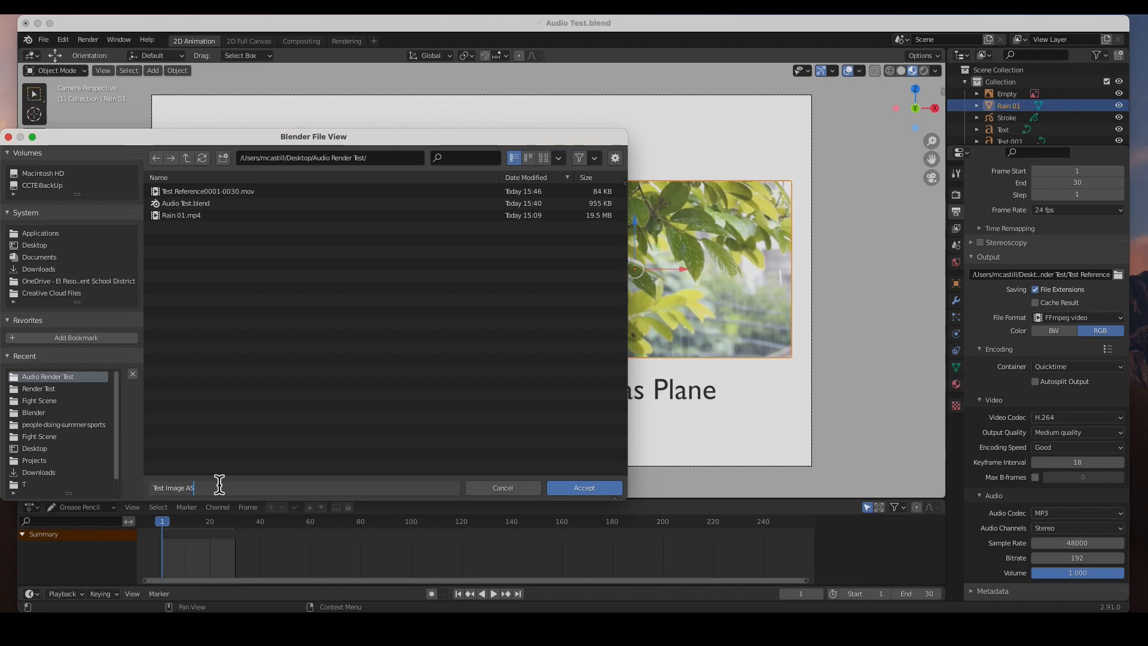
{"action": "type", "text": "Plane"}
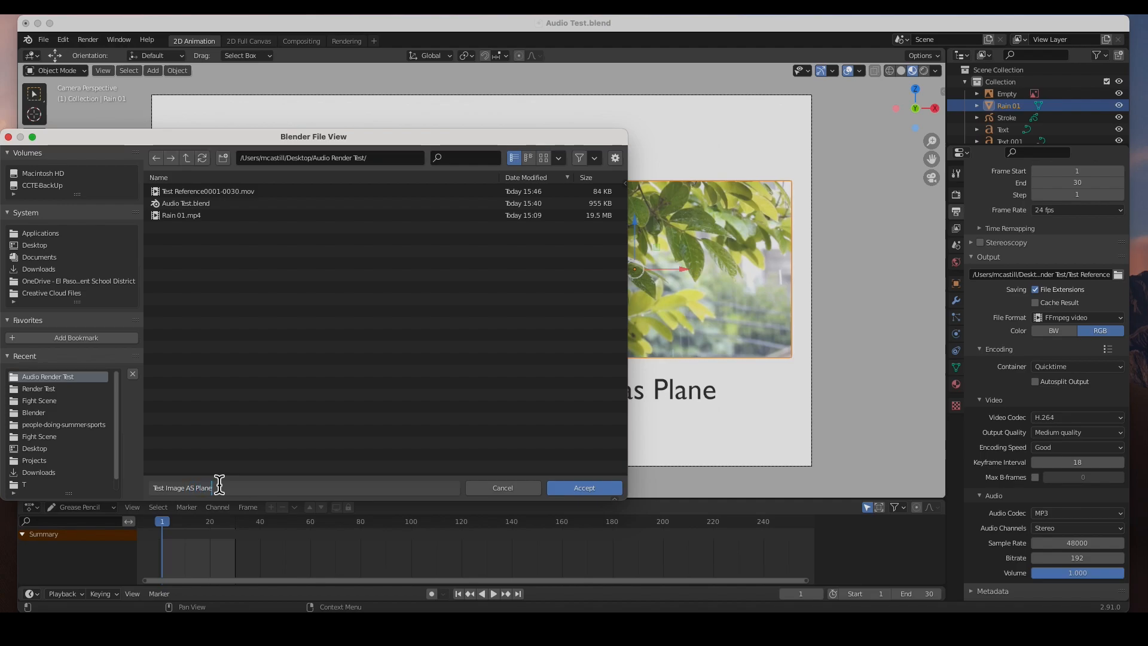
{"action": "mouse_move", "coordinate": [570, 521]}
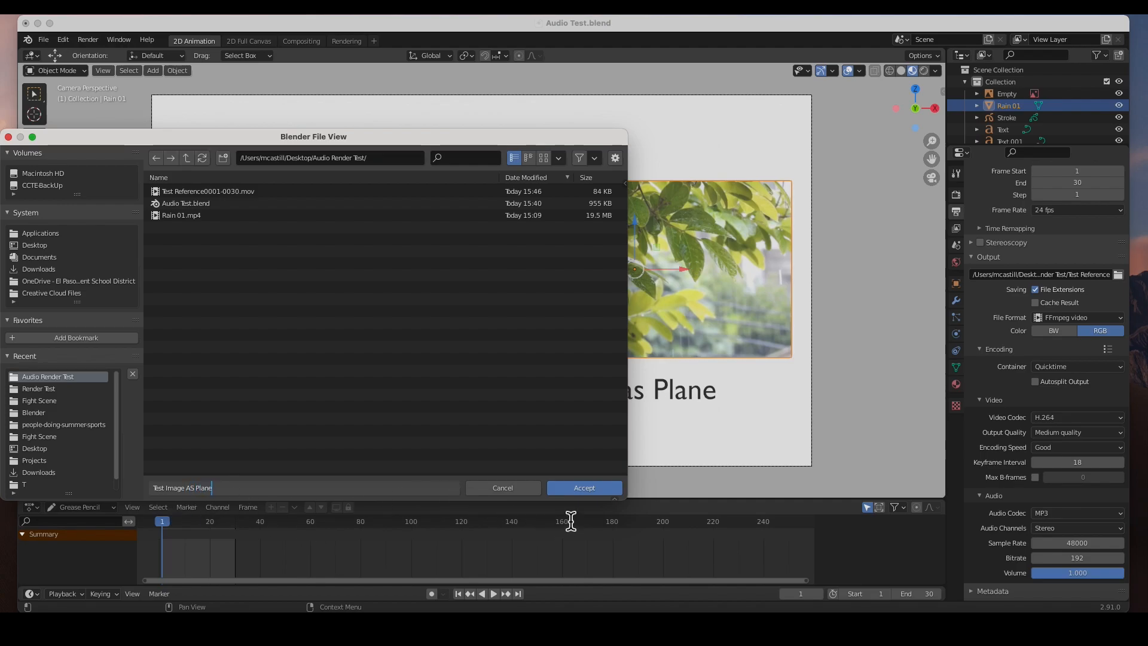
{"action": "left_click", "coordinate": [584, 488]}
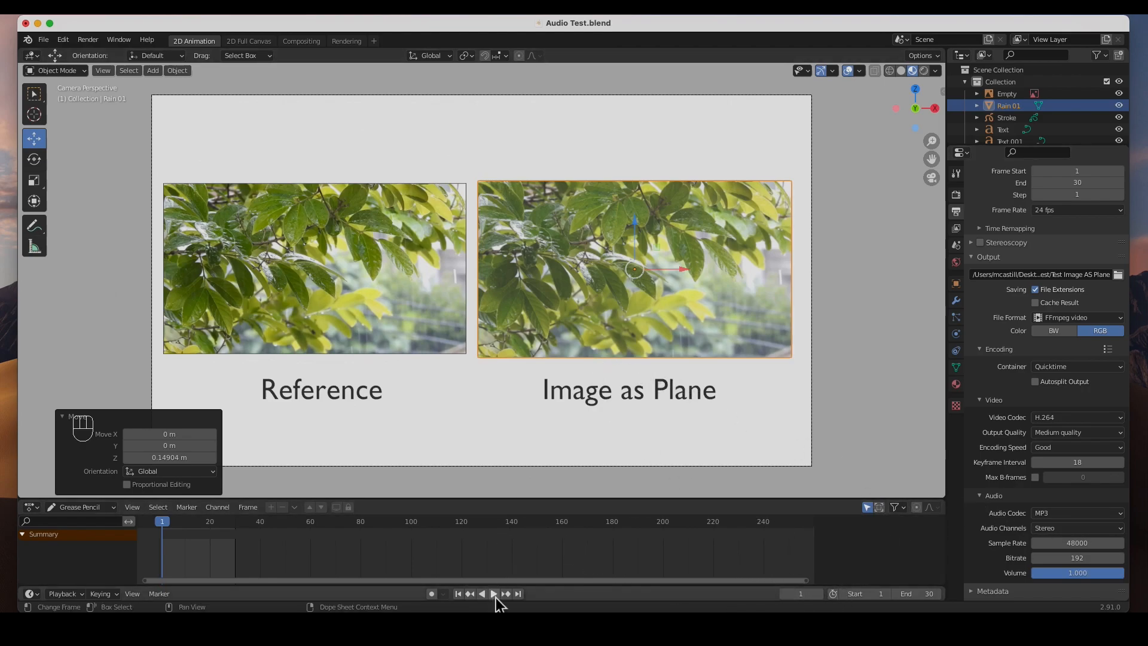
{"action": "left_click", "coordinate": [493, 593]}
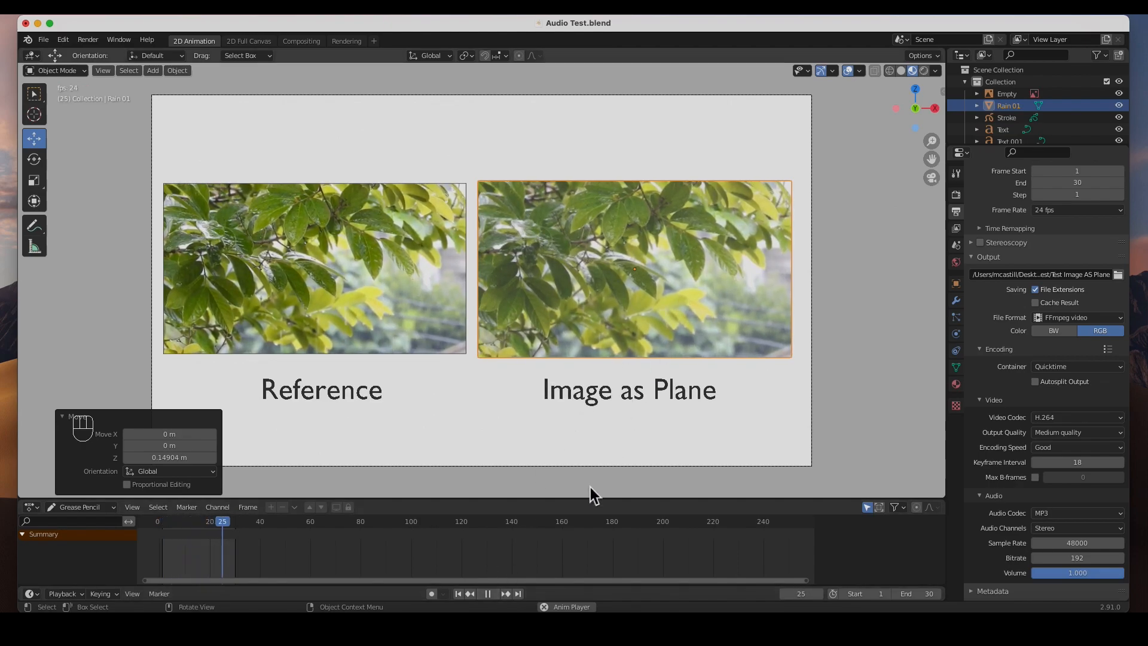
- Stop playback and render the whole animation to Test Image AS Plane0001-0030.mov
{"action": "left_click", "coordinate": [176, 537]}
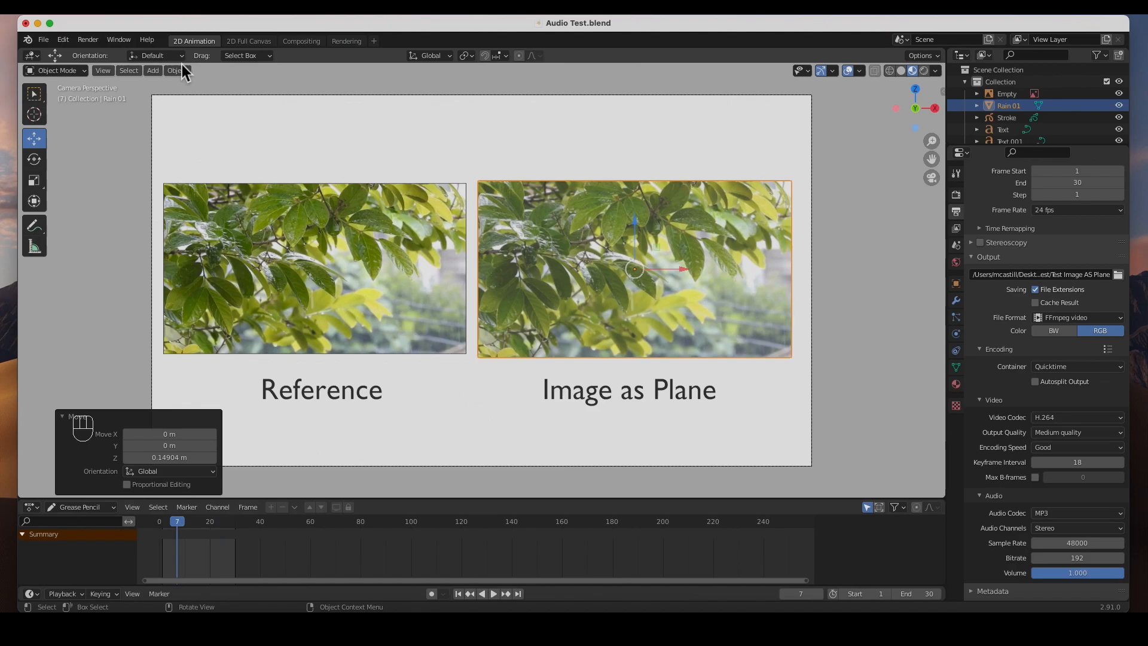
{"action": "left_click", "coordinate": [87, 39]}
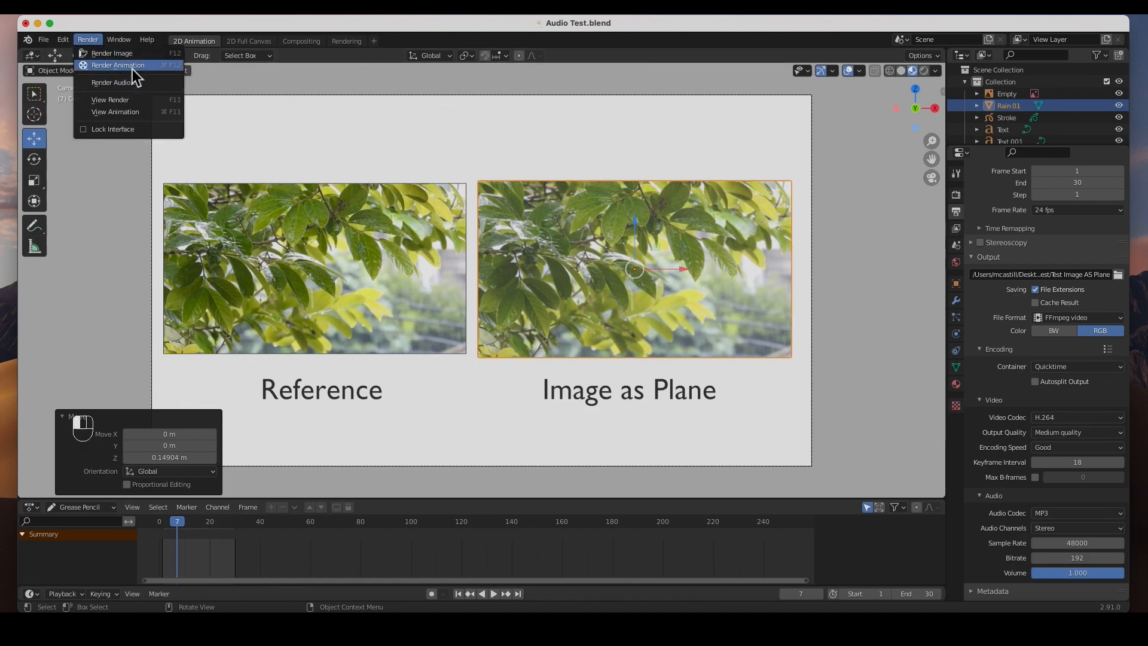
{"action": "left_click", "coordinate": [118, 65]}
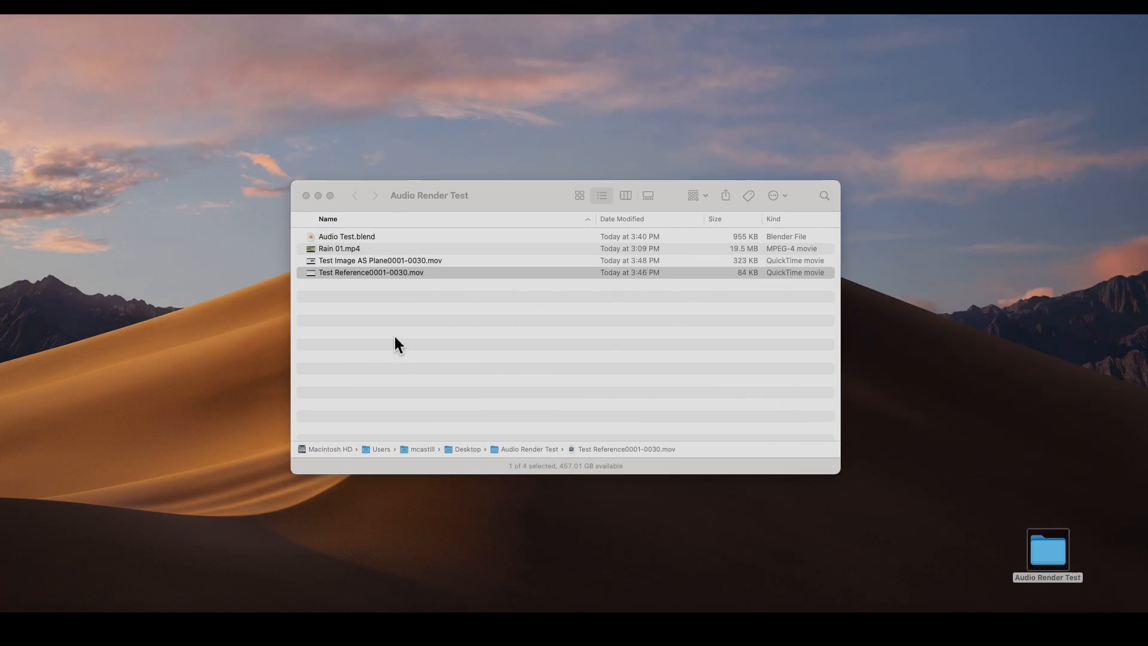
- Select Test Image AS Plane0001-0030.mov in the Audio Render Test folder
{"action": "left_click", "coordinate": [381, 261]}
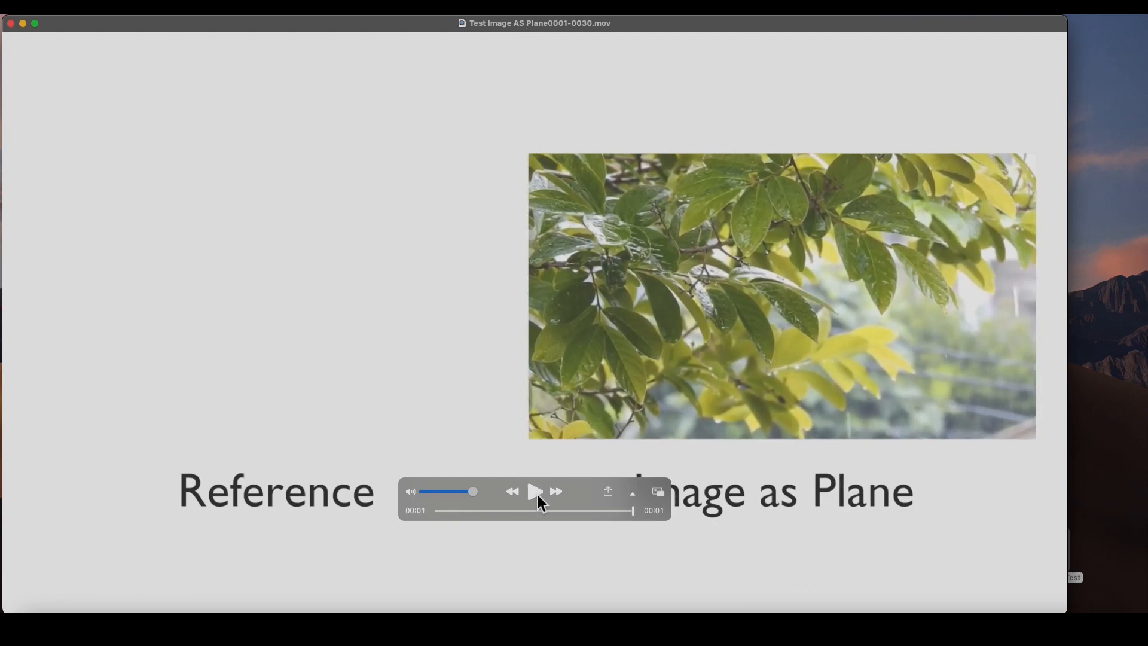
{"action": "mouse_move", "coordinate": [841, 353]}
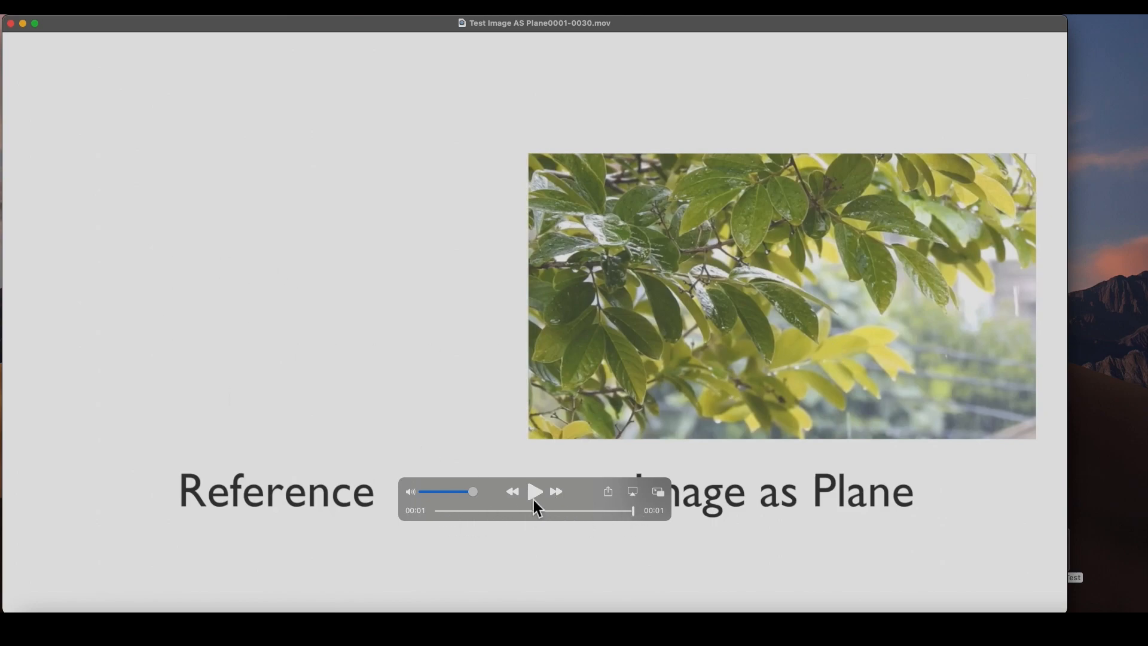
- Scrub the QuickTime playhead through the one-second image-as-plane movie
{"action": "left_click_drag", "start_coordinate": [472, 491], "coordinate": [457, 492]}
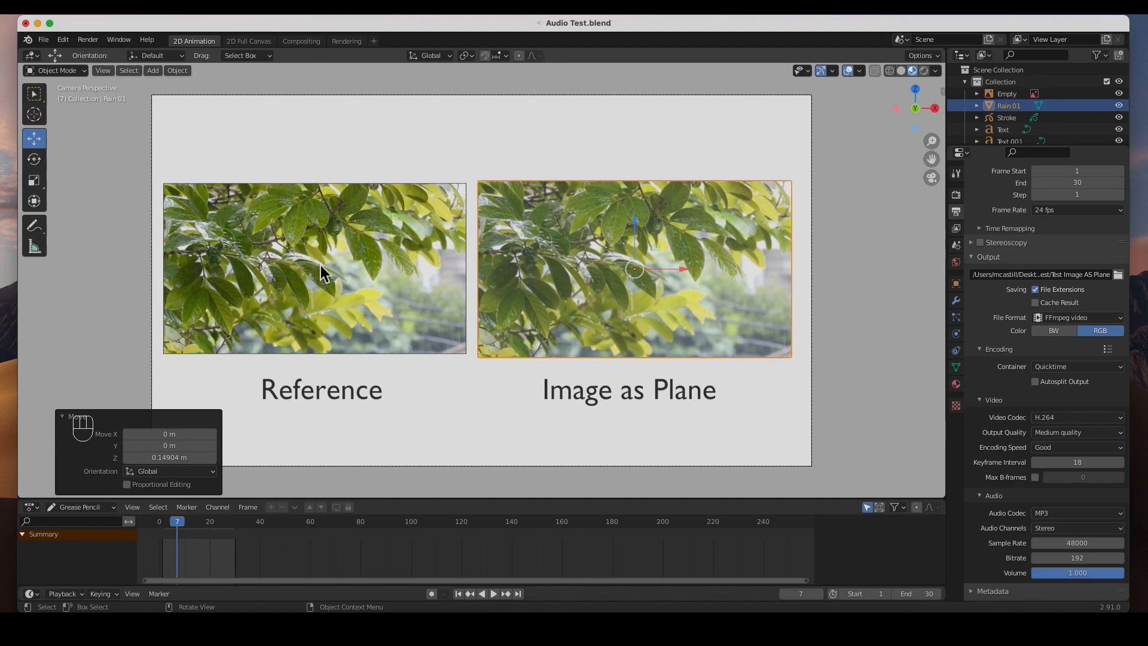
{"action": "mouse_move", "coordinate": [413, 258]}
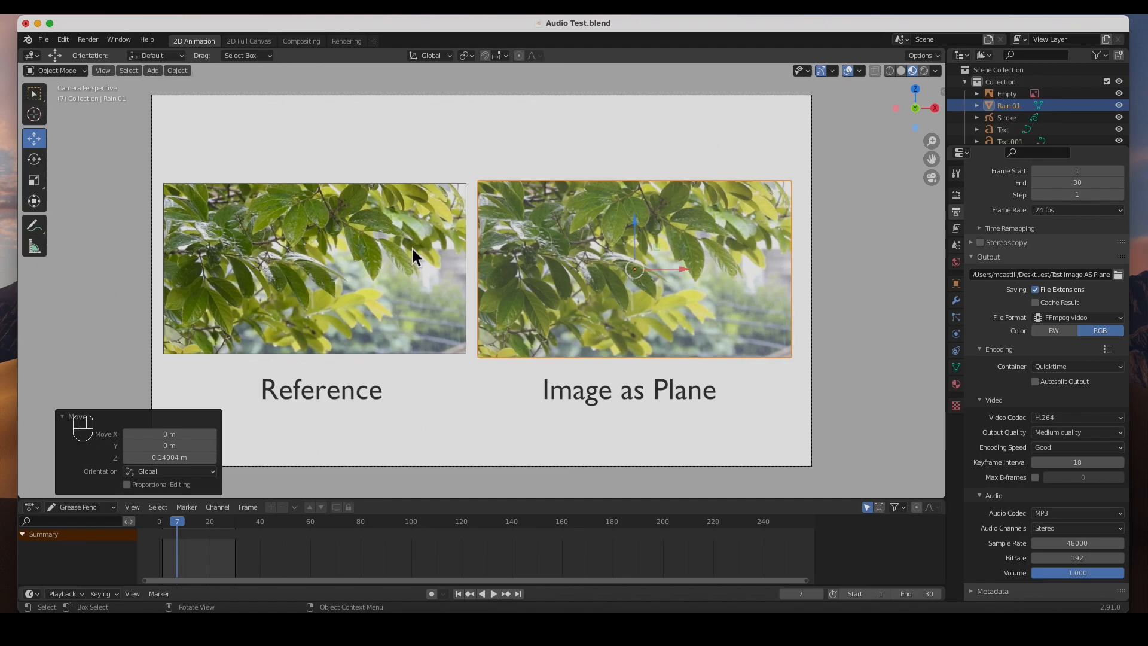
{"action": "mouse_move", "coordinate": [147, 516]}
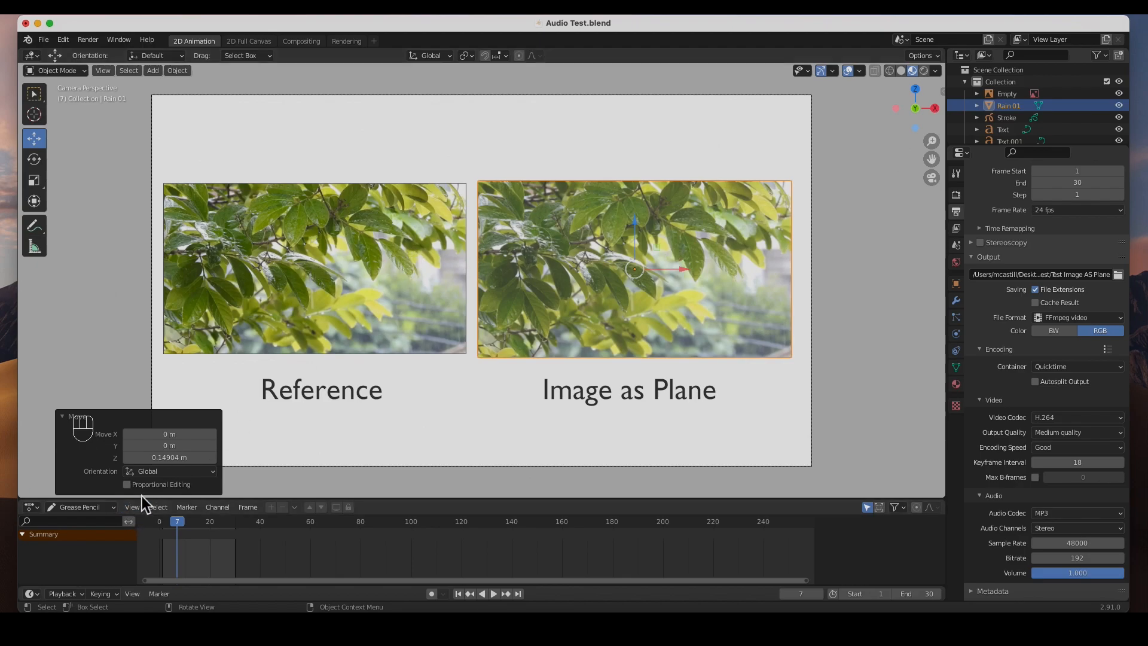
- Deselect the image plane and switch the timeline to the Video Sequencer
{"action": "left_click", "coordinate": [95, 288]}
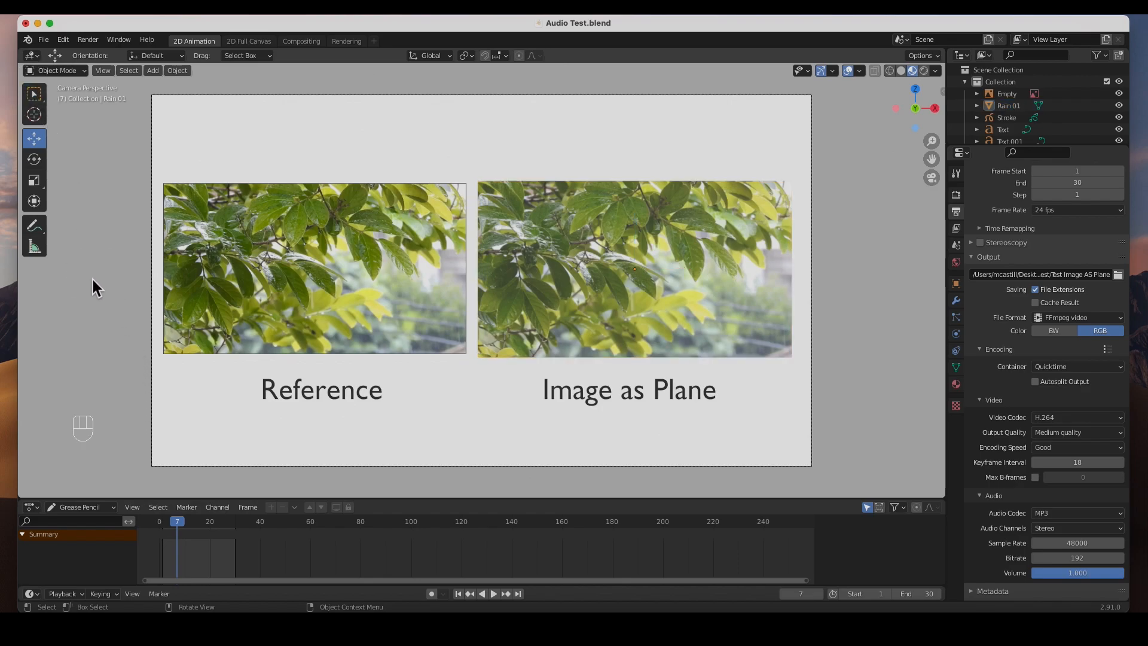
{"action": "left_click", "coordinate": [28, 507]}
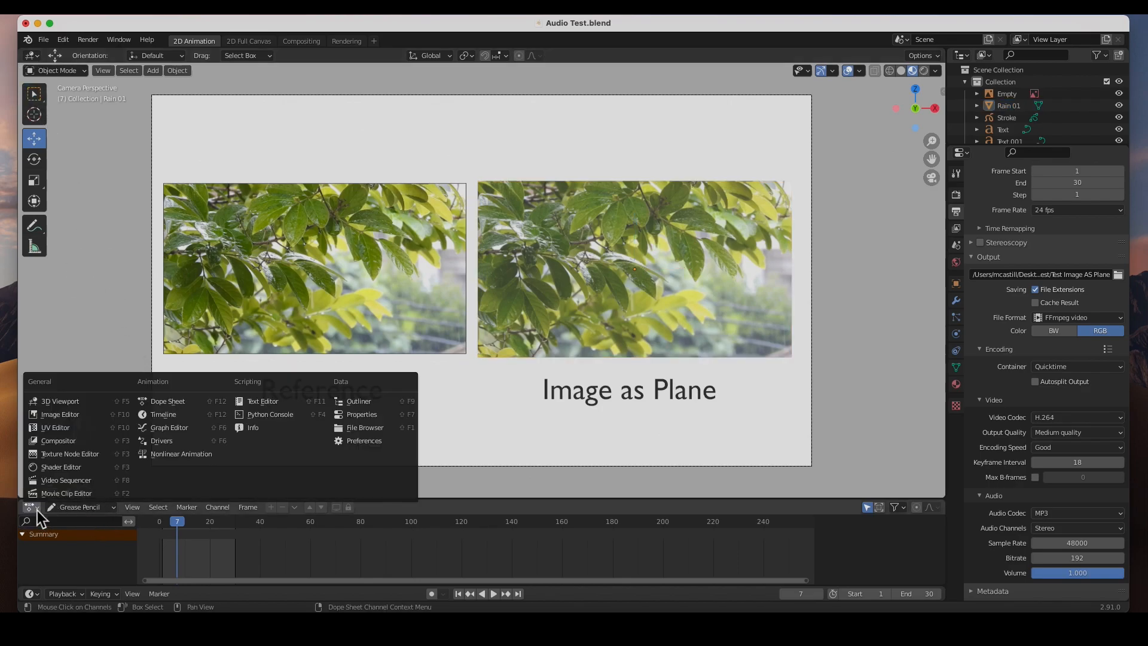
{"action": "mouse_move", "coordinate": [50, 503]}
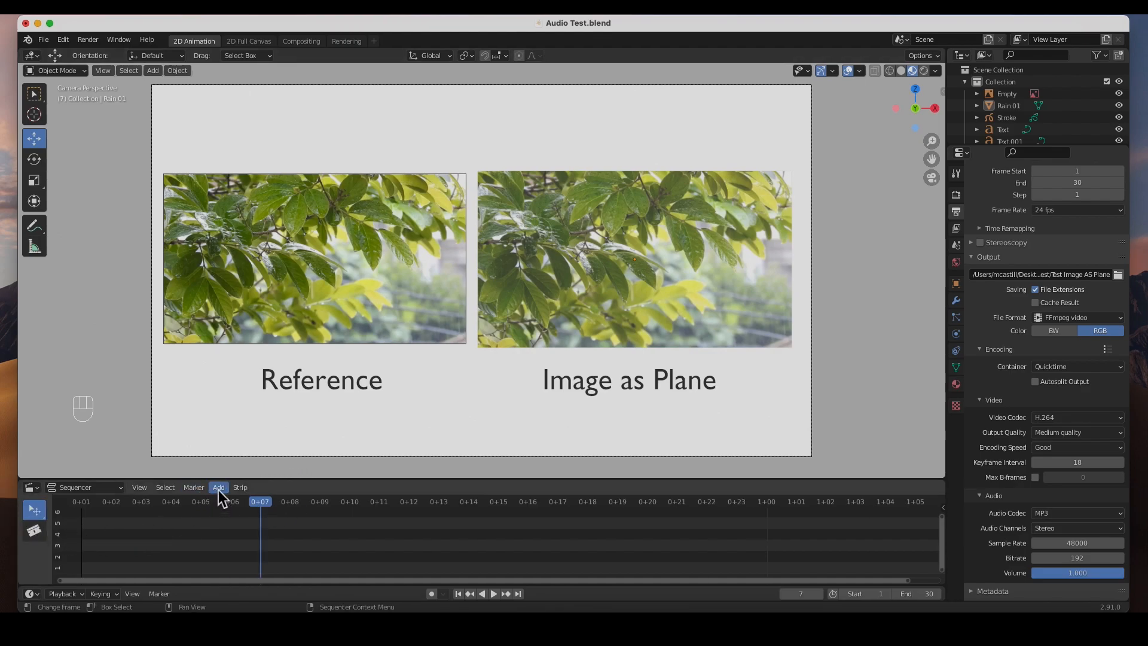
- Add Rain 01.mp4 as movie and sound strips via Add > Movie
{"action": "left_click", "coordinate": [218, 487]}
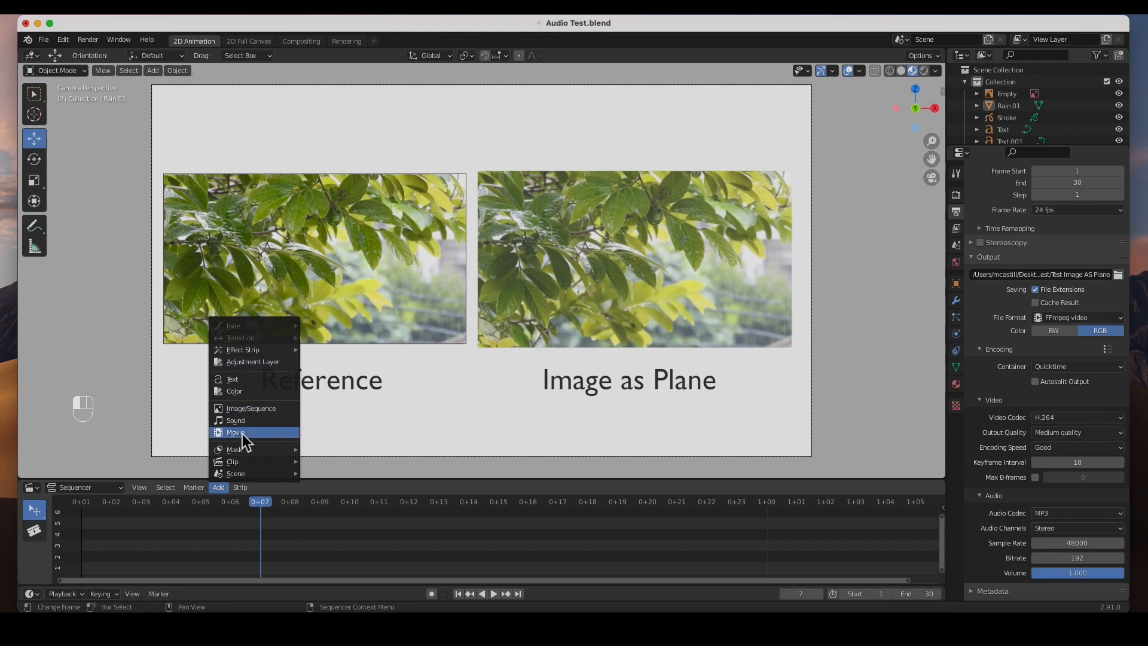
{"action": "left_click", "coordinate": [235, 432]}
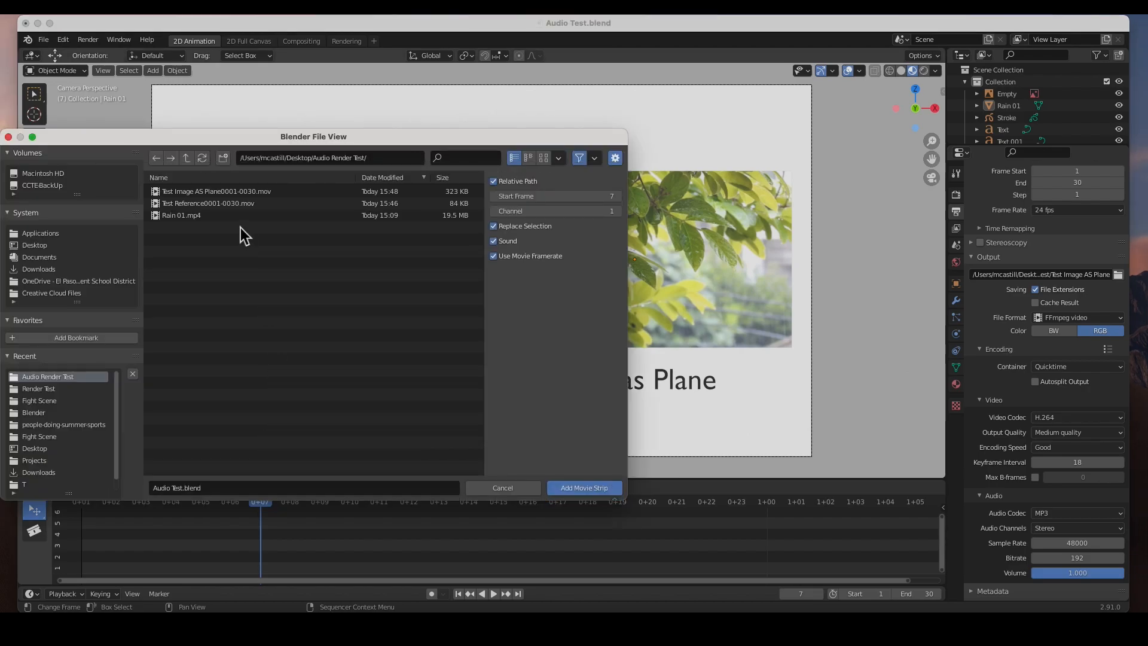
{"action": "left_click", "coordinate": [181, 215]}
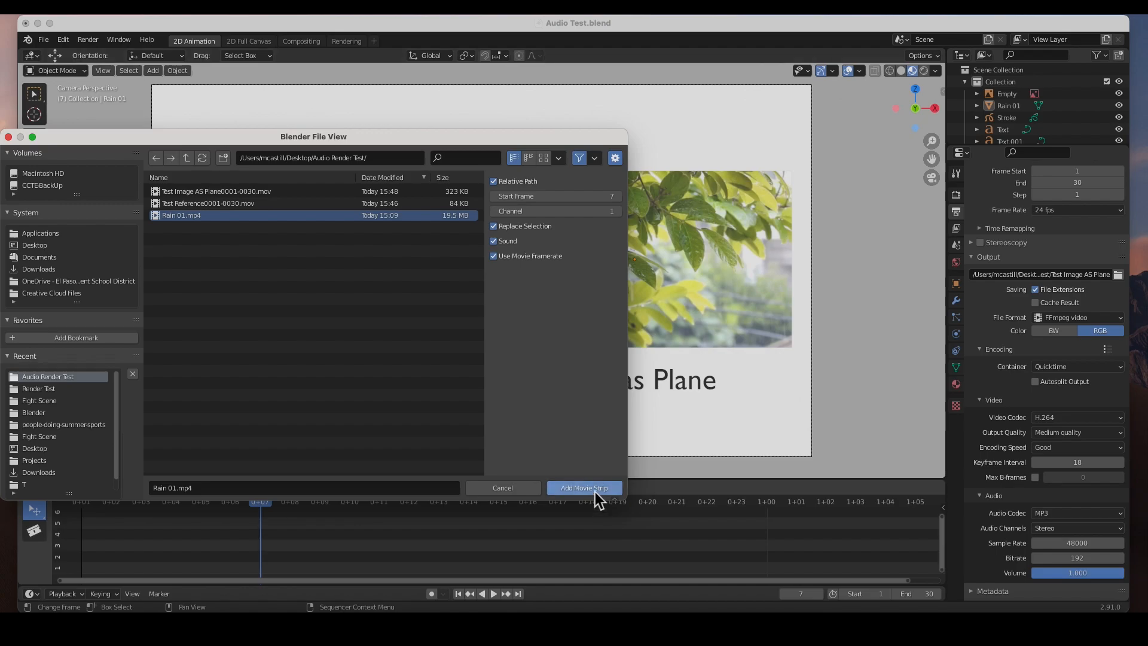
{"action": "left_click", "coordinate": [584, 488]}
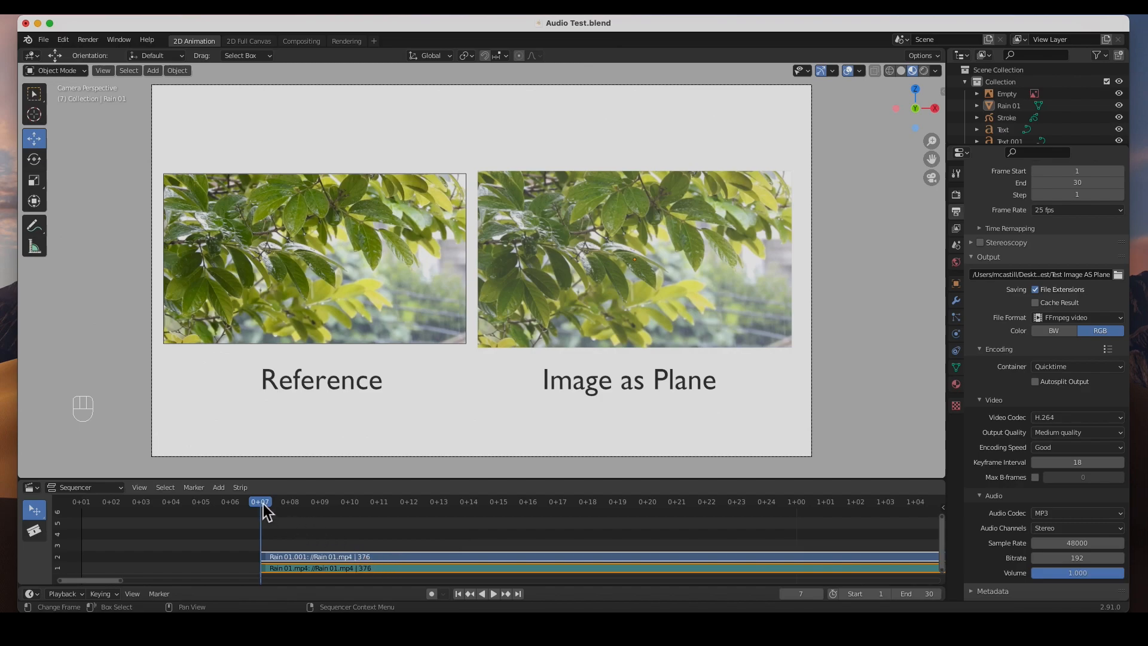
{"action": "mouse_move", "coordinate": [297, 544]}
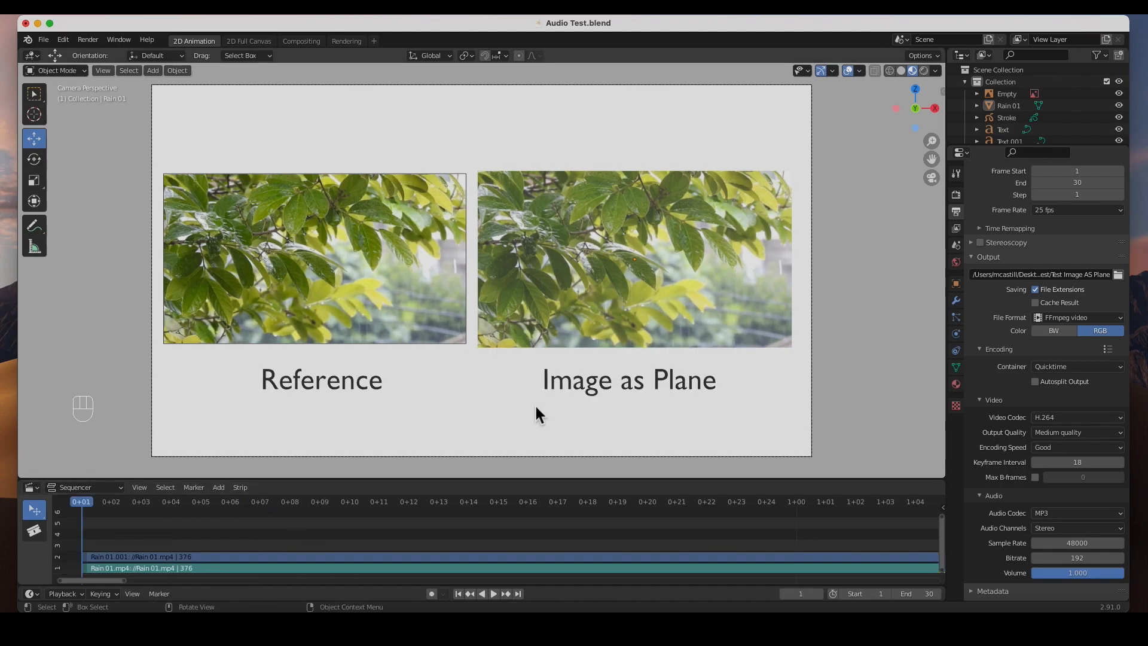
{"action": "left_click", "coordinate": [492, 594]}
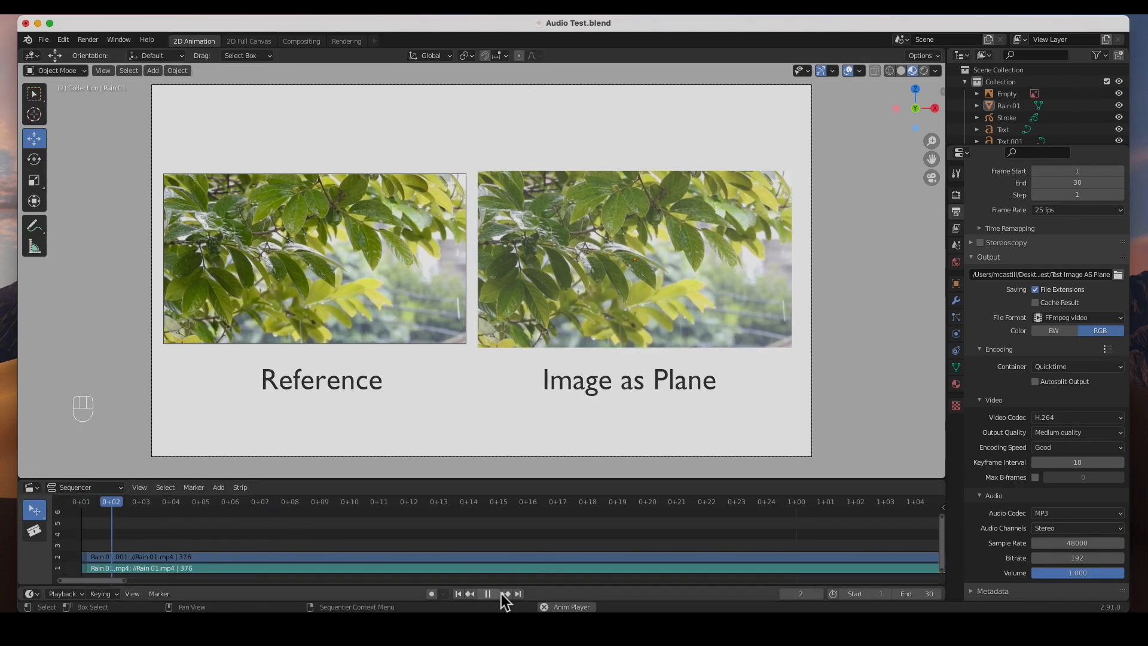
{"action": "left_click", "coordinate": [487, 593]}
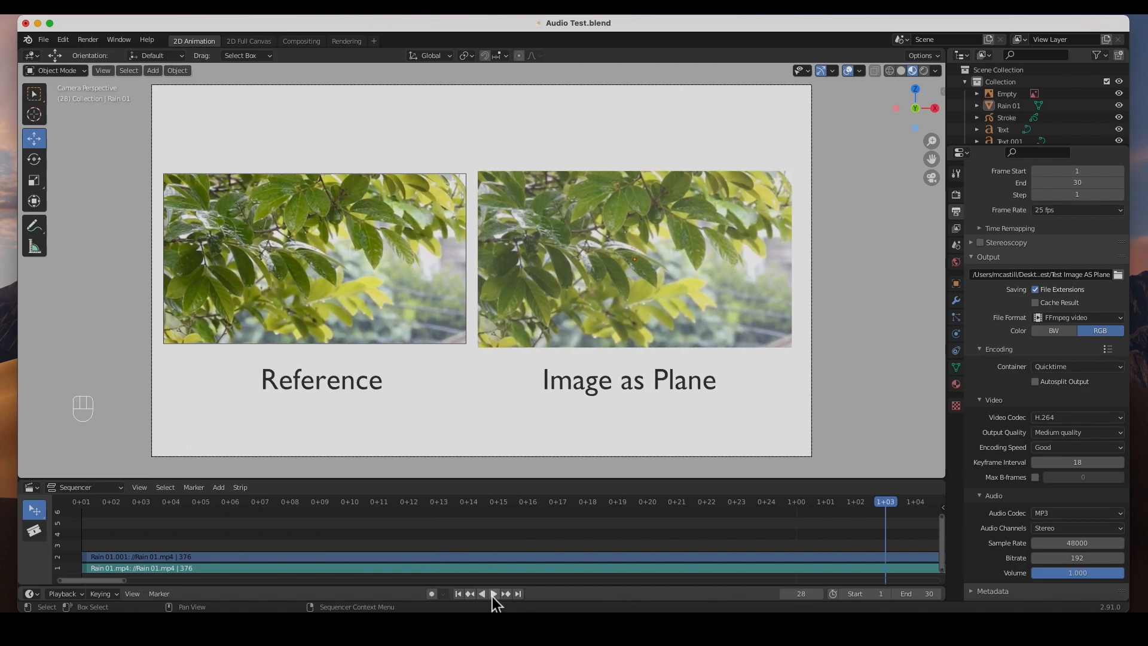
{"action": "left_click", "coordinate": [492, 593]}
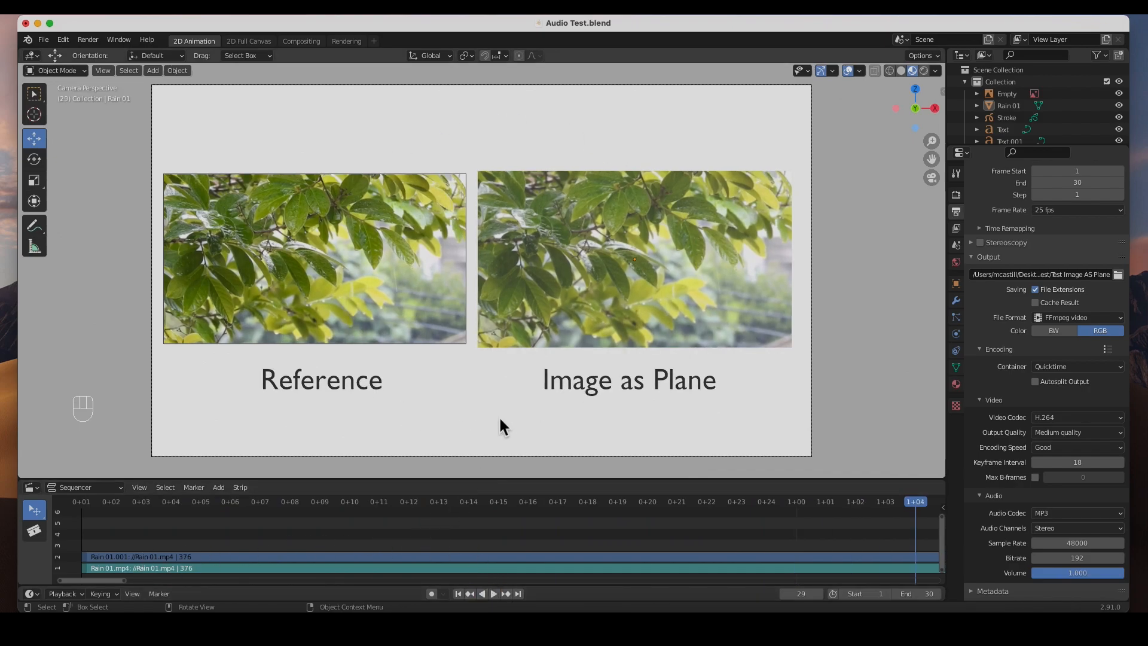
{"action": "mouse_move", "coordinate": [453, 272]}
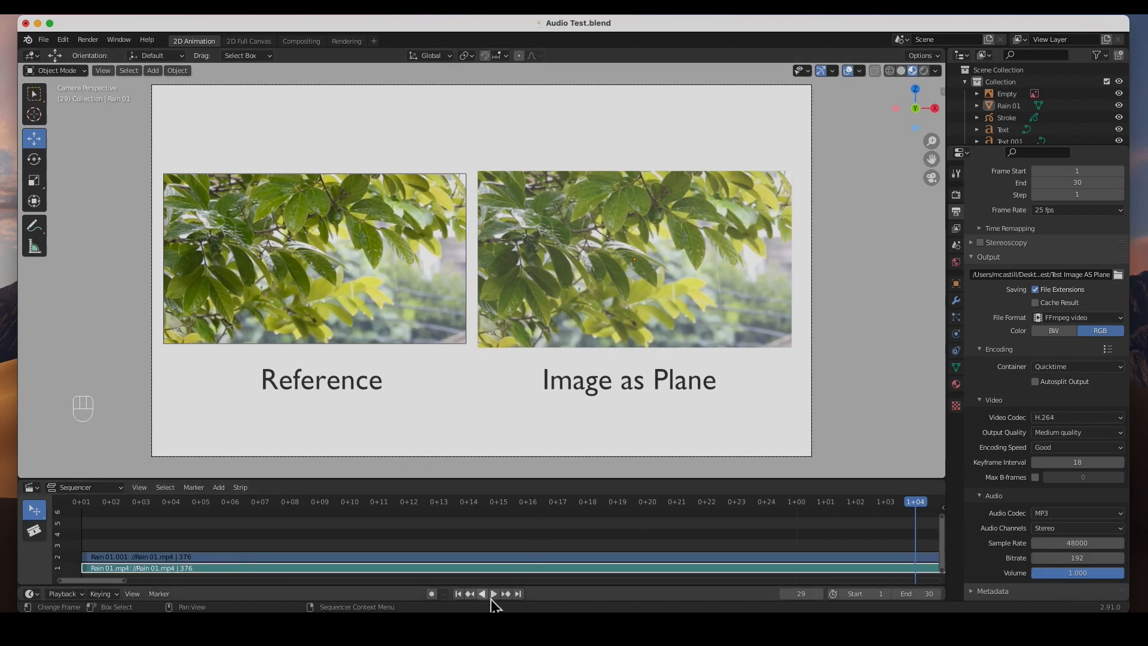
{"action": "left_click", "coordinate": [492, 593]}
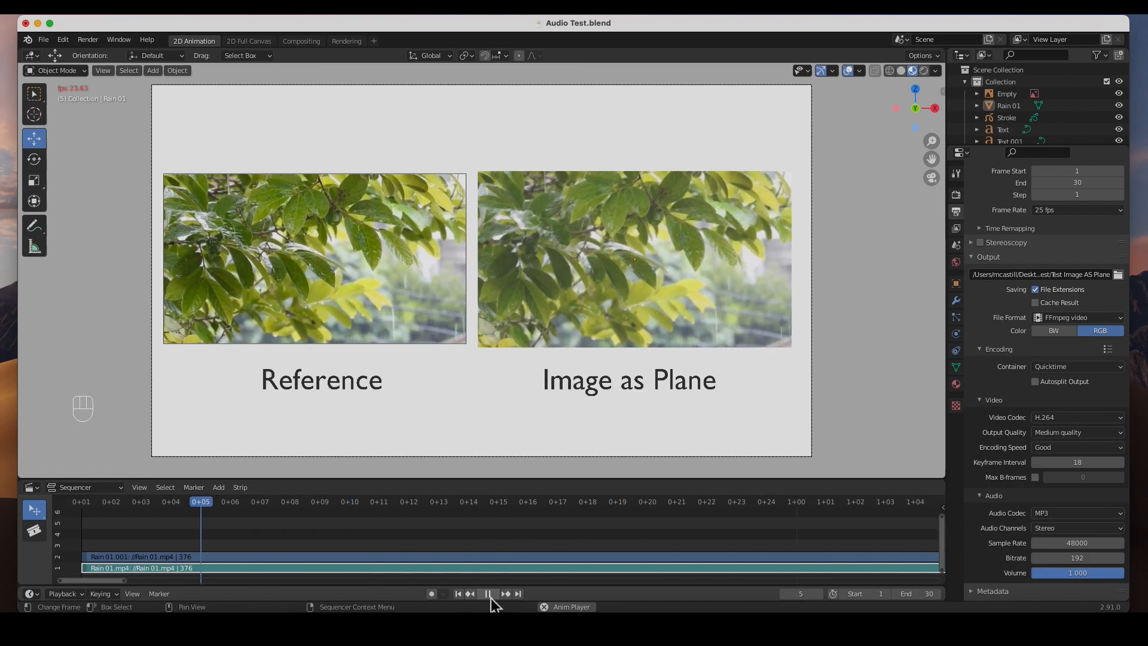
{"action": "left_click", "coordinate": [489, 593]}
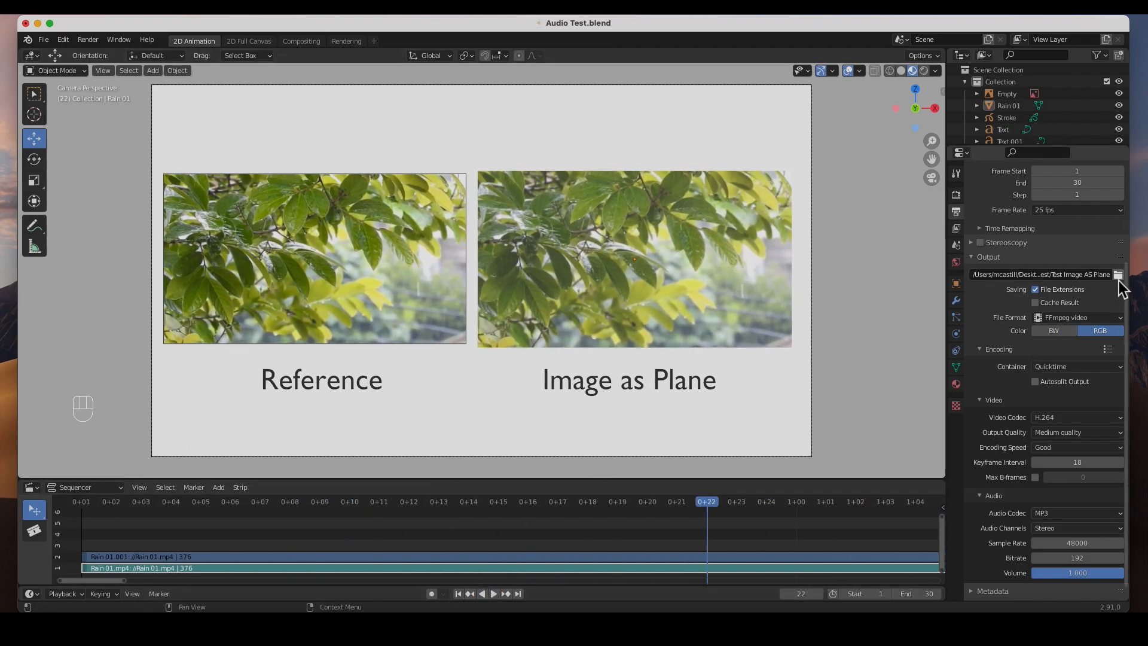
- Set the render output file to 'Test Sequencer' in the Audio Render Test folder
{"action": "left_click", "coordinate": [1118, 273]}
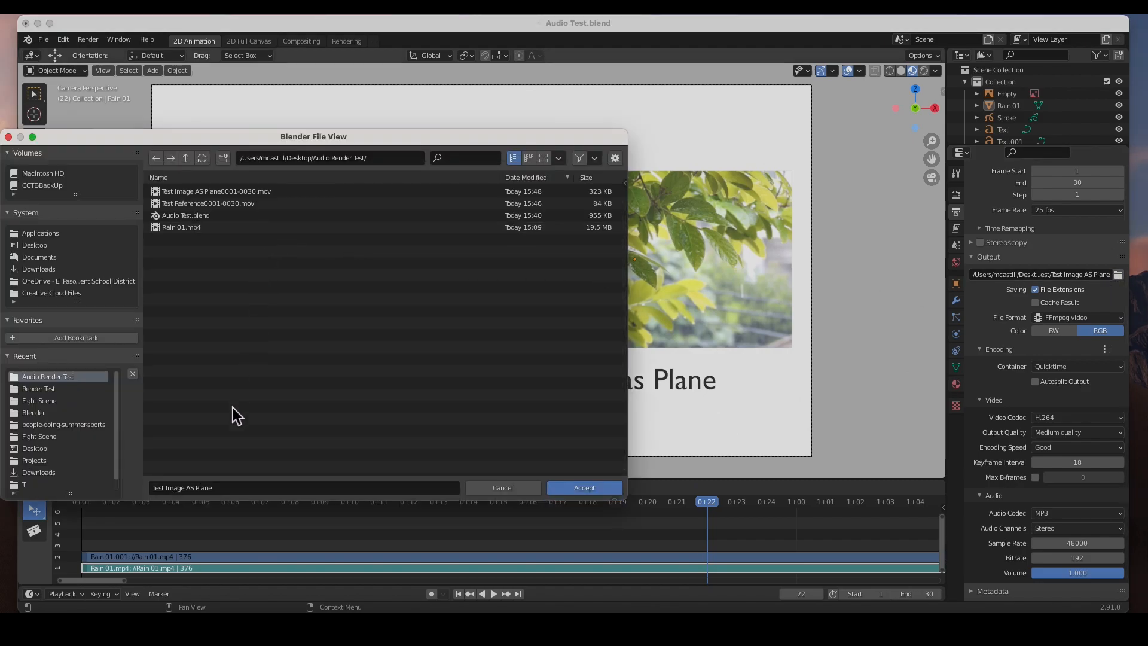
{"action": "left_click", "coordinate": [232, 488]}
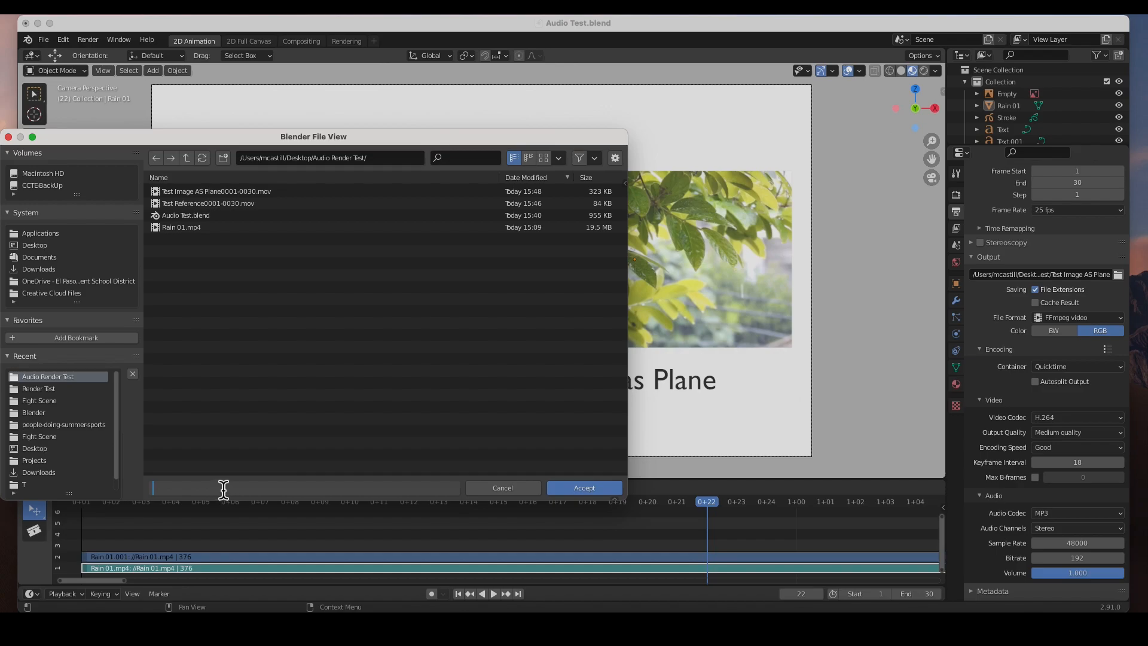
{"action": "type", "text": "Test Seque"}
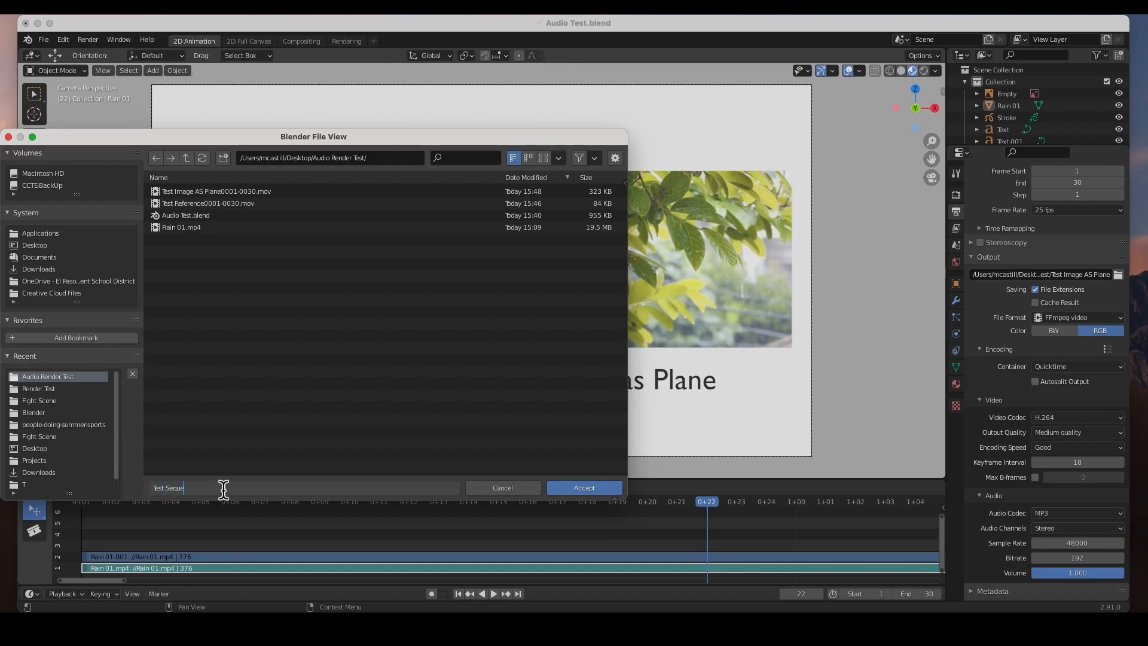
{"action": "type", "text": "ncer"}
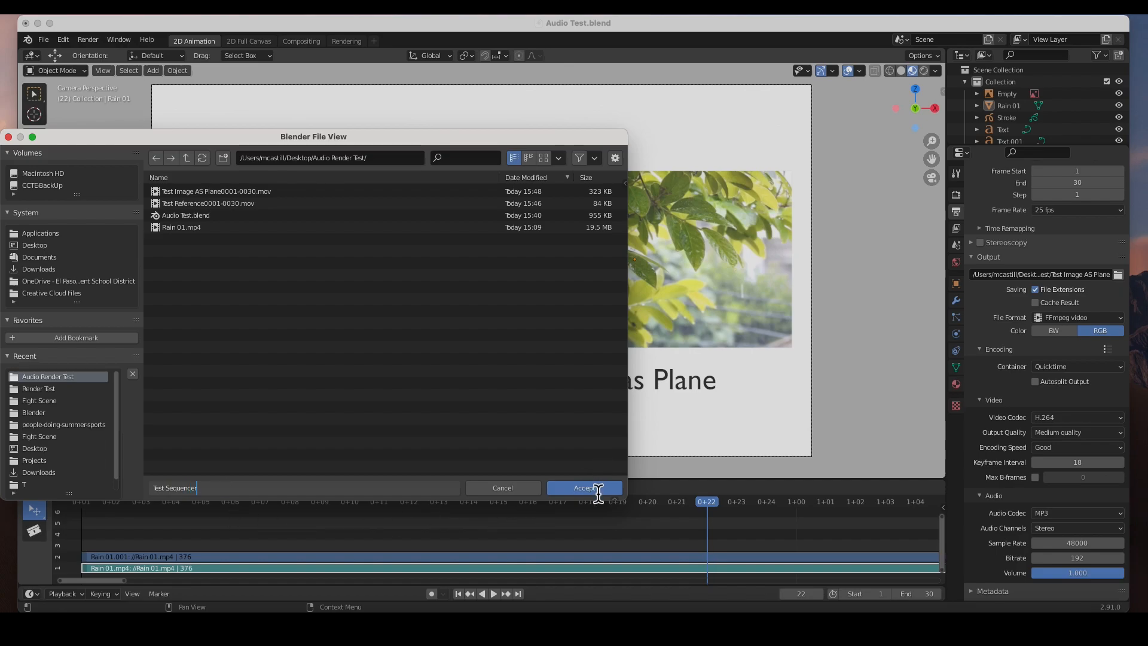
{"action": "left_click", "coordinate": [584, 488]}
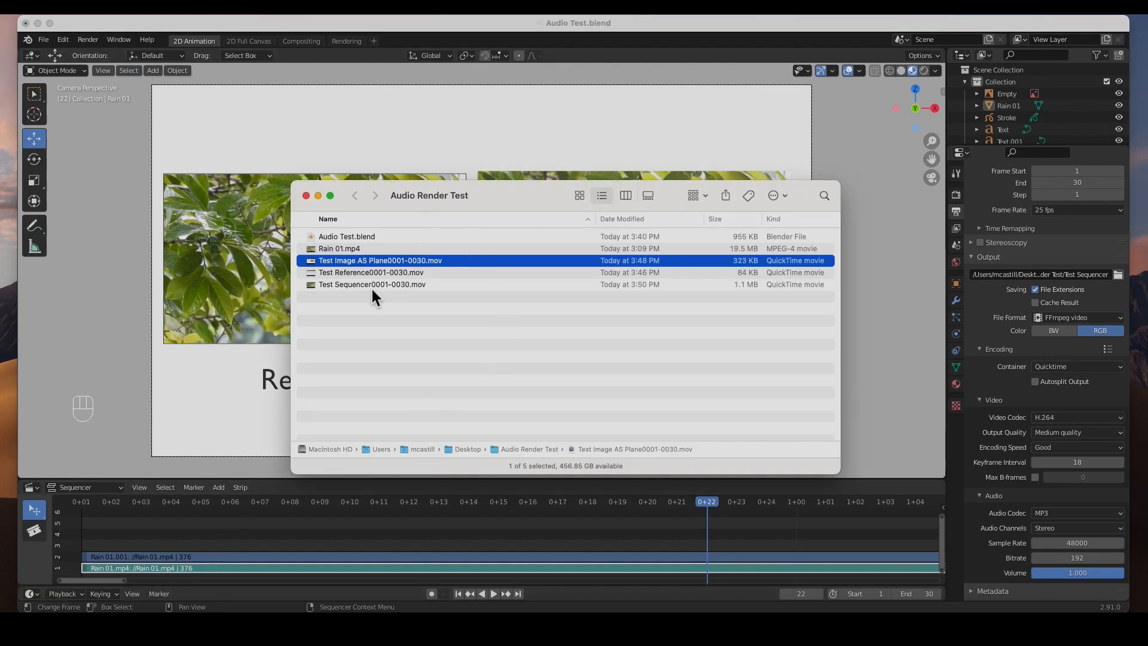
{"action": "mouse_move", "coordinate": [386, 295]}
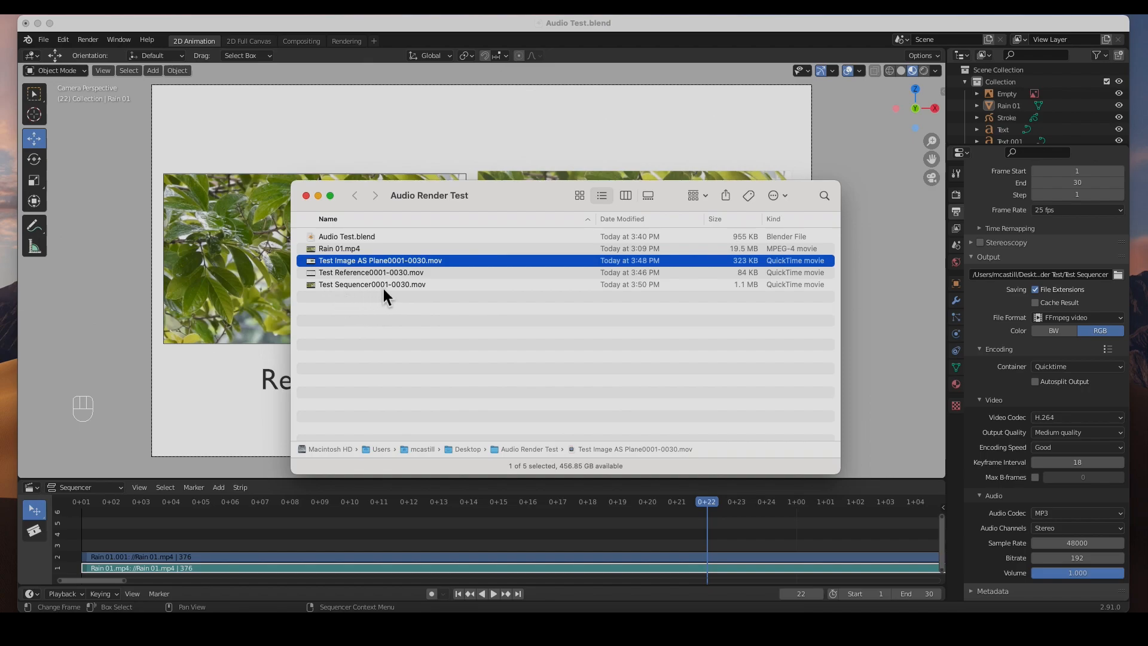
{"action": "mouse_move", "coordinate": [318, 296]}
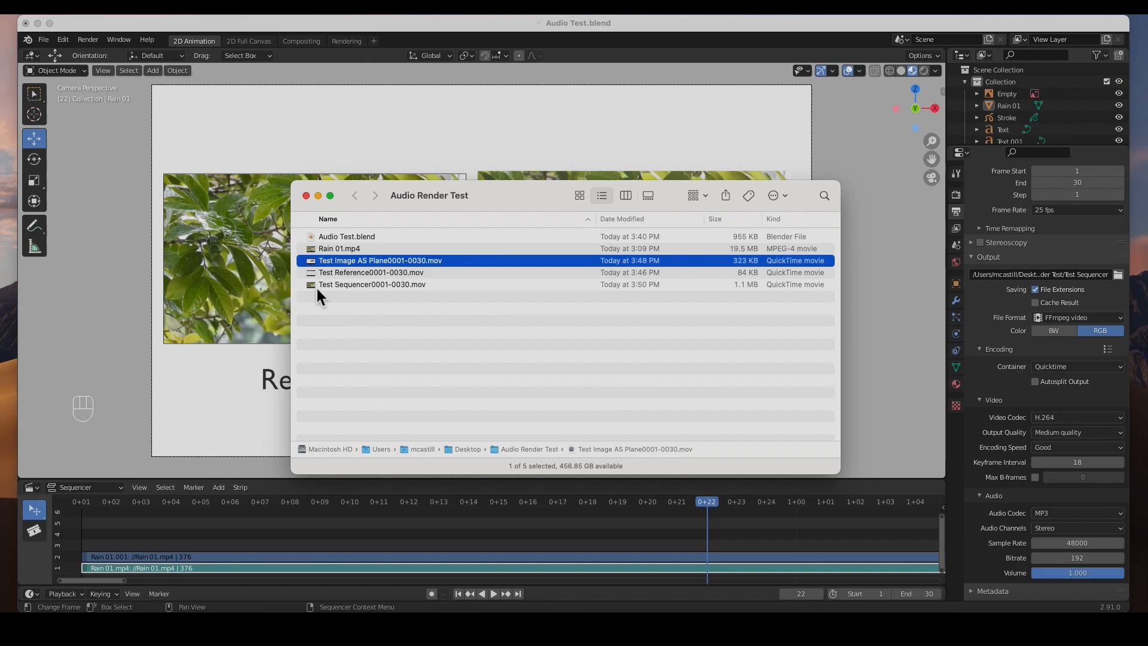
- Open Test Sequencer0001-0030.mov from the Audio Render Test folder
{"action": "left_click", "coordinate": [372, 285]}
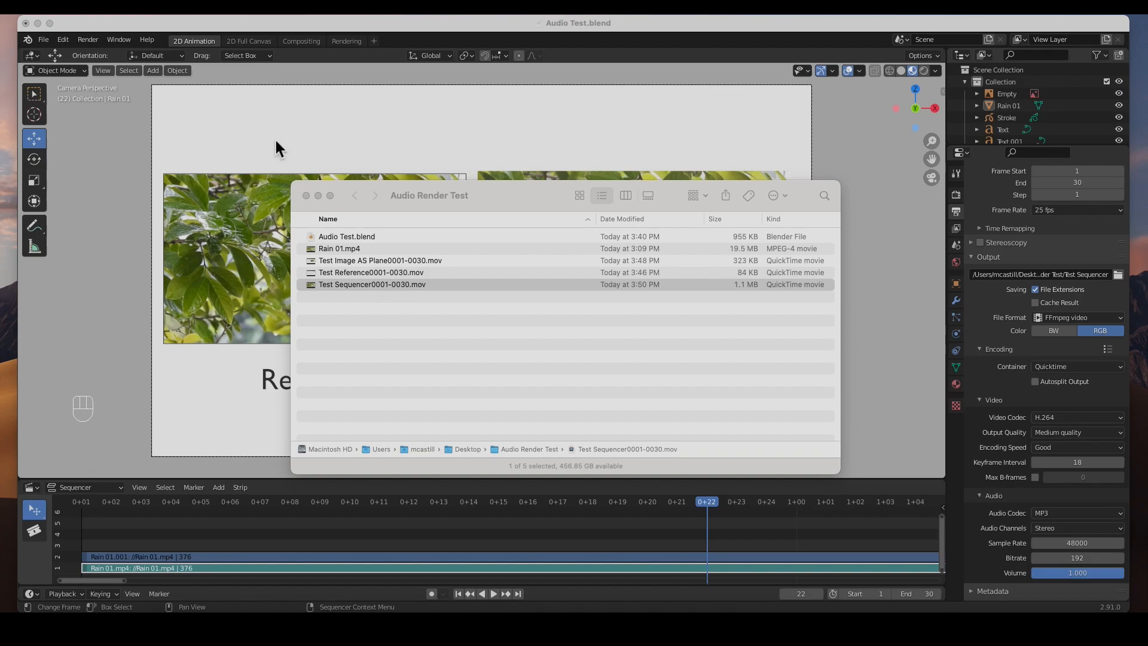
{"action": "double_click", "coordinate": [371, 284]}
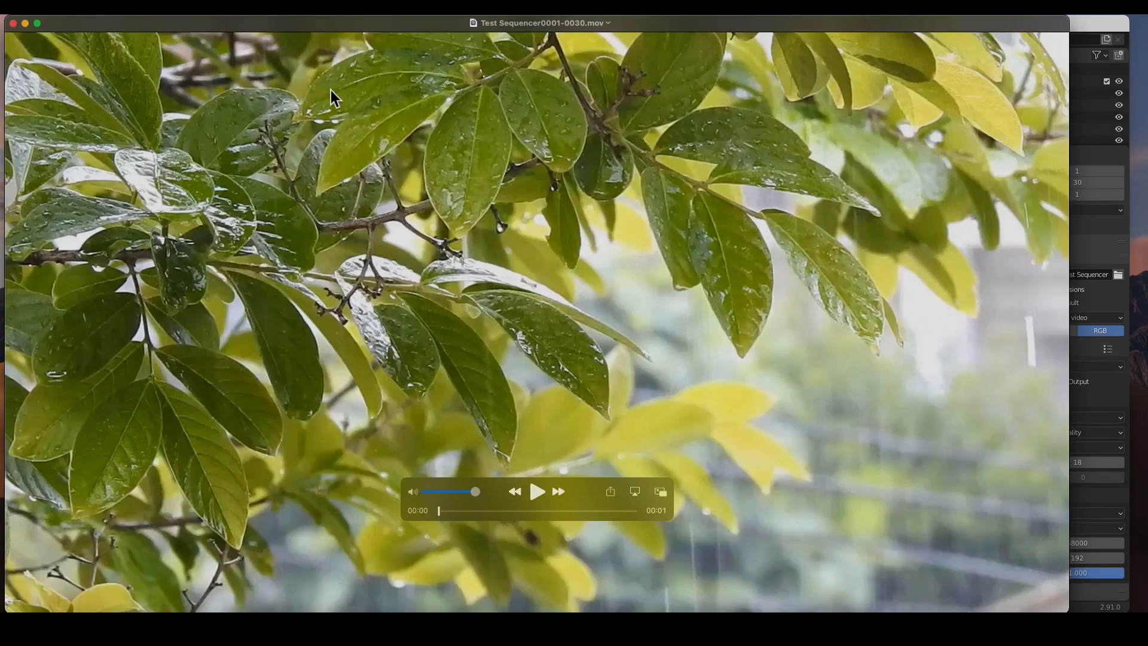
{"action": "mouse_move", "coordinate": [540, 518]}
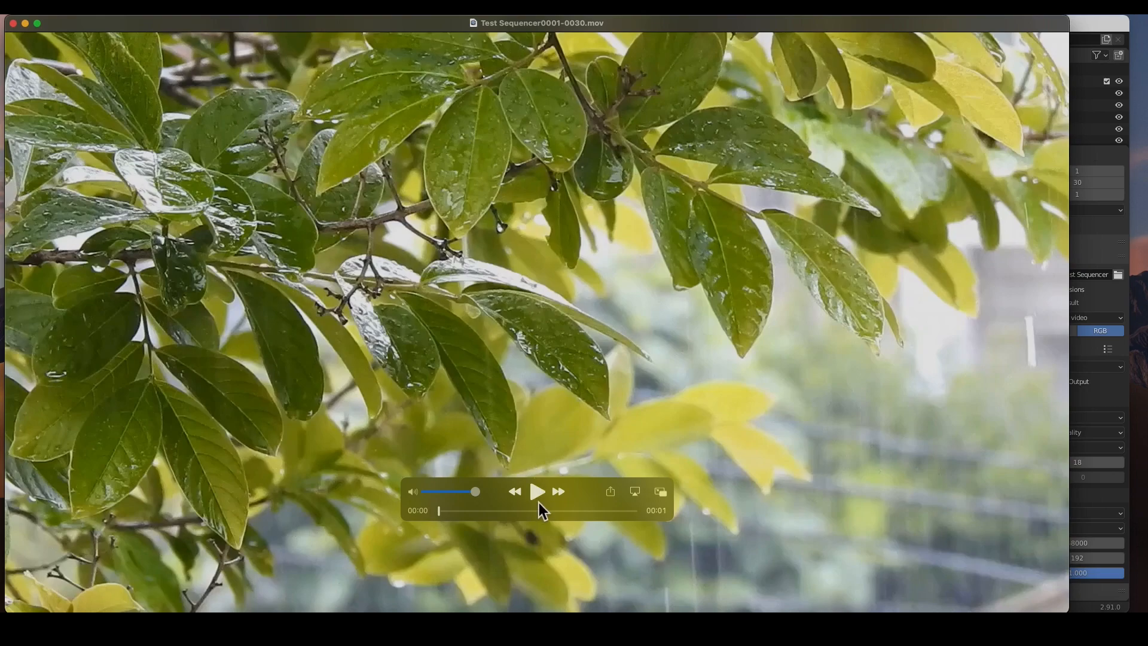
- Play the Test Sequencer render through to its one-second end
{"action": "left_click", "coordinate": [538, 492]}
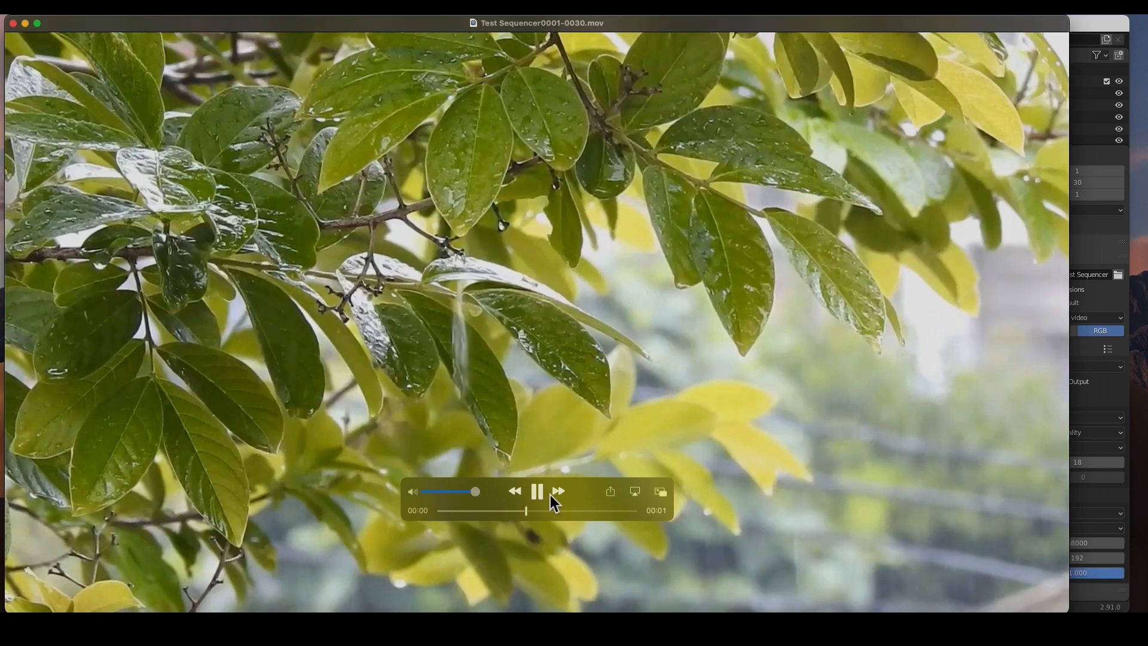
{"action": "left_click", "coordinate": [537, 492]}
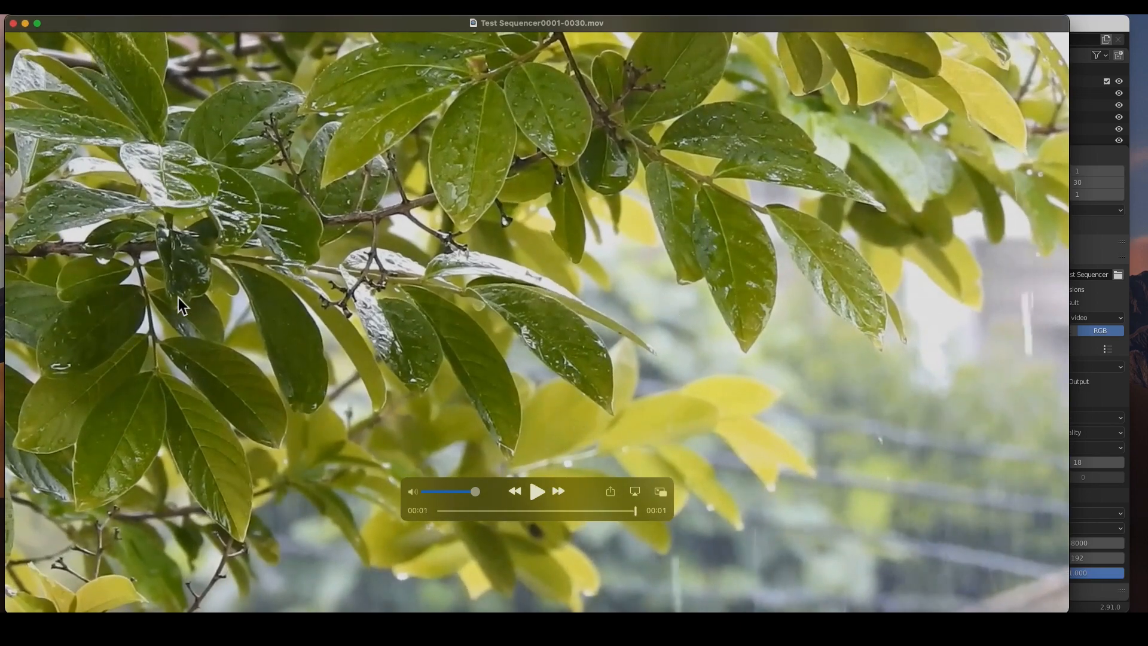
{"action": "mouse_move", "coordinate": [182, 340]}
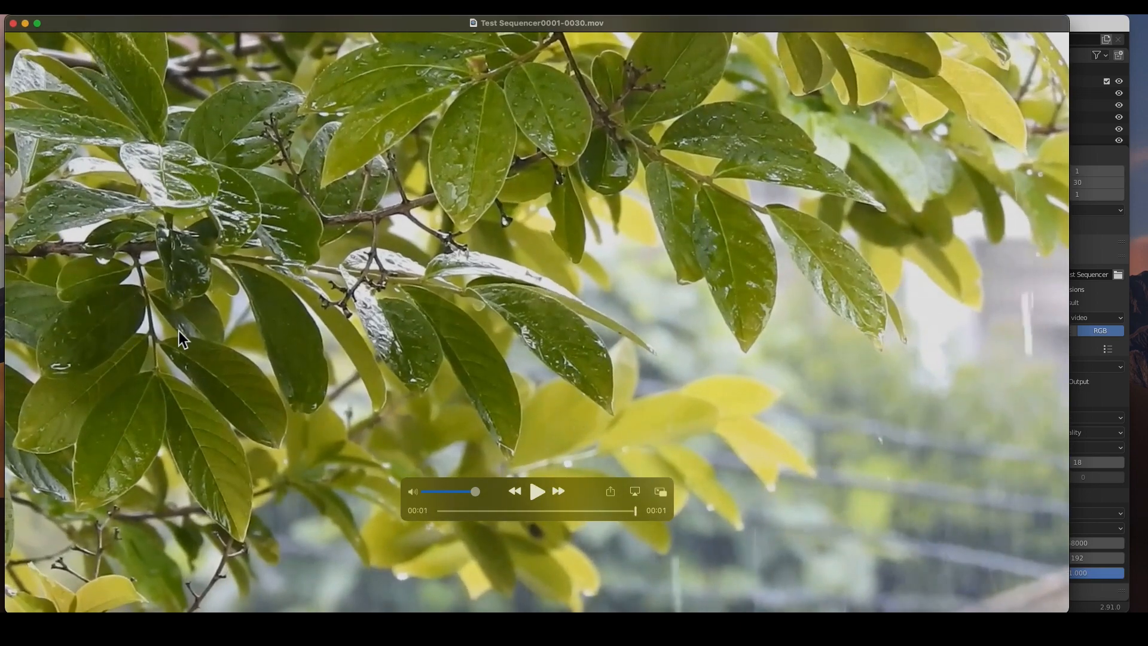
{"action": "mouse_move", "coordinate": [972, 170]}
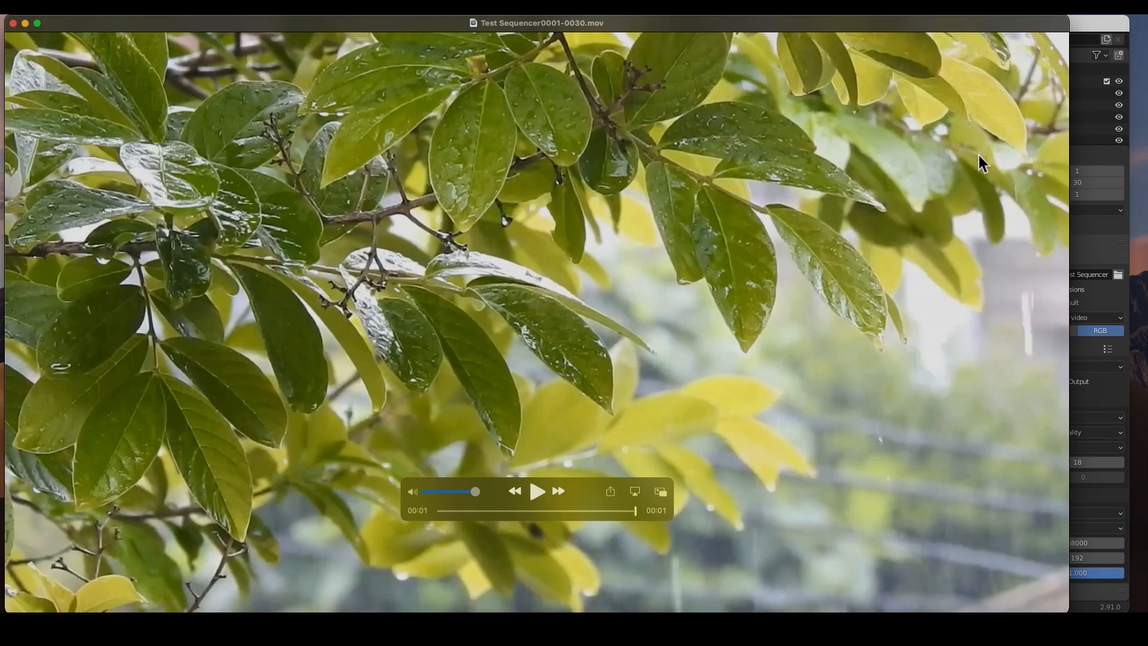
{"action": "mouse_move", "coordinate": [18, 37]}
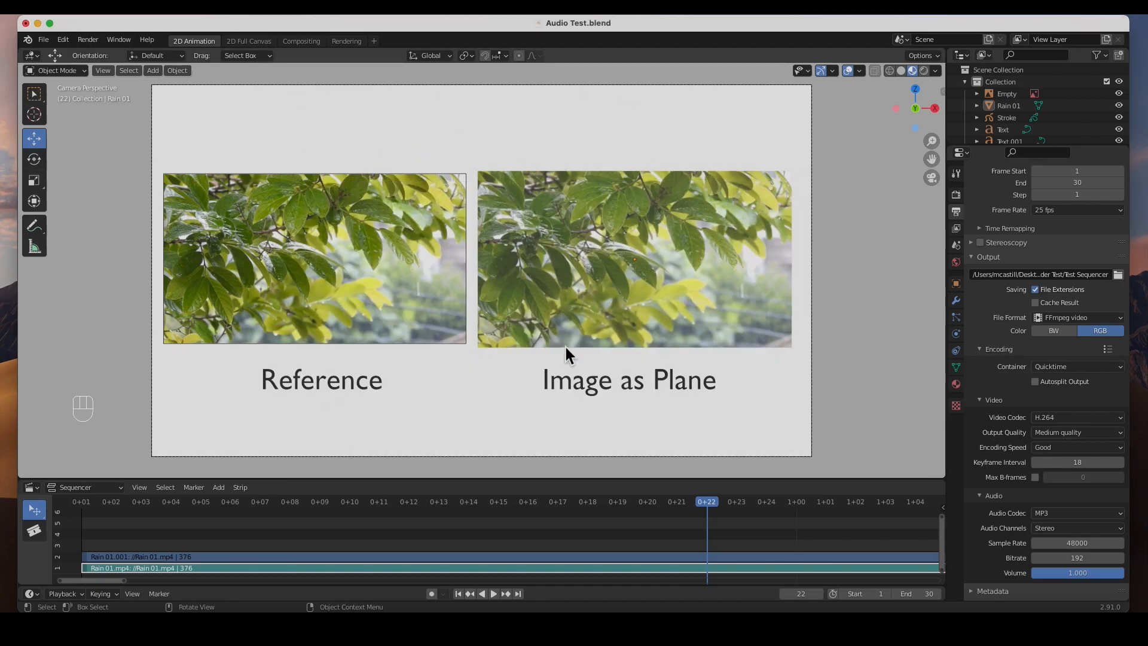
{"action": "mouse_move", "coordinate": [350, 586]}
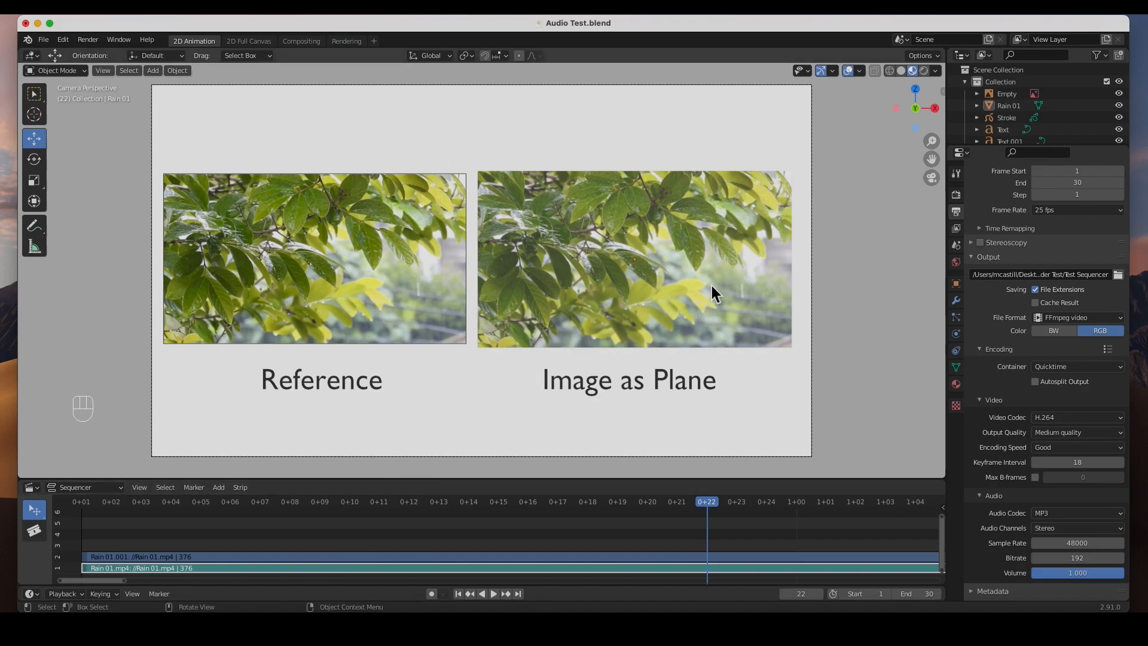
{"action": "mouse_move", "coordinate": [235, 307]}
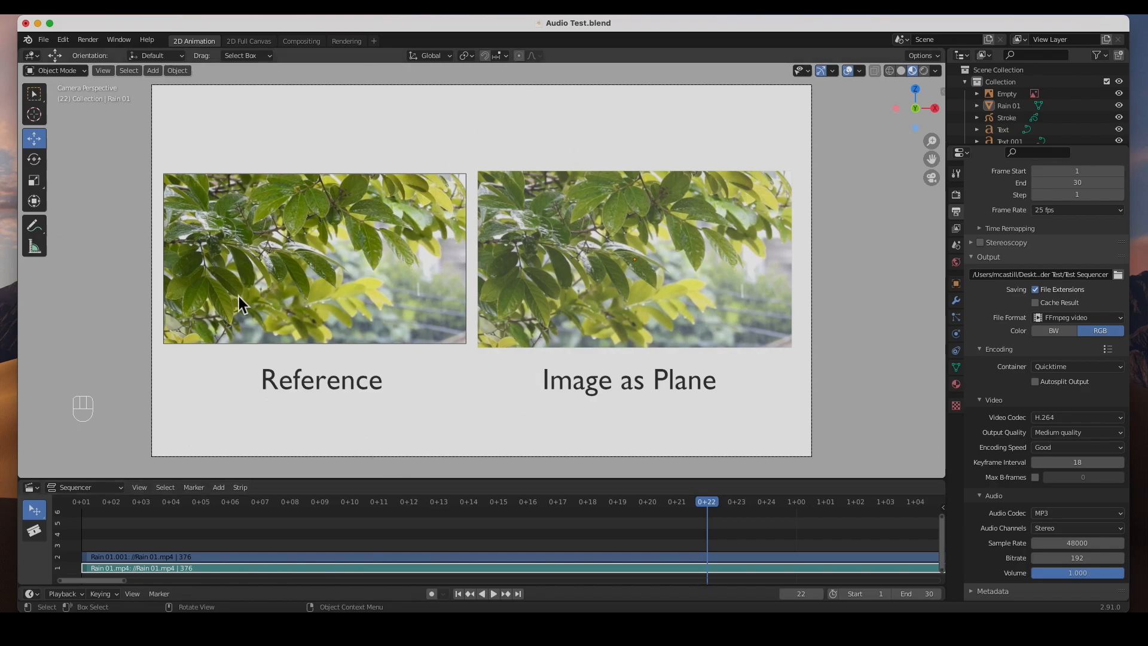
{"action": "mouse_move", "coordinate": [204, 204]}
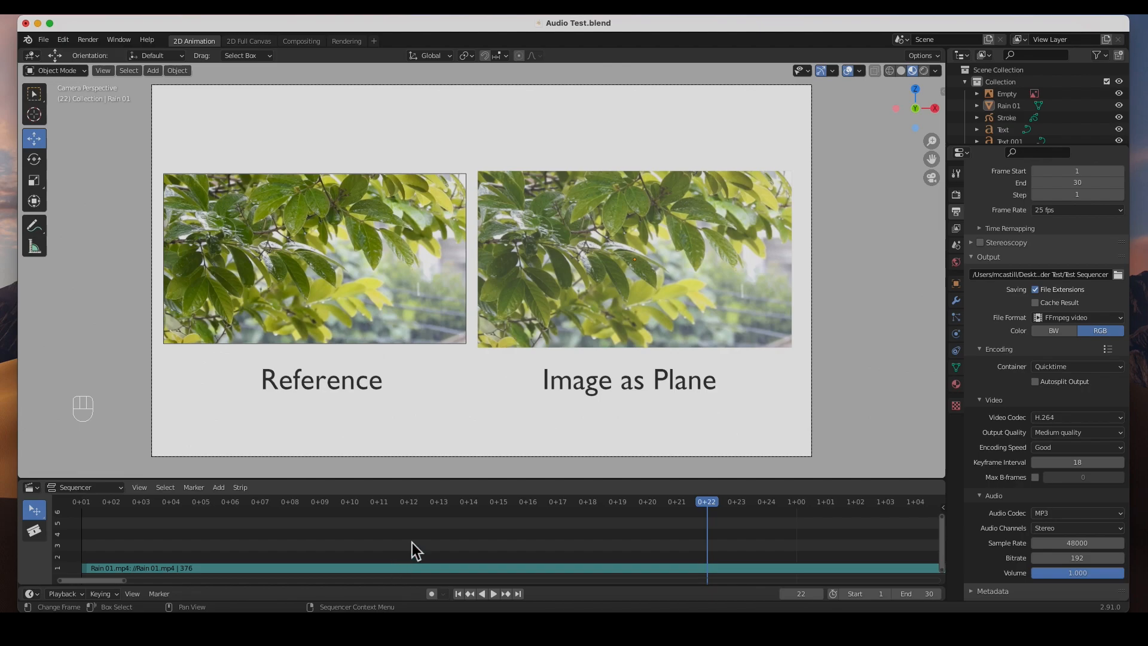
{"action": "mouse_move", "coordinate": [437, 584]}
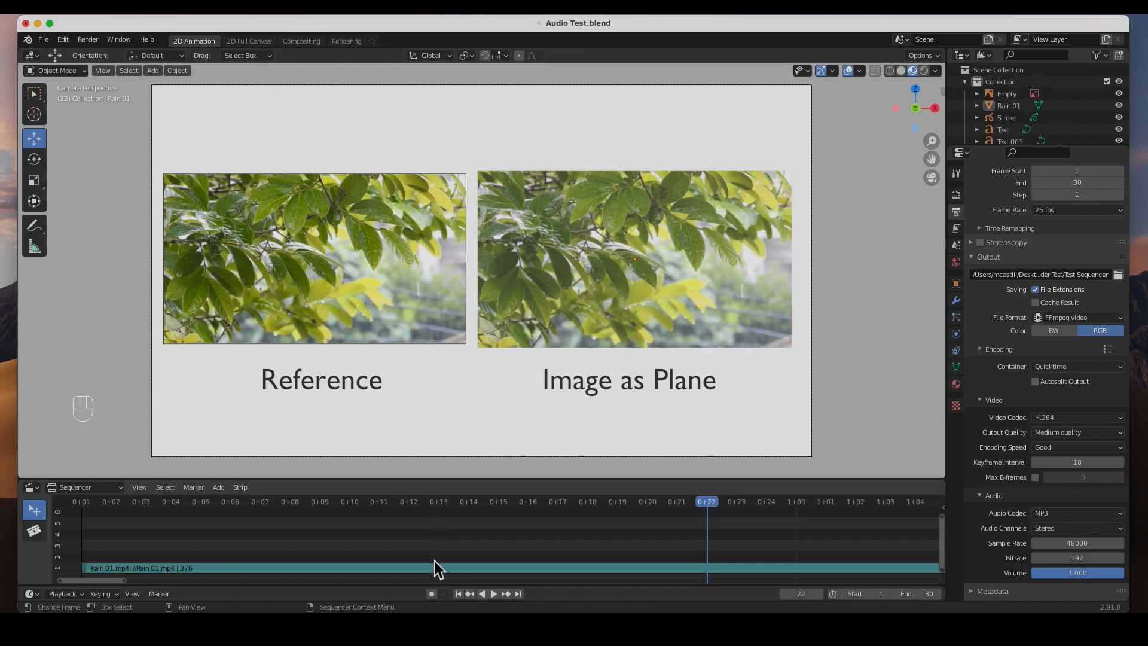
{"action": "mouse_move", "coordinate": [446, 553]}
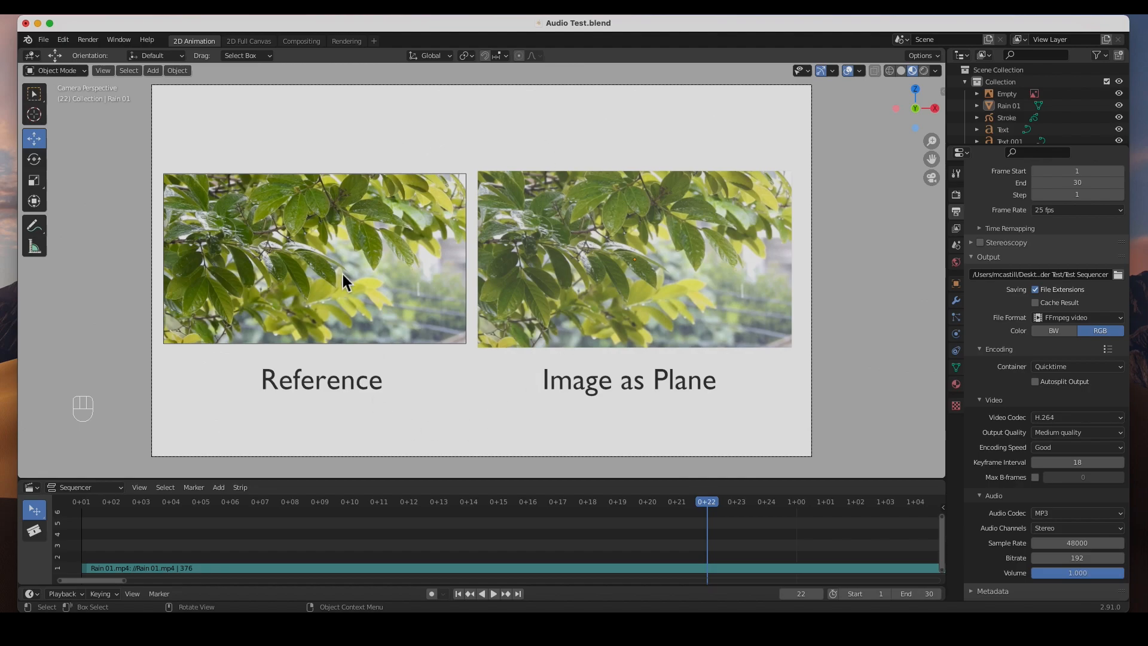
{"action": "mouse_move", "coordinate": [410, 131]}
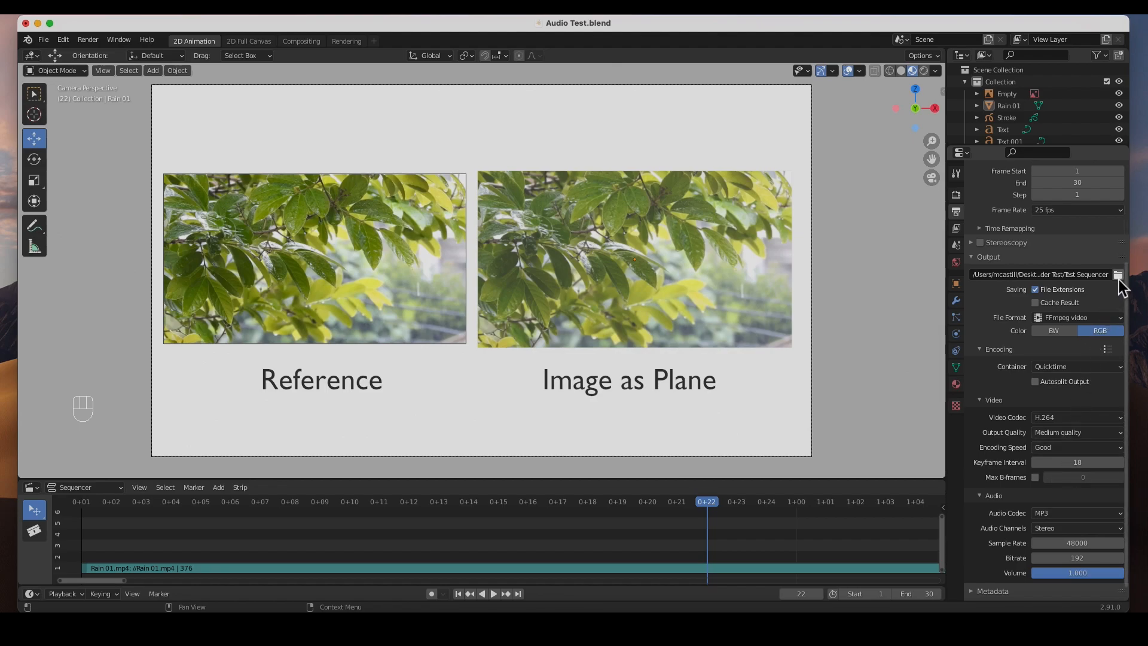
- Set the render output file to 'Test Sequencer - video' and accept it
{"action": "left_click", "coordinate": [1117, 274]}
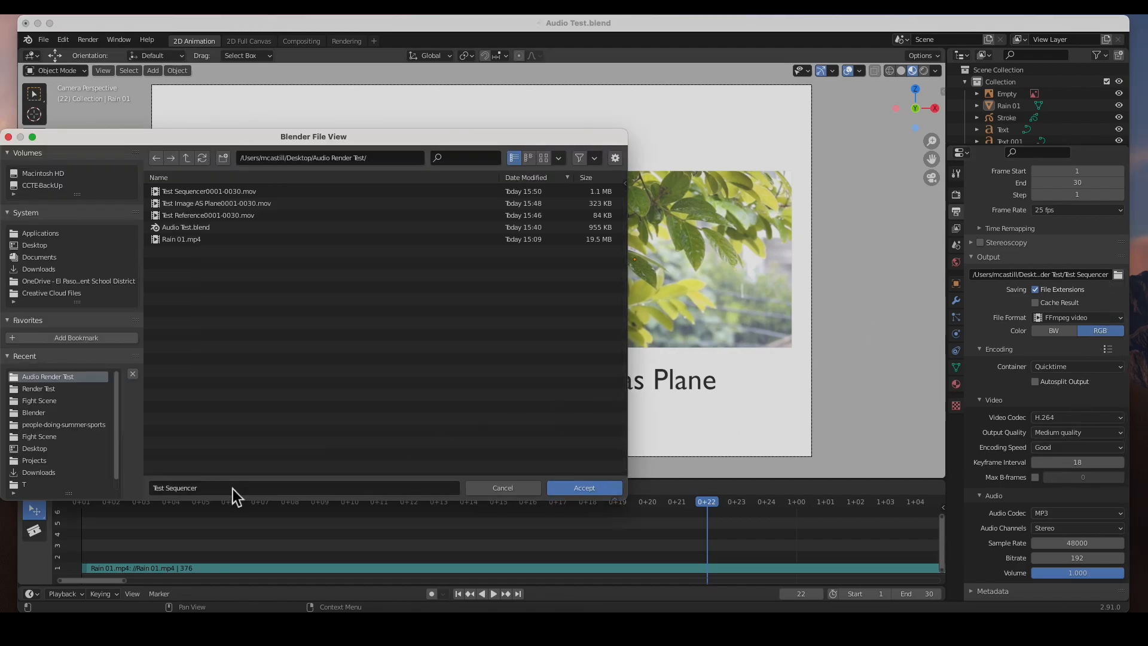
{"action": "left_click", "coordinate": [205, 487]}
{"action": "type", "text": " - video"}
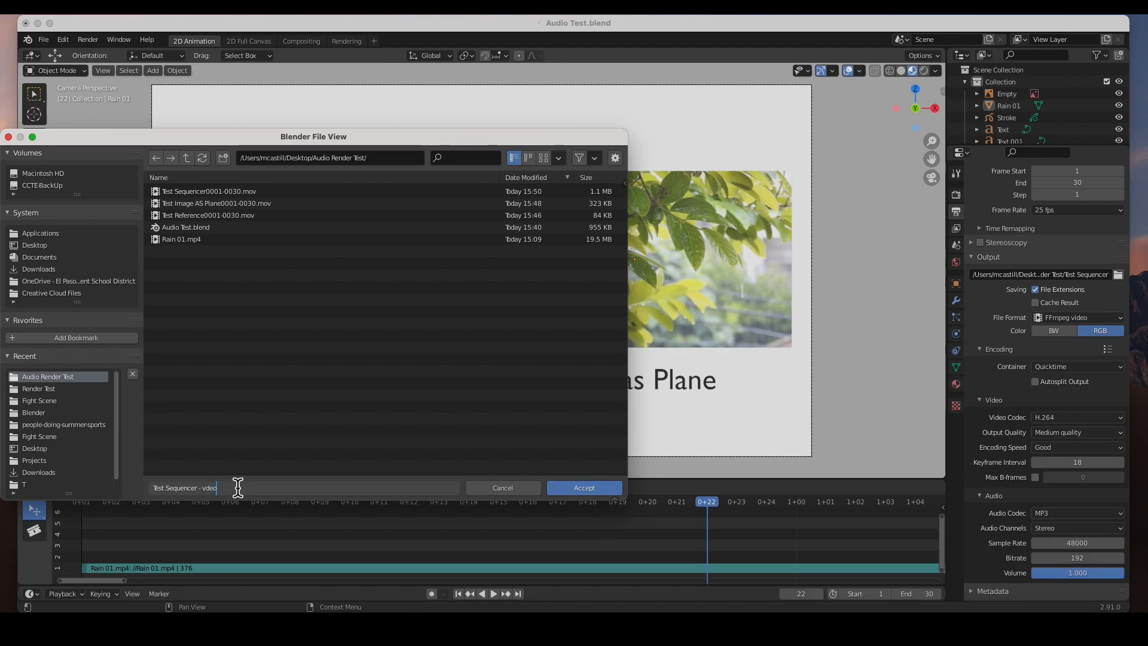
{"action": "left_click", "coordinate": [584, 488]}
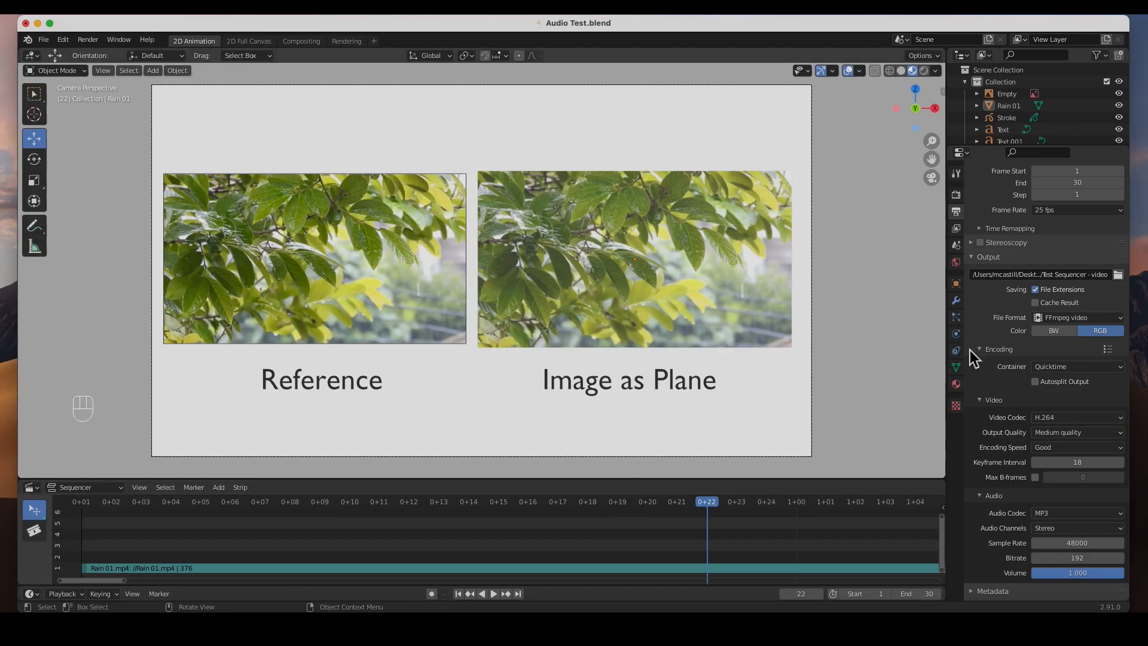
{"action": "left_click", "coordinate": [87, 39]}
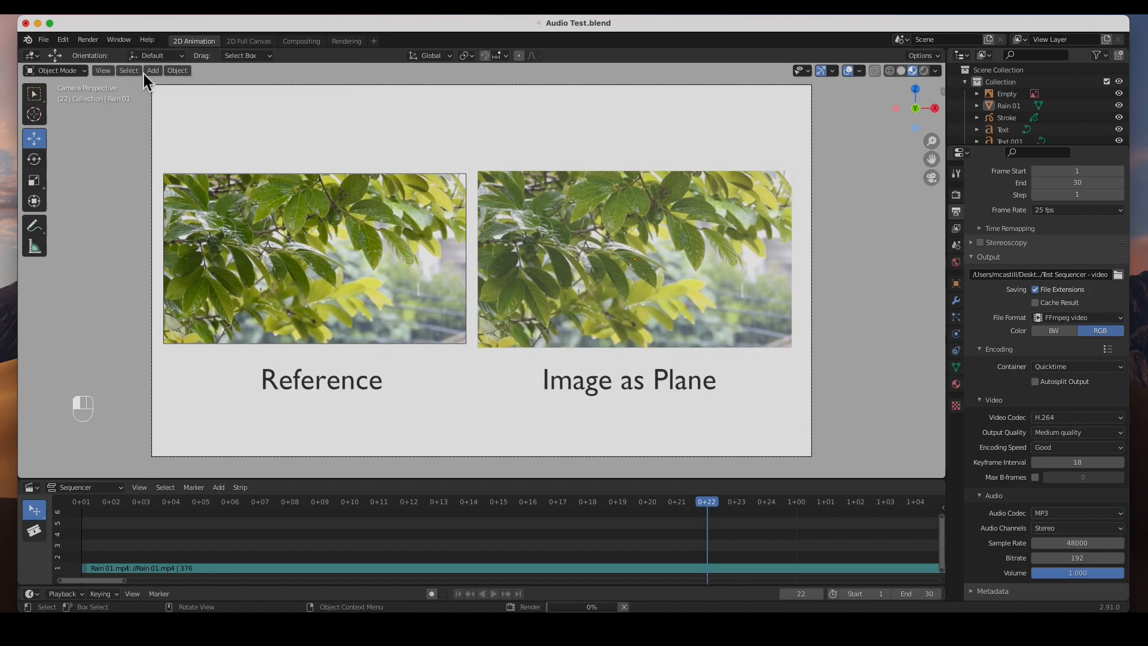
- Render the animation, producing frames with only the rain image plane and labels
{"action": "key", "text": "F12"}
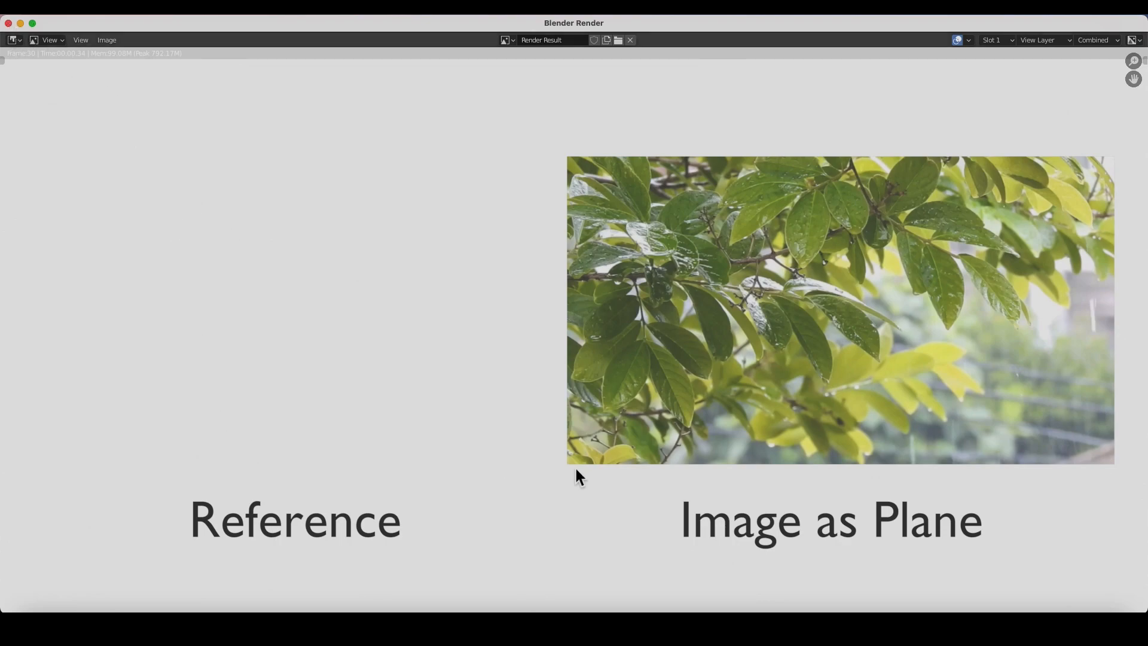
{"action": "mouse_move", "coordinate": [1111, 116]}
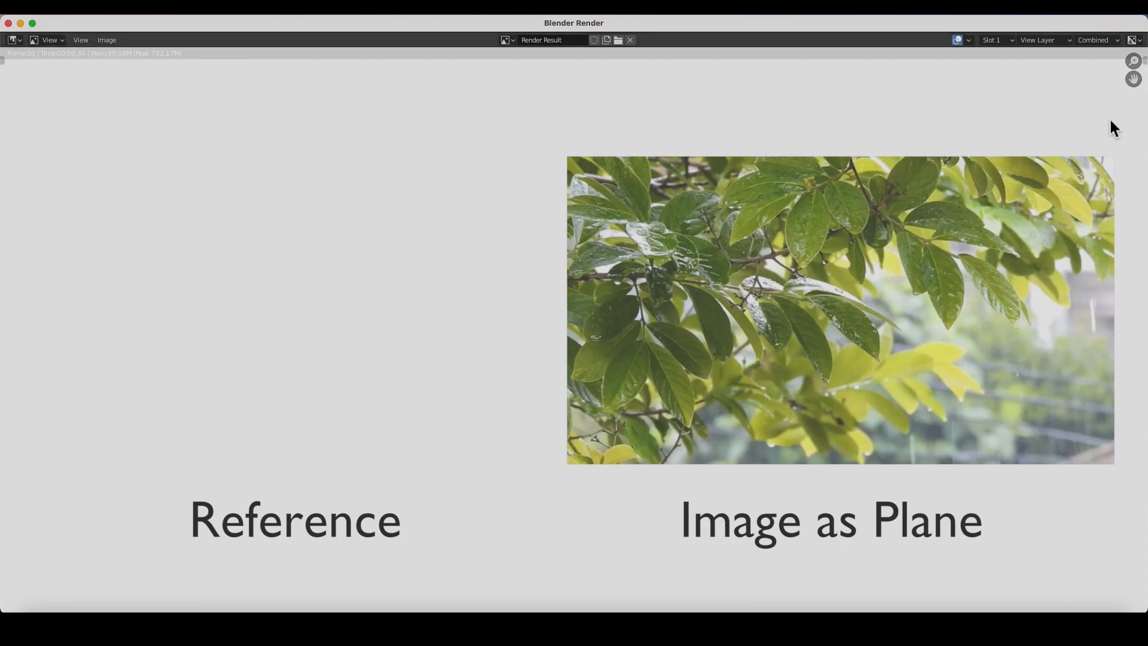
{"action": "mouse_move", "coordinate": [306, 397]}
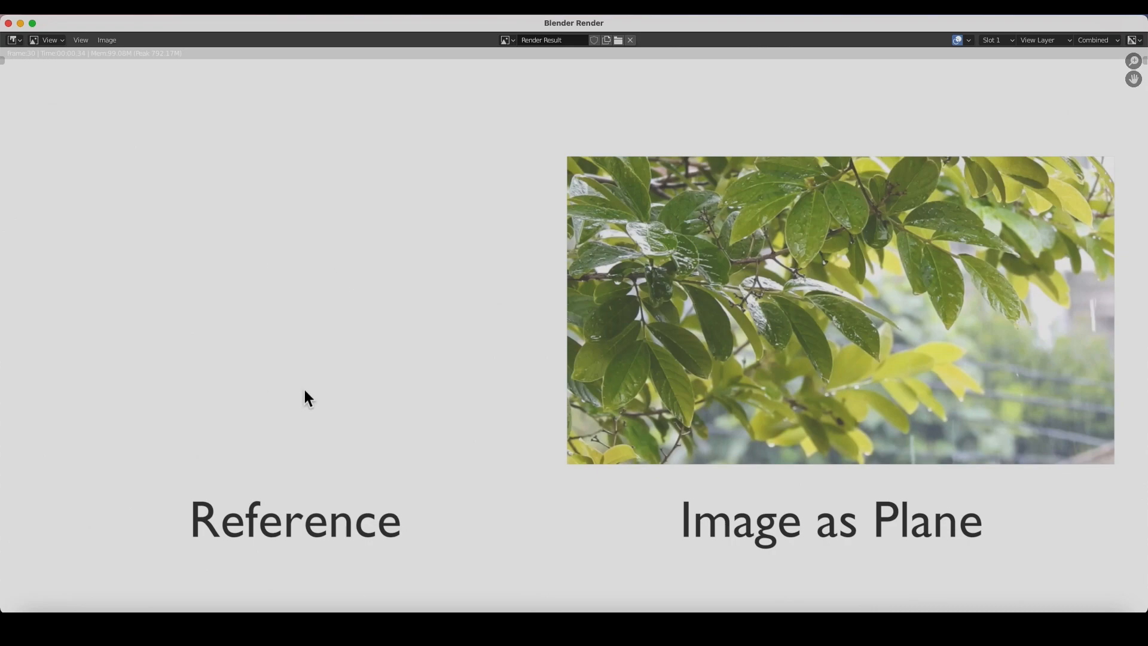
{"action": "mouse_move", "coordinate": [913, 291]}
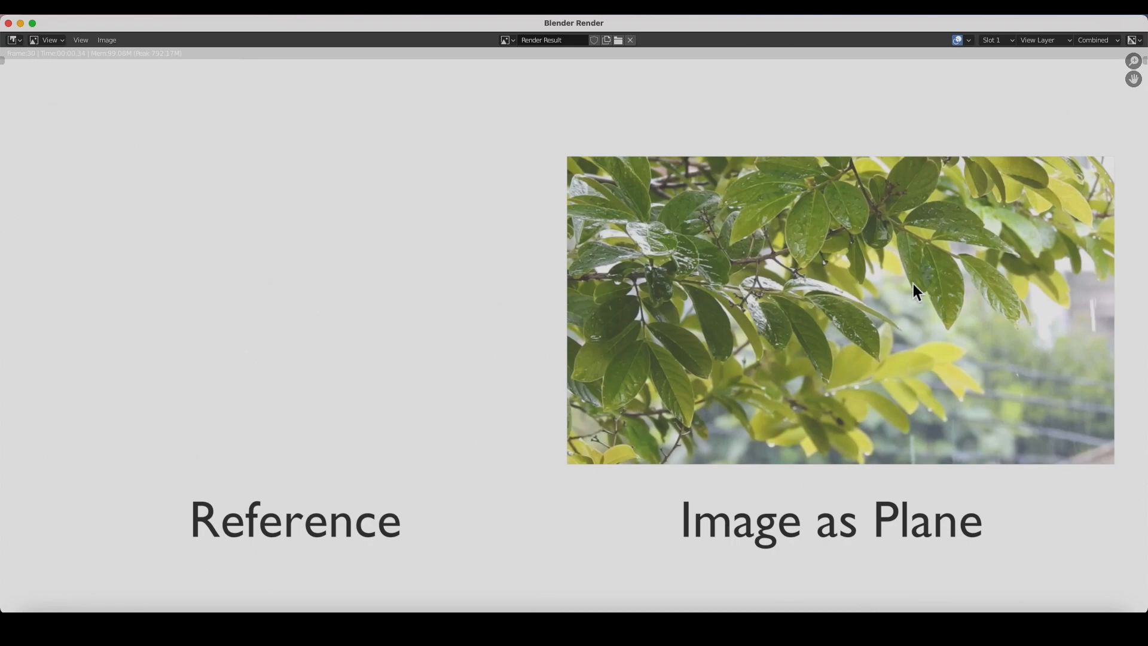
{"action": "mouse_move", "coordinate": [35, 57]}
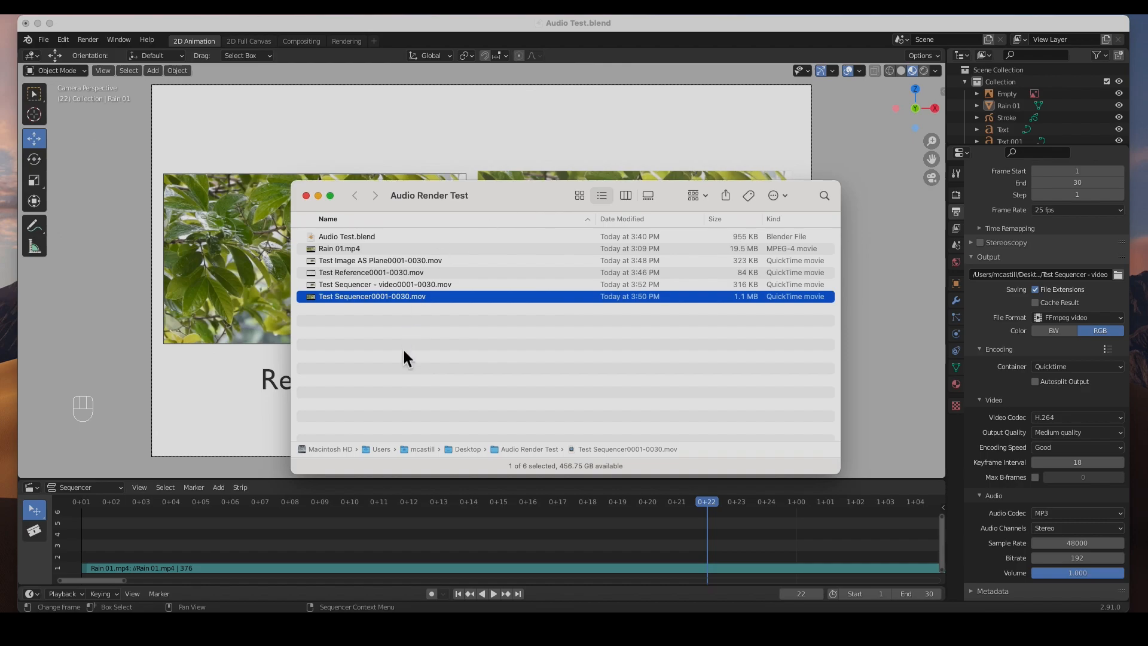
- Open Test Sequencer - video0001-0030.mov from the Audio Render Test folder in QuickTime Player
{"action": "left_click", "coordinate": [365, 318]}
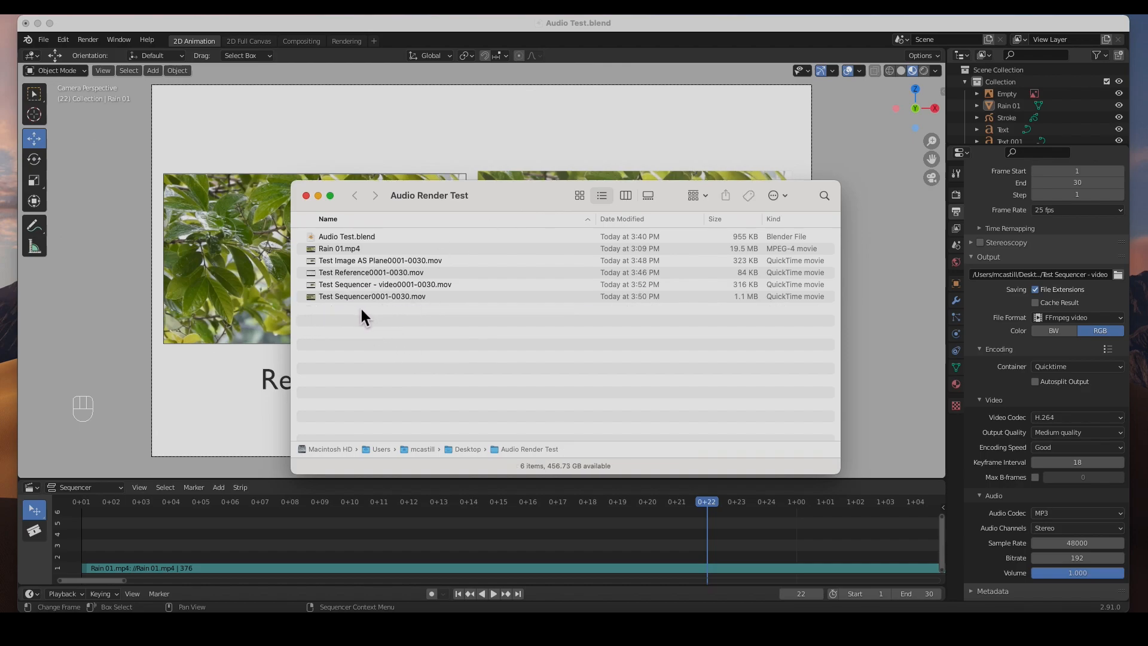
{"action": "mouse_move", "coordinate": [369, 320]}
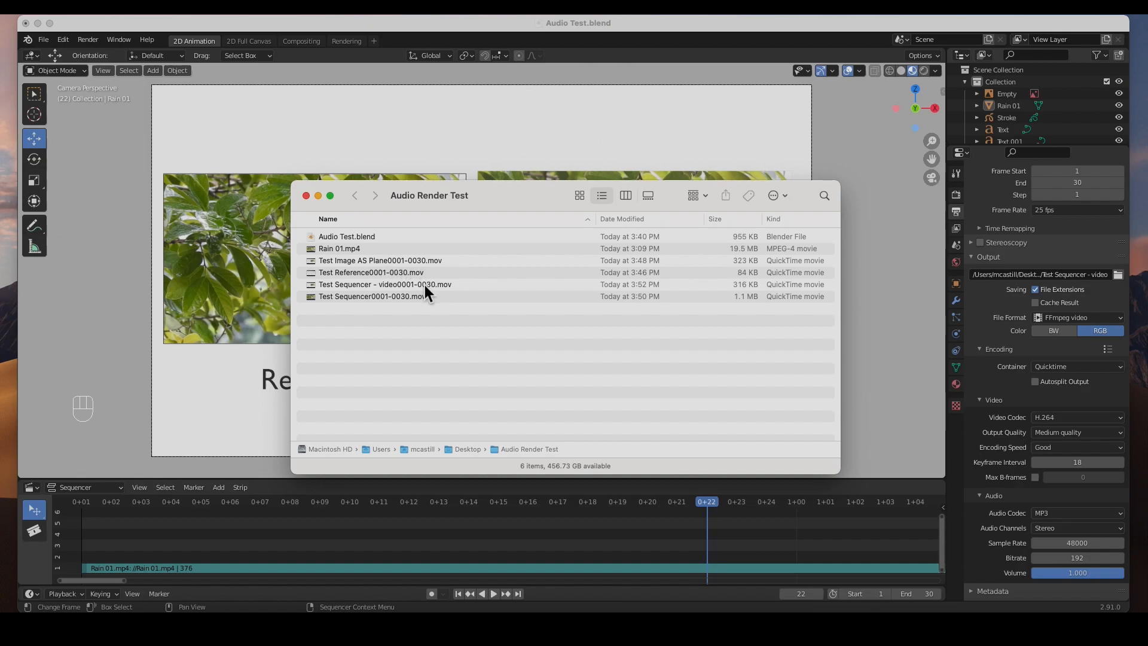
{"action": "mouse_move", "coordinate": [381, 291]}
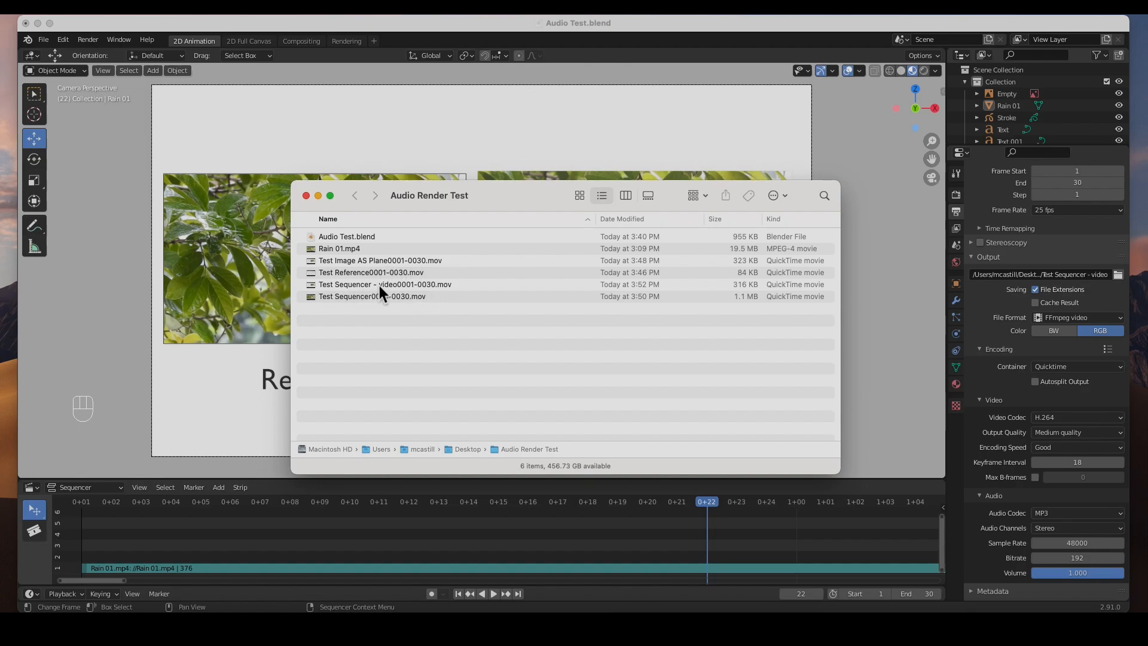
{"action": "mouse_move", "coordinate": [353, 300]}
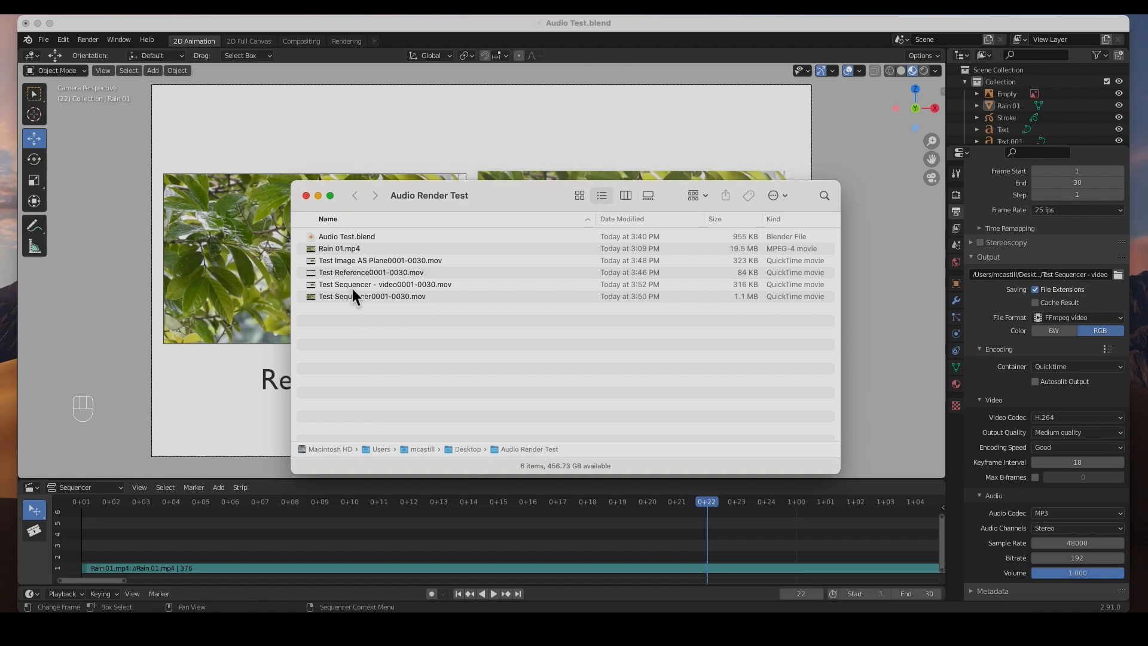
{"action": "left_click", "coordinate": [384, 285]}
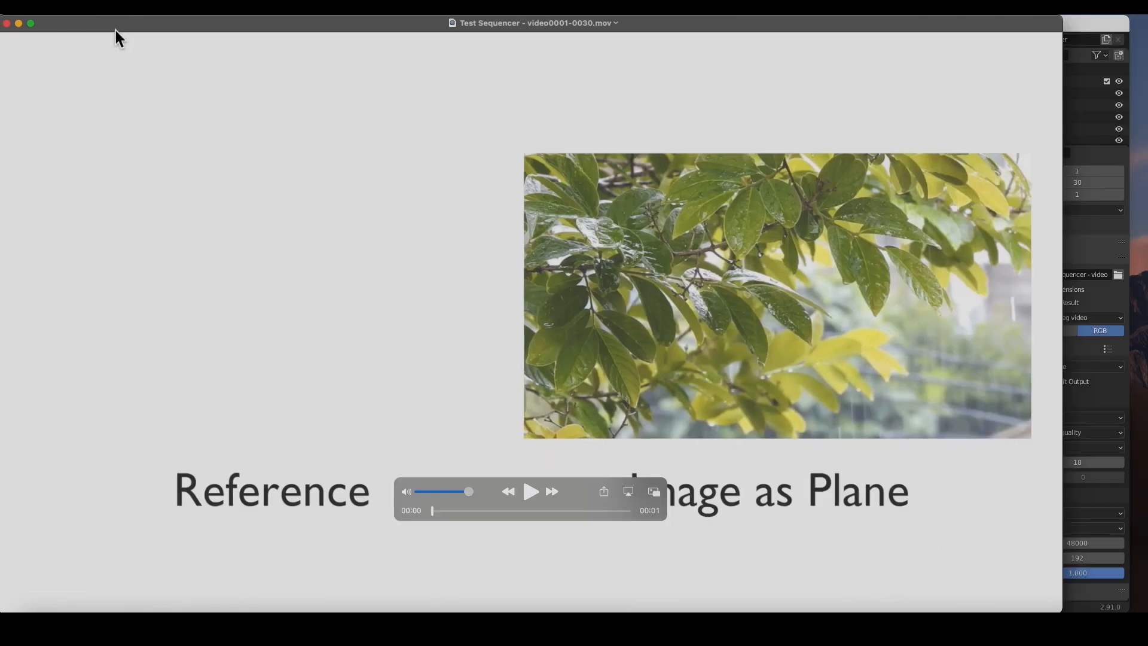
- Play and replay the one-second clip to confirm only the image plane shows, then close the window
{"action": "left_click", "coordinate": [531, 492]}
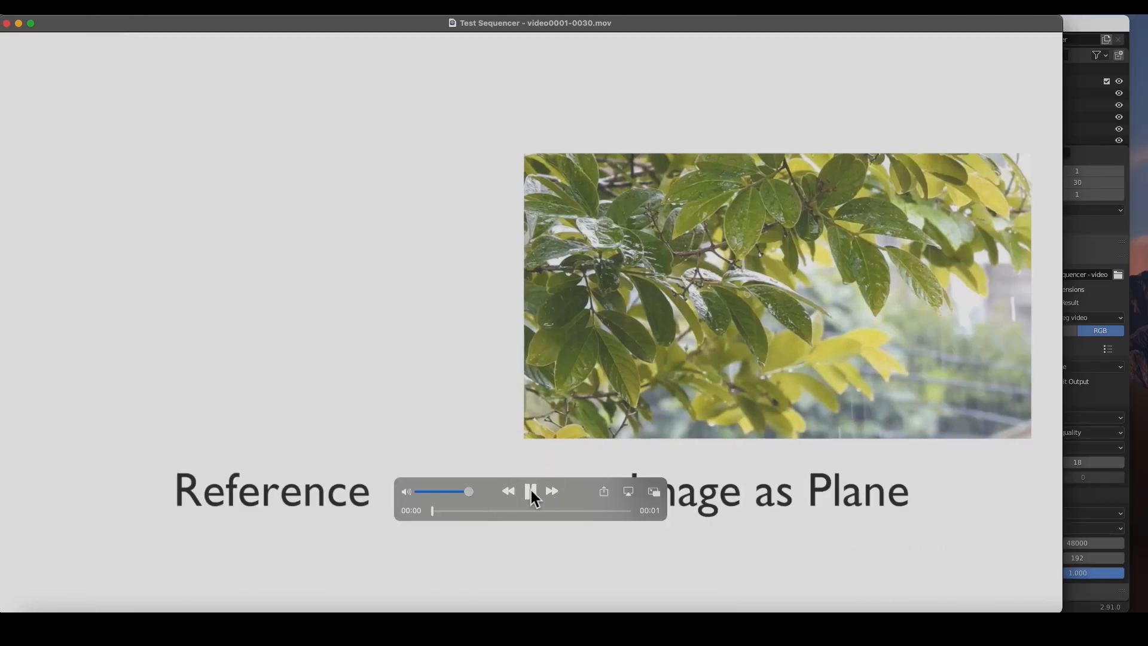
{"action": "left_click", "coordinate": [531, 491]}
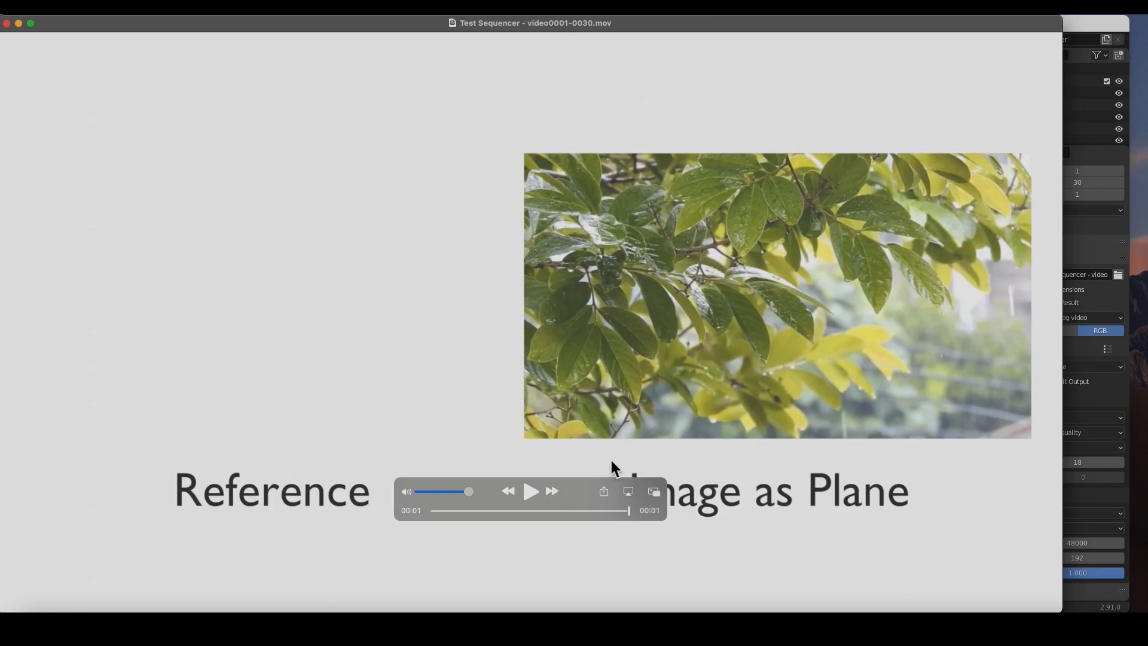
{"action": "left_click", "coordinate": [531, 491]}
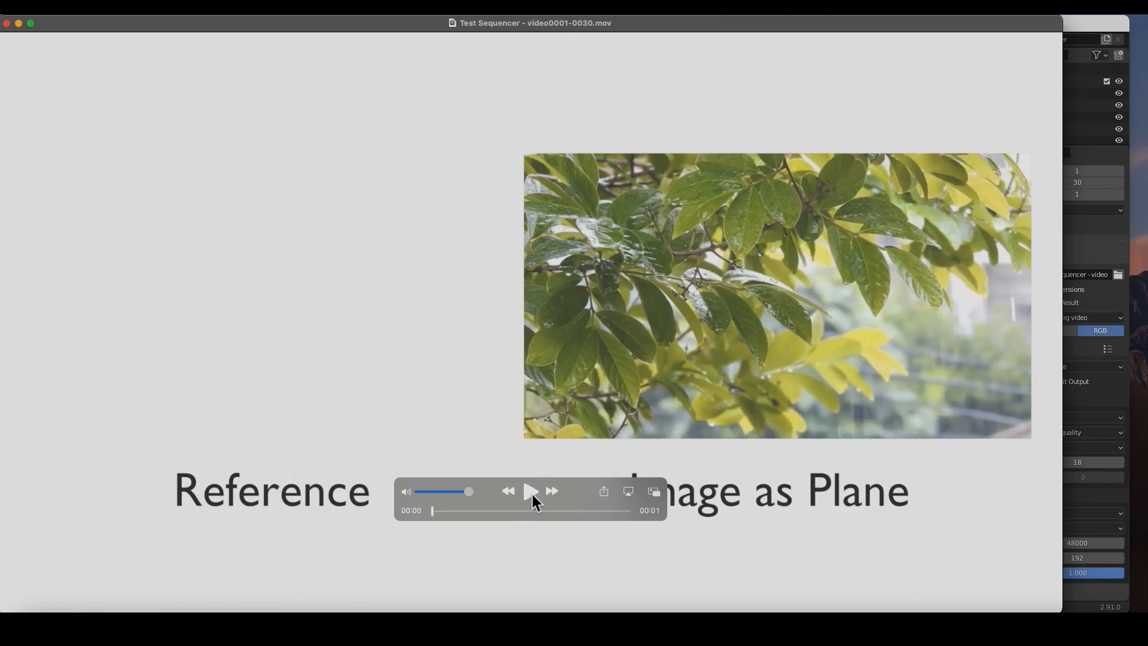
{"action": "left_click", "coordinate": [531, 491]}
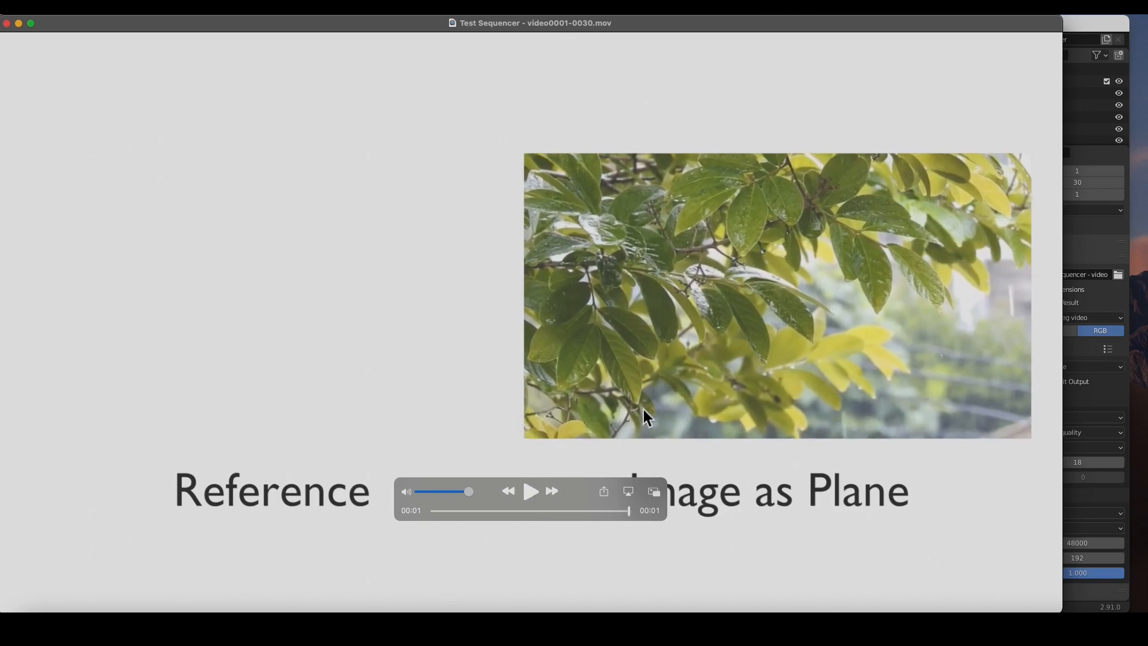
{"action": "mouse_move", "coordinate": [703, 364]}
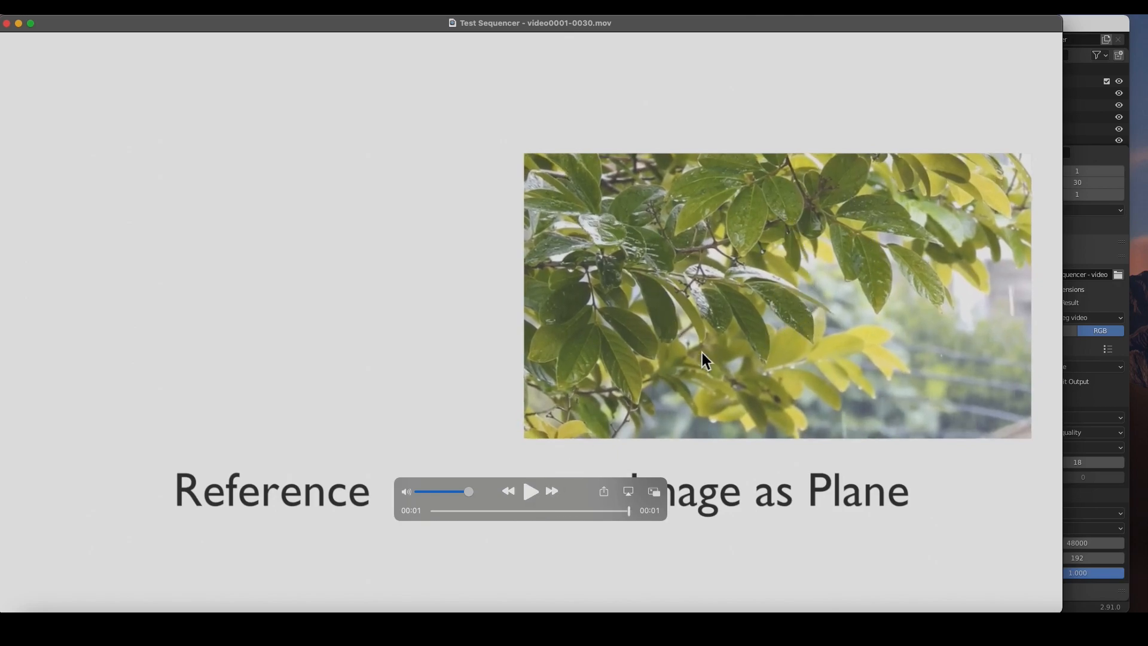
{"action": "mouse_move", "coordinate": [184, 550]}
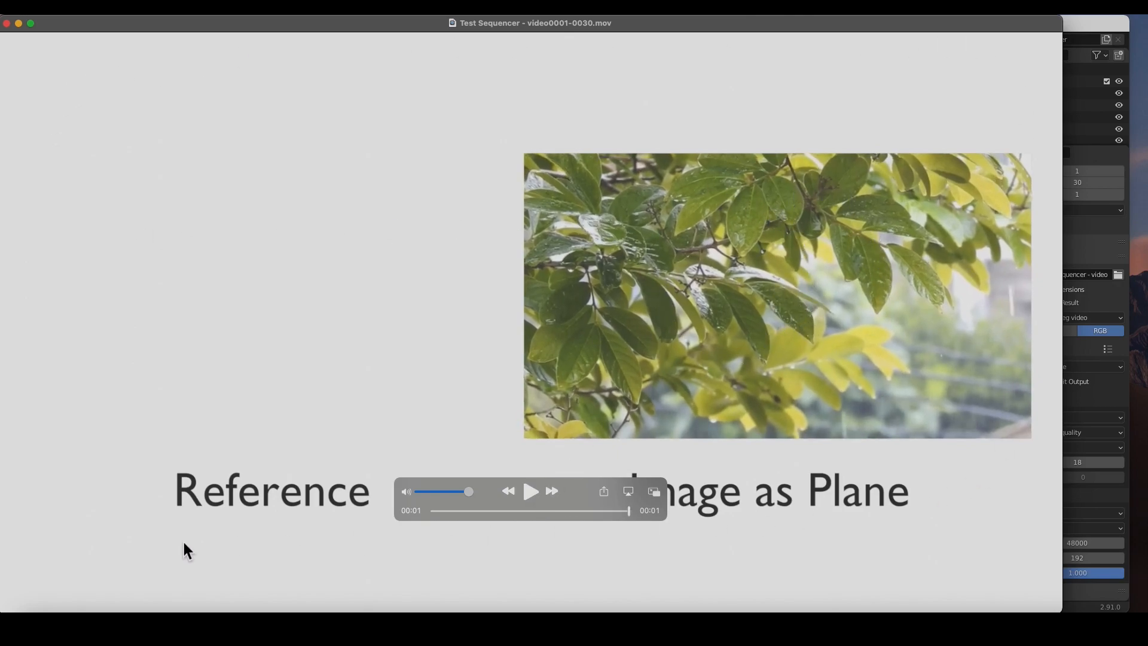
{"action": "mouse_move", "coordinate": [910, 63]}
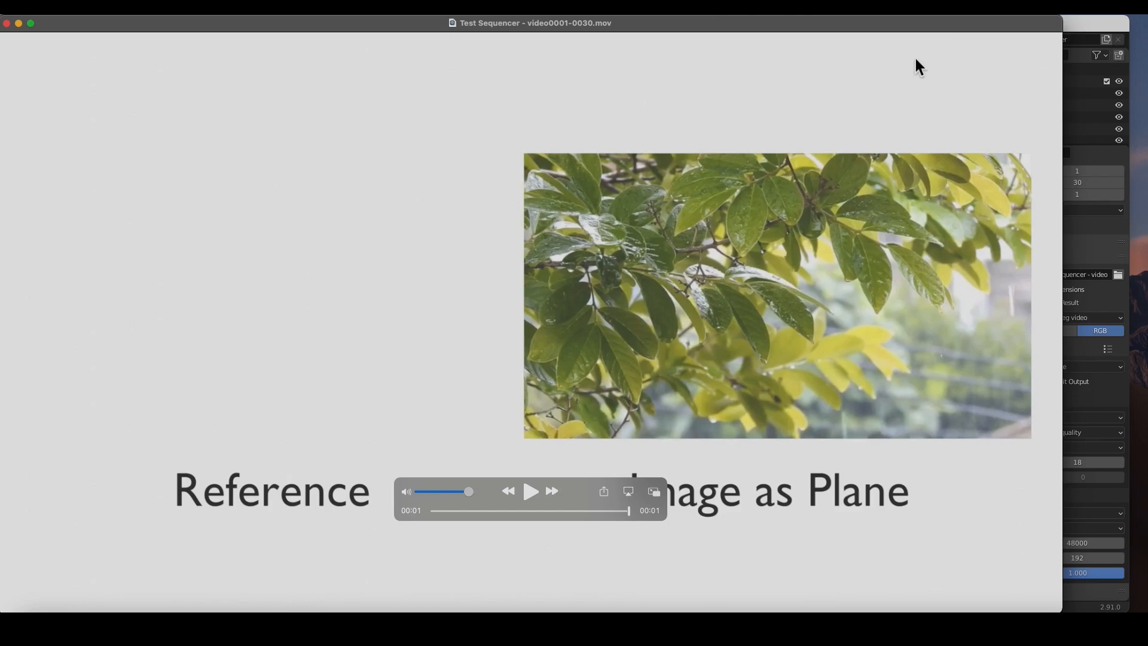
{"action": "left_click", "coordinate": [530, 491]}
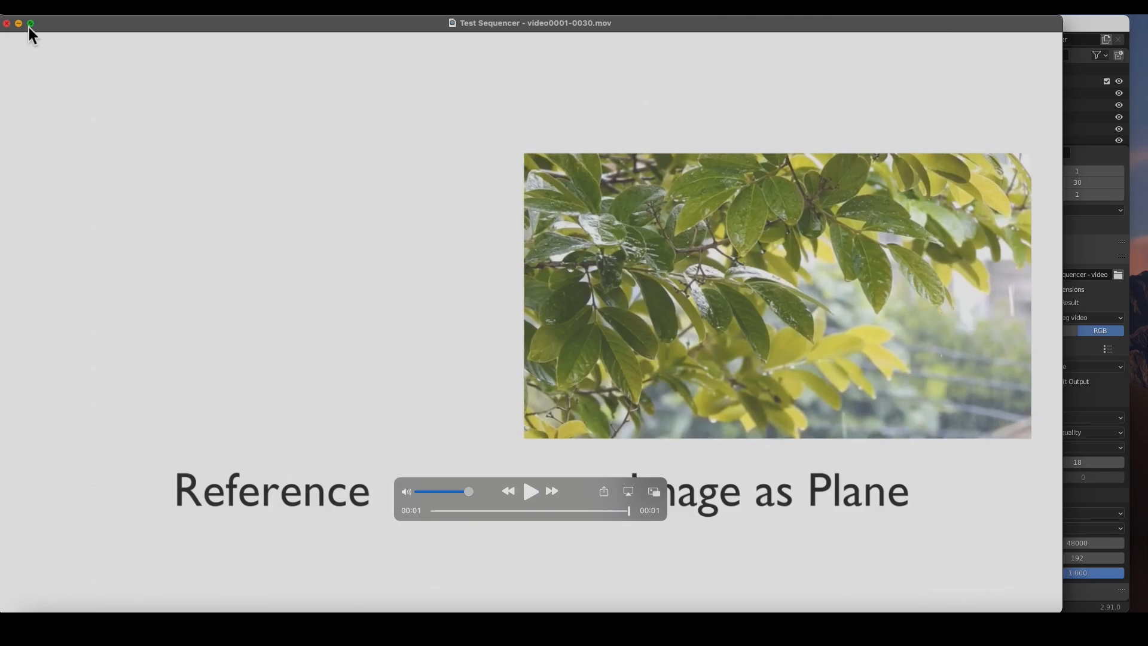
{"action": "left_click", "coordinate": [6, 22]}
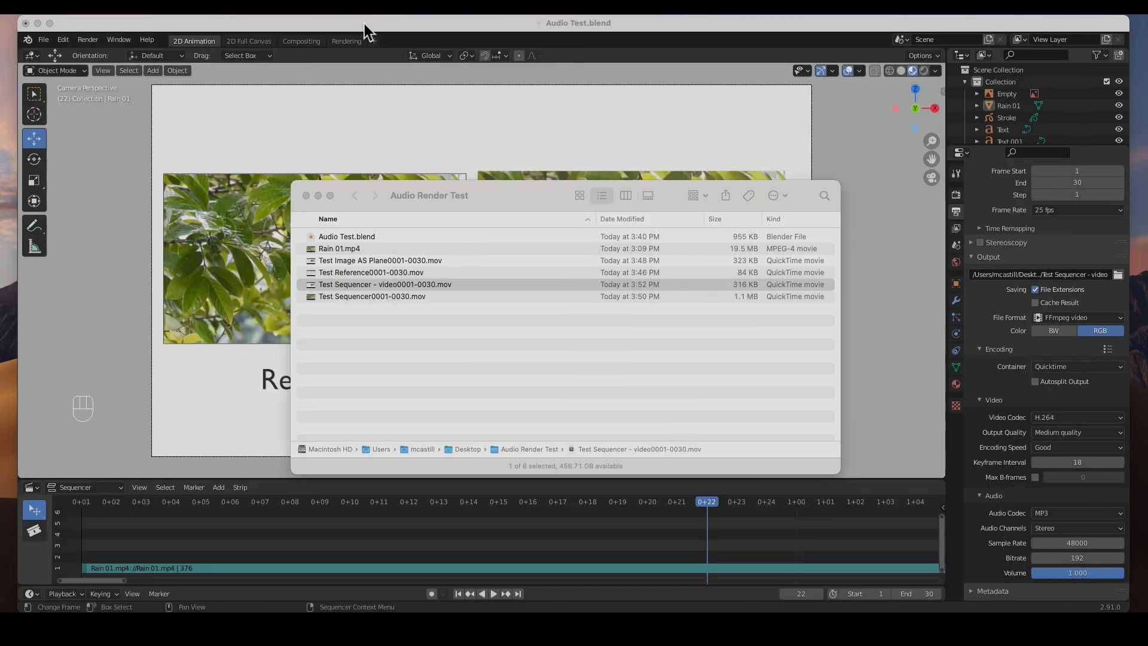
- Bring Blender back to the front and keep Quicktime as the Encoding container with H.264
{"action": "left_click", "coordinate": [306, 195]}
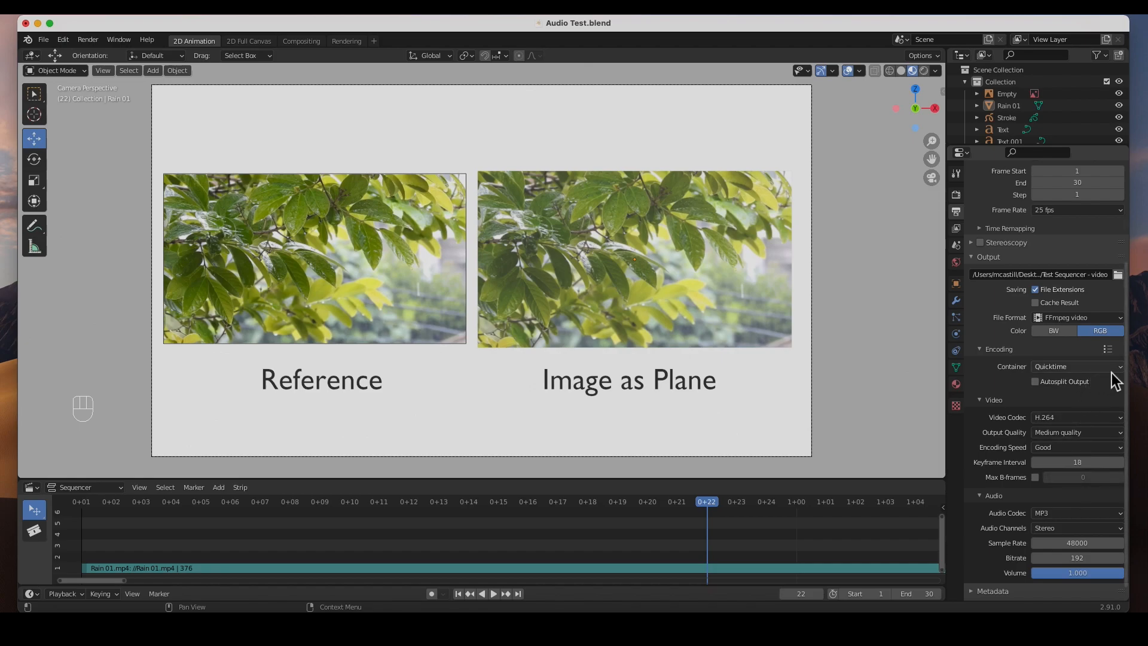
{"action": "left_click", "coordinate": [1076, 366]}
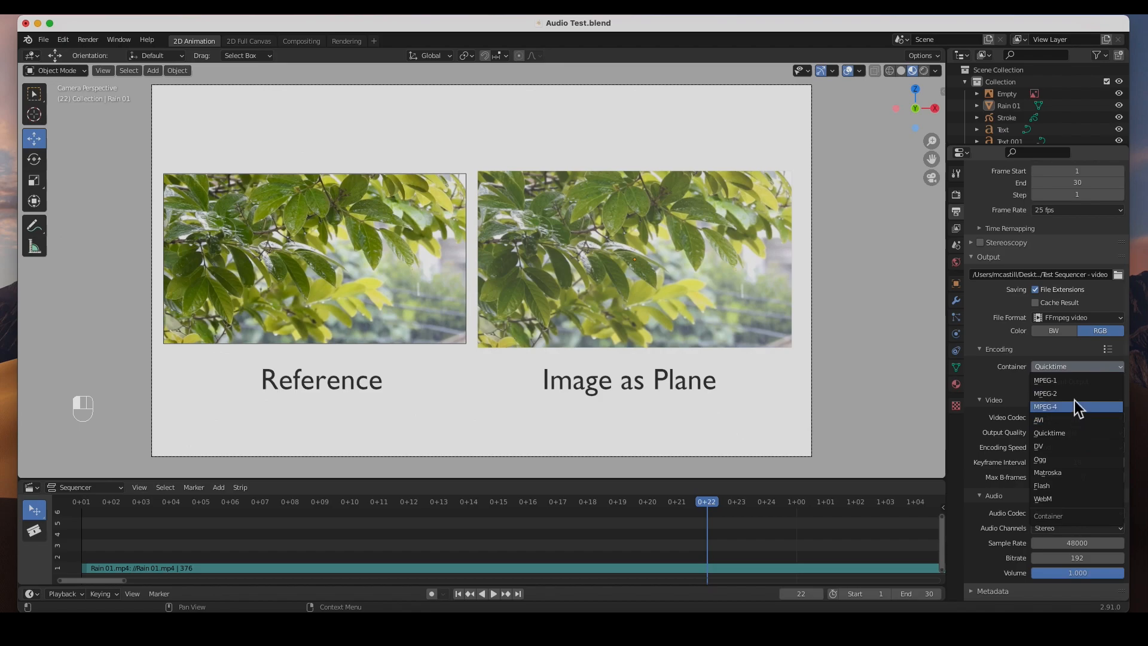
{"action": "mouse_move", "coordinate": [1074, 415]}
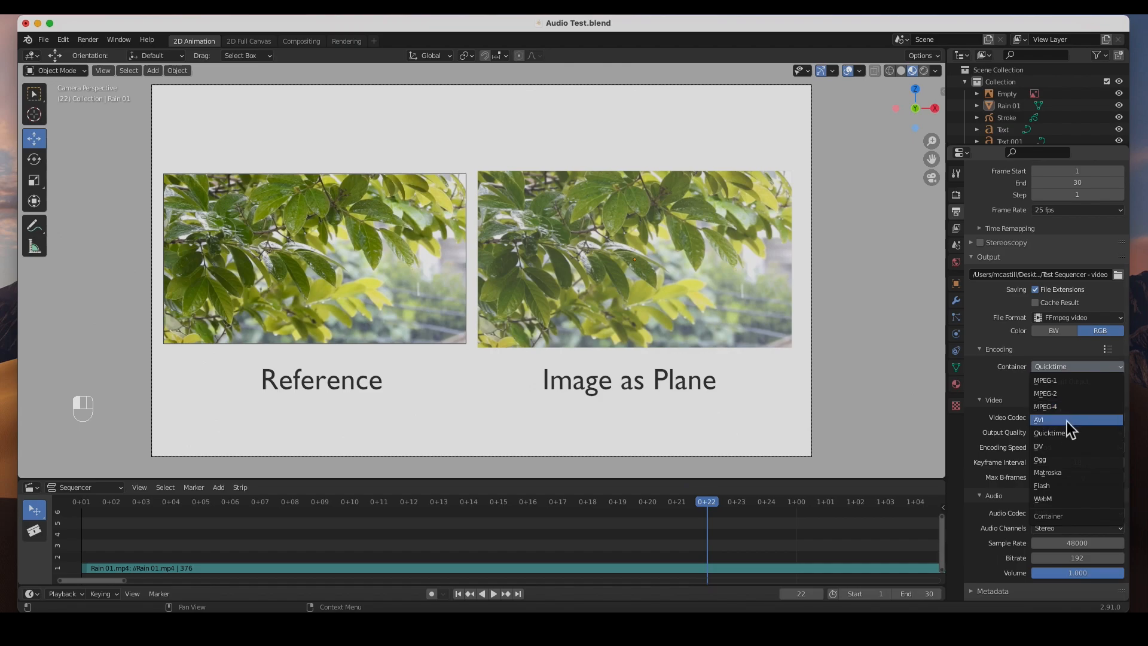
{"action": "mouse_move", "coordinate": [1057, 395]}
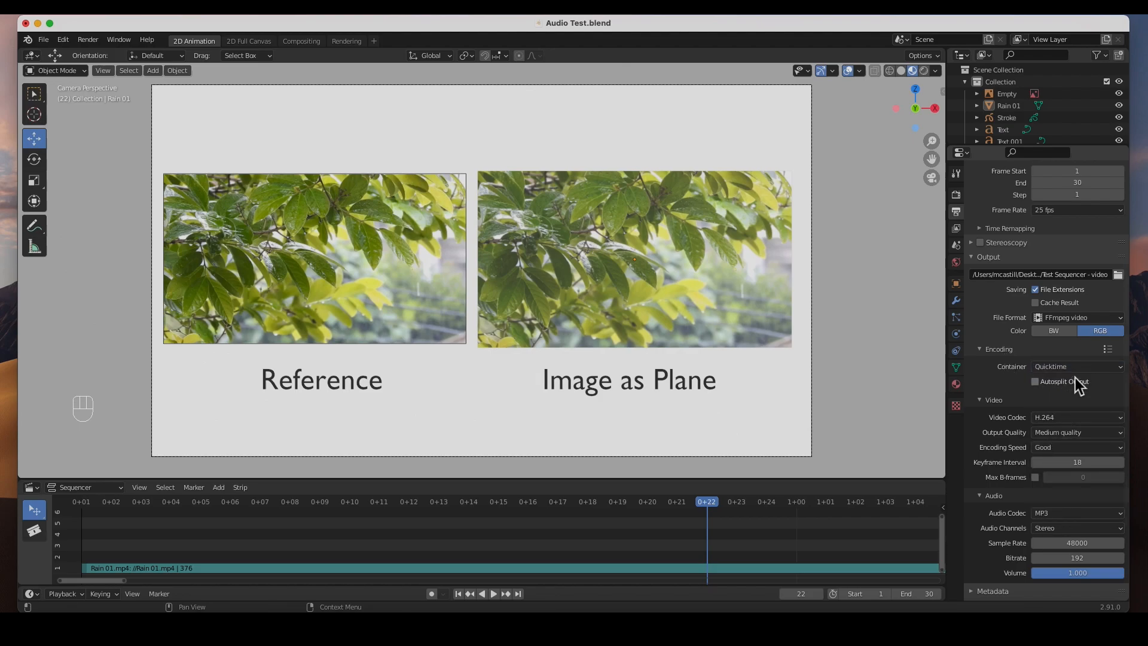
{"action": "left_click", "coordinate": [1076, 367]}
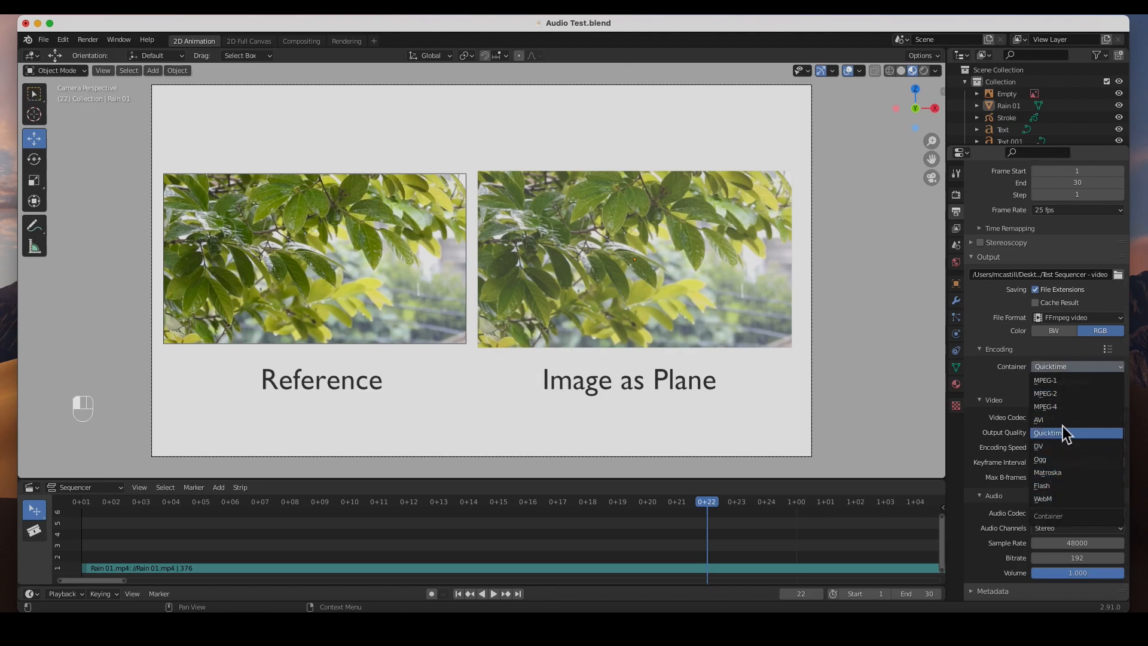
{"action": "mouse_move", "coordinate": [1066, 457]}
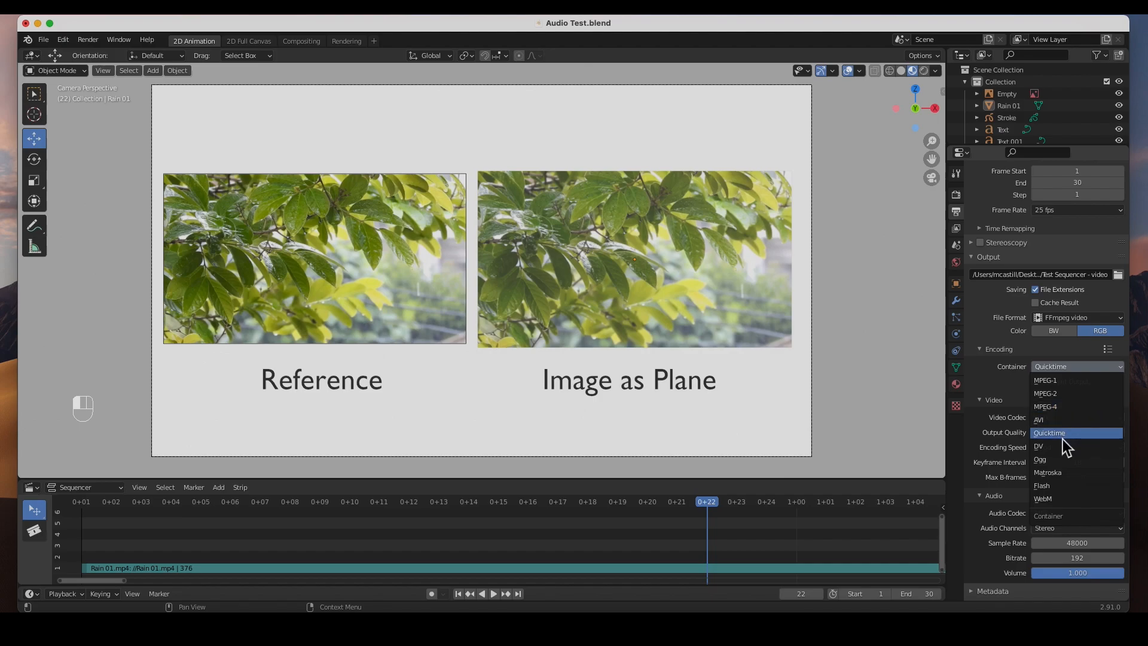
{"action": "left_click", "coordinate": [1049, 433]}
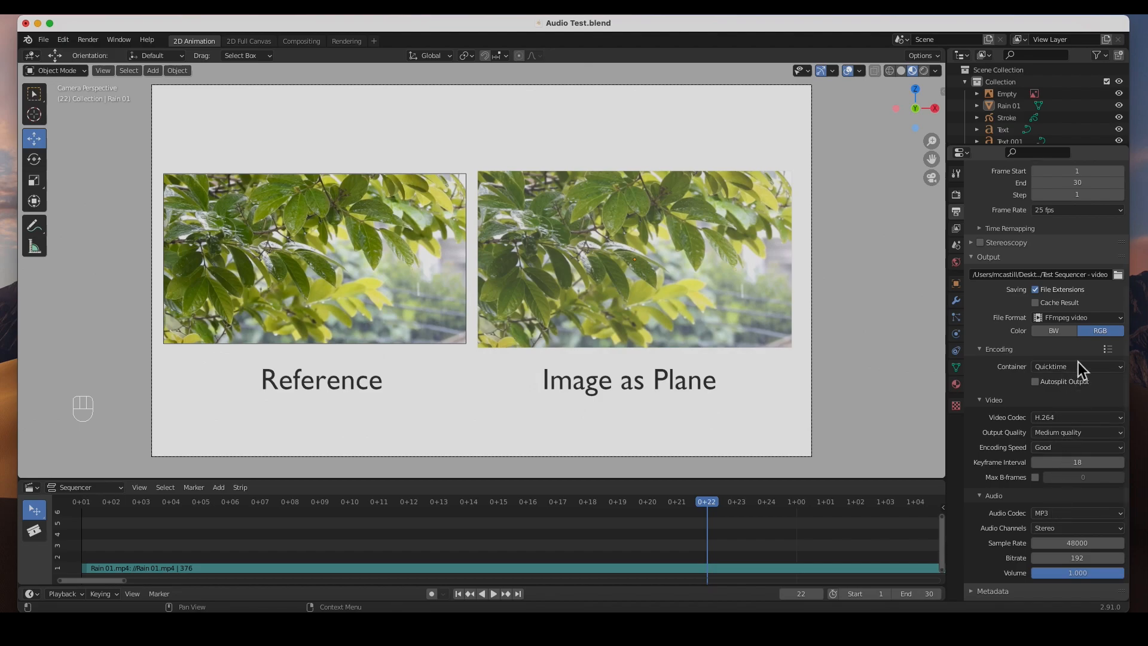
{"action": "mouse_move", "coordinate": [1080, 332]}
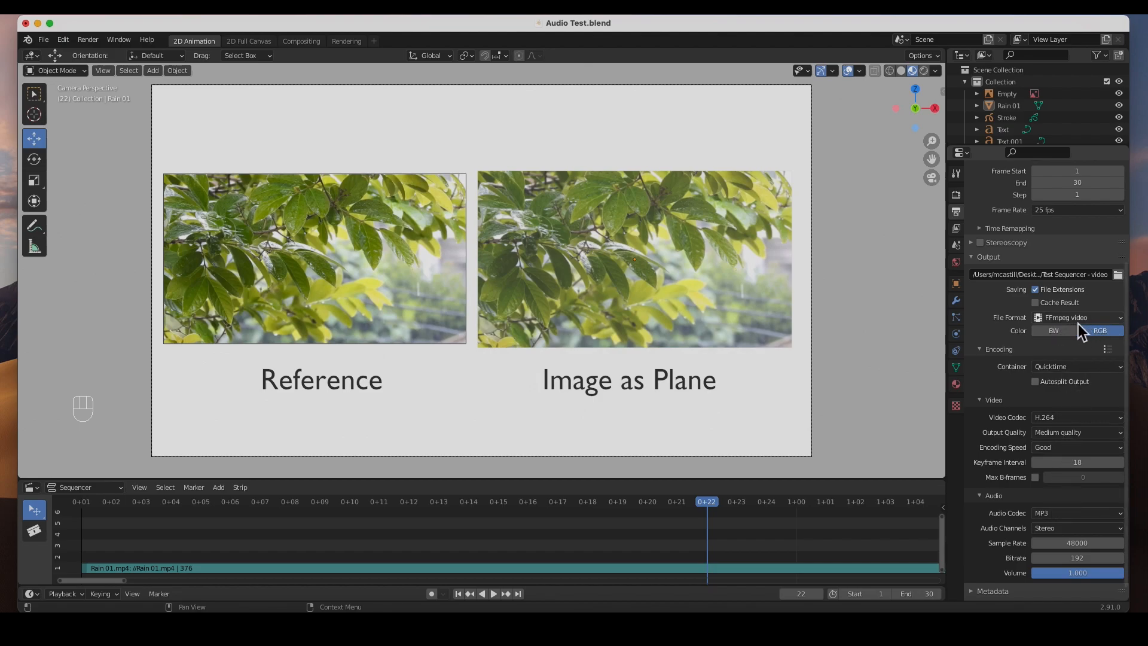
{"action": "left_click", "coordinate": [1077, 318]}
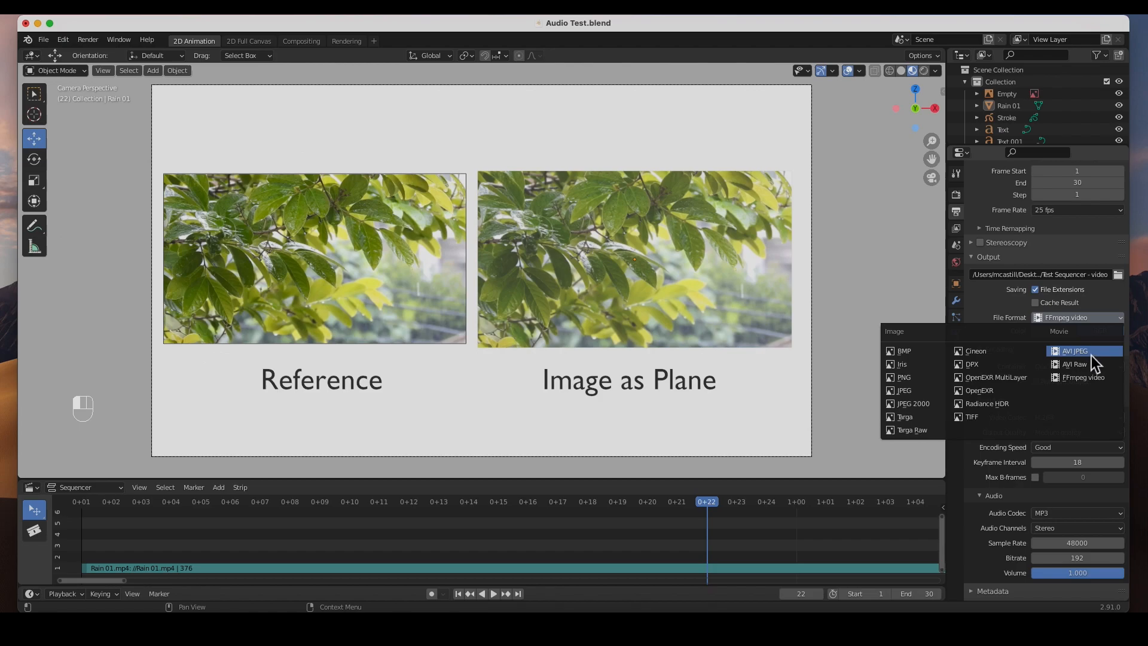
{"action": "mouse_move", "coordinate": [1101, 368]}
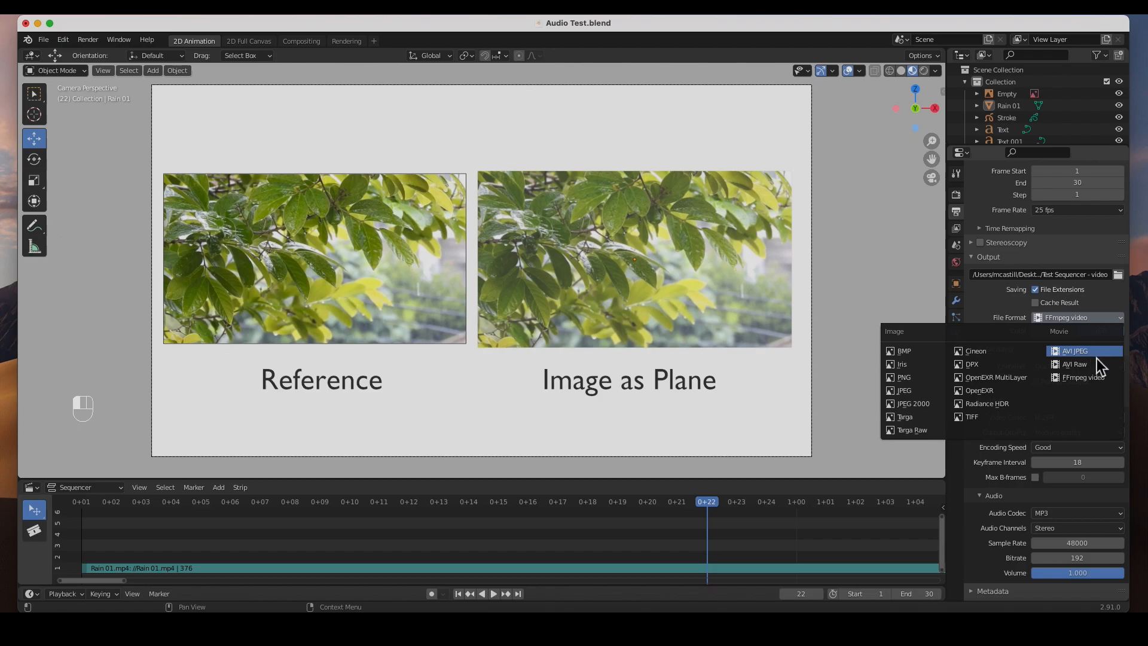
{"action": "mouse_move", "coordinate": [1090, 369]}
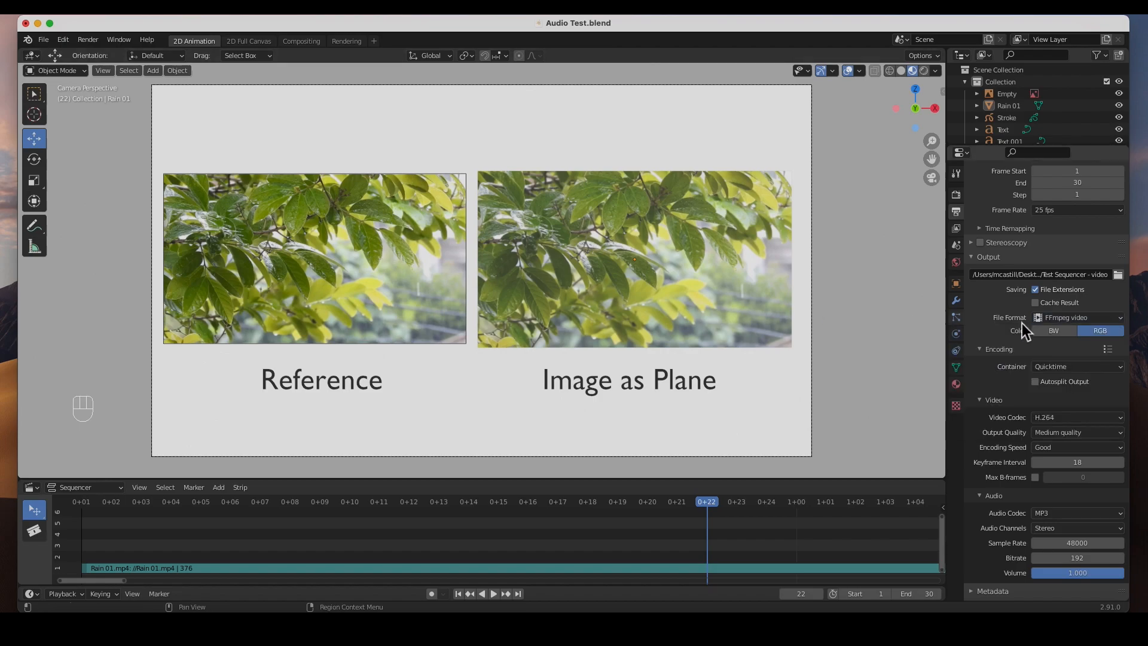
{"action": "left_click", "coordinate": [1077, 317]}
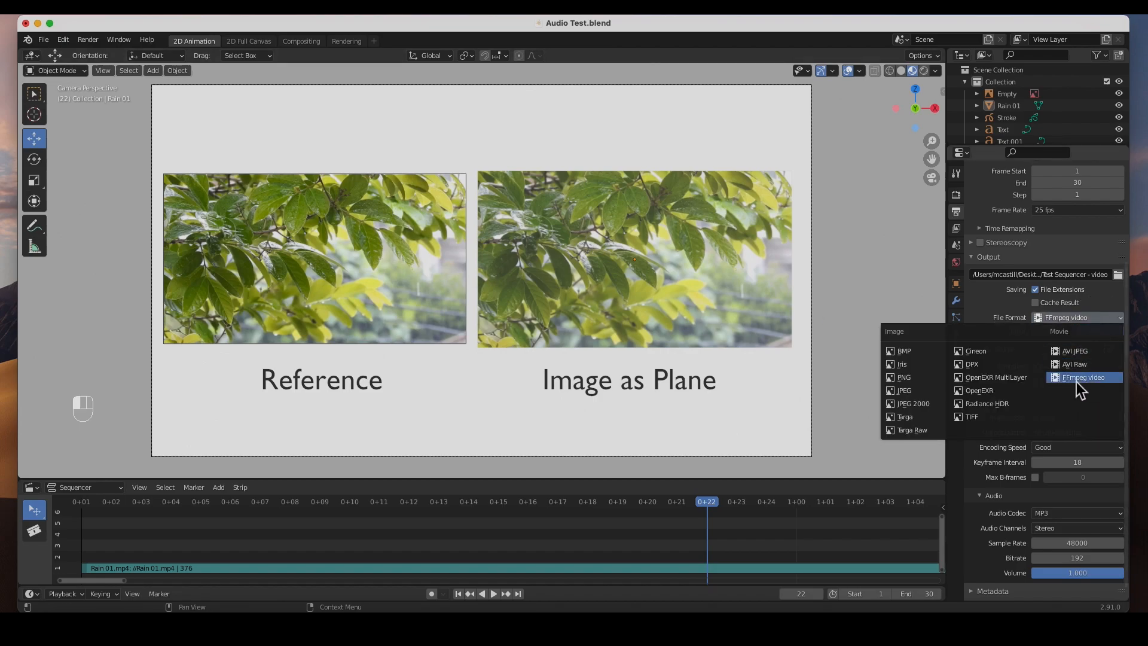
{"action": "left_click", "coordinate": [1083, 377]}
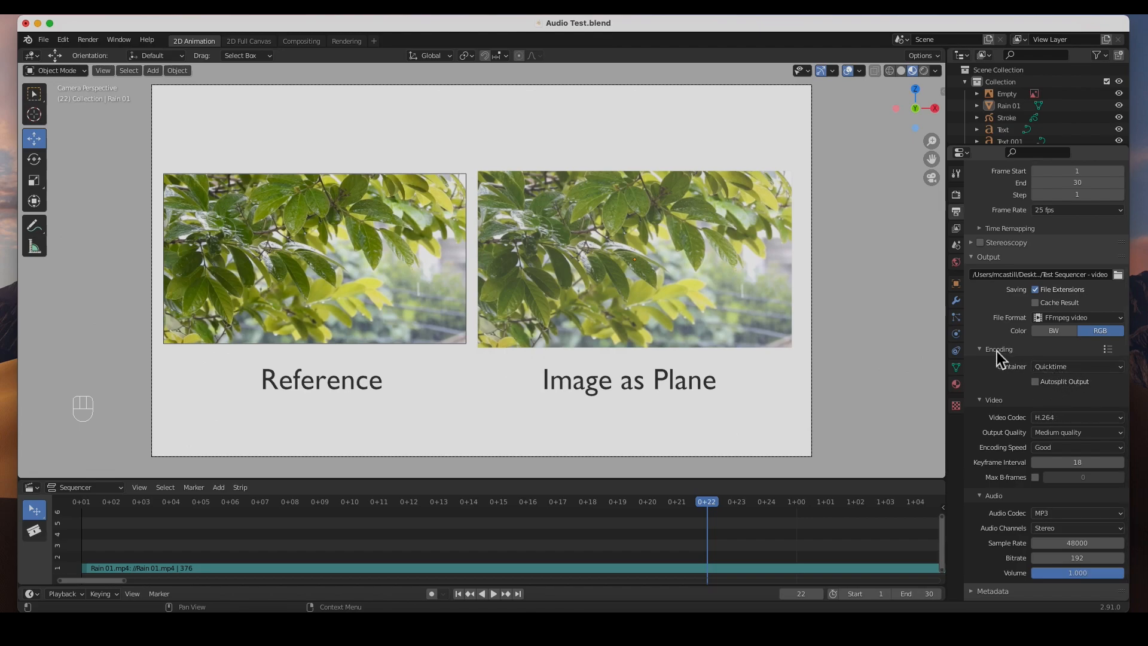
{"action": "mouse_move", "coordinate": [1058, 414]}
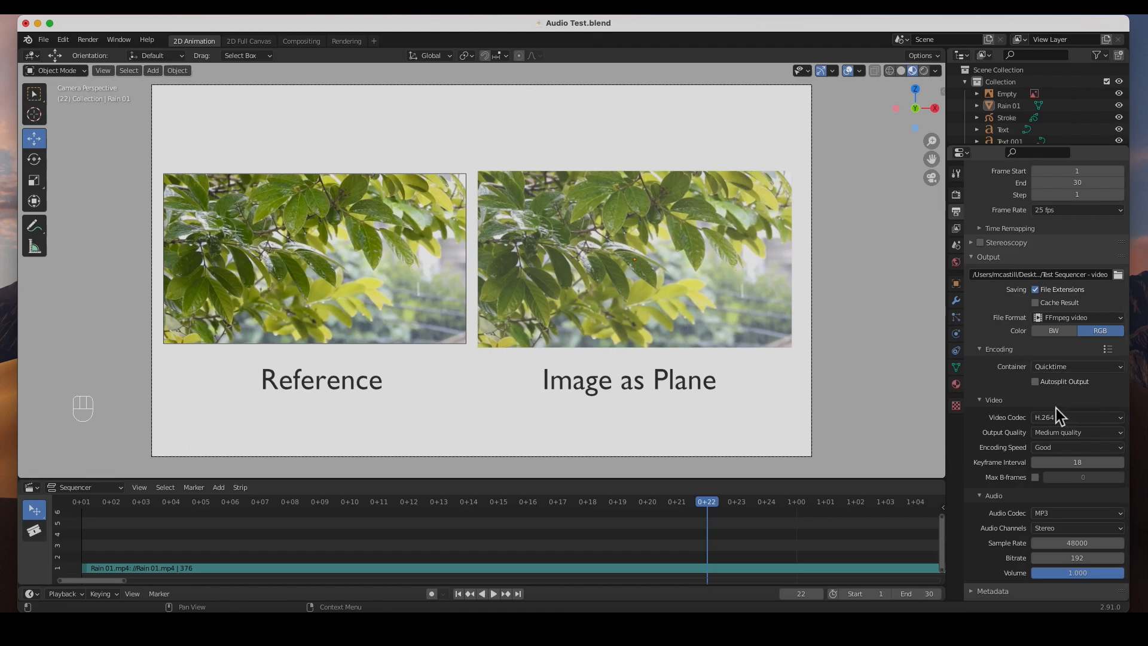